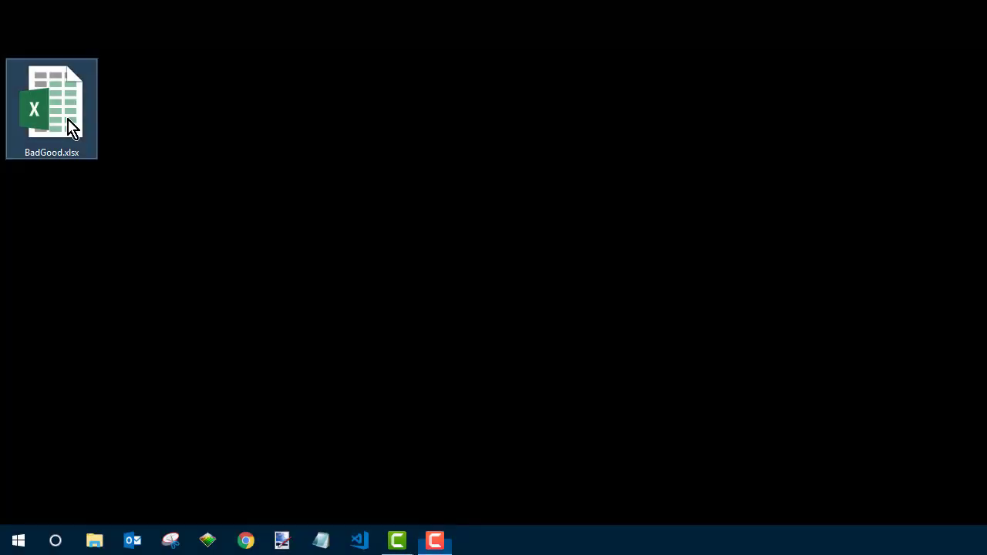
Open BadGood.xlsx and add a header row labelling the columns 'bad' and 'good'
double_click(53, 108)
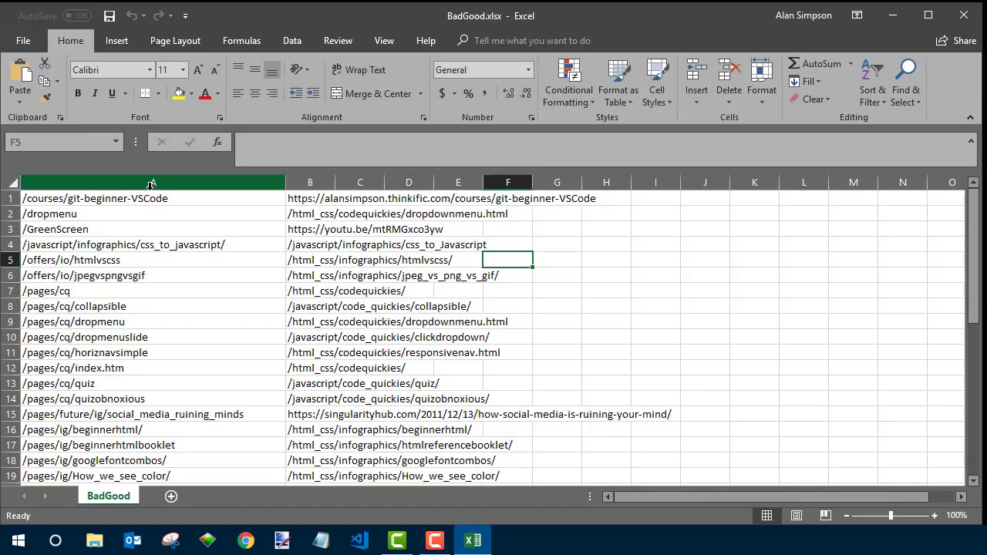
mouse_move(142, 251)
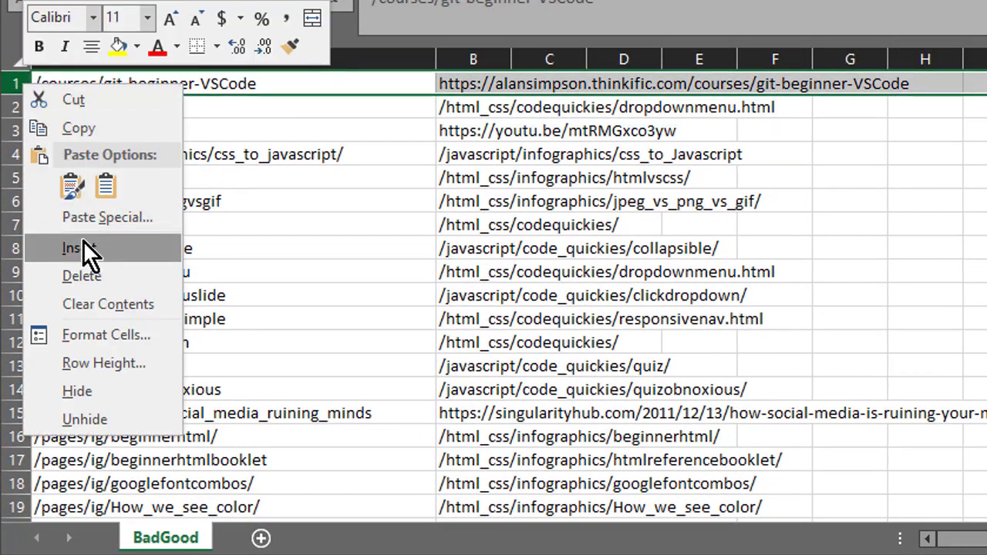
left_click(74, 247)
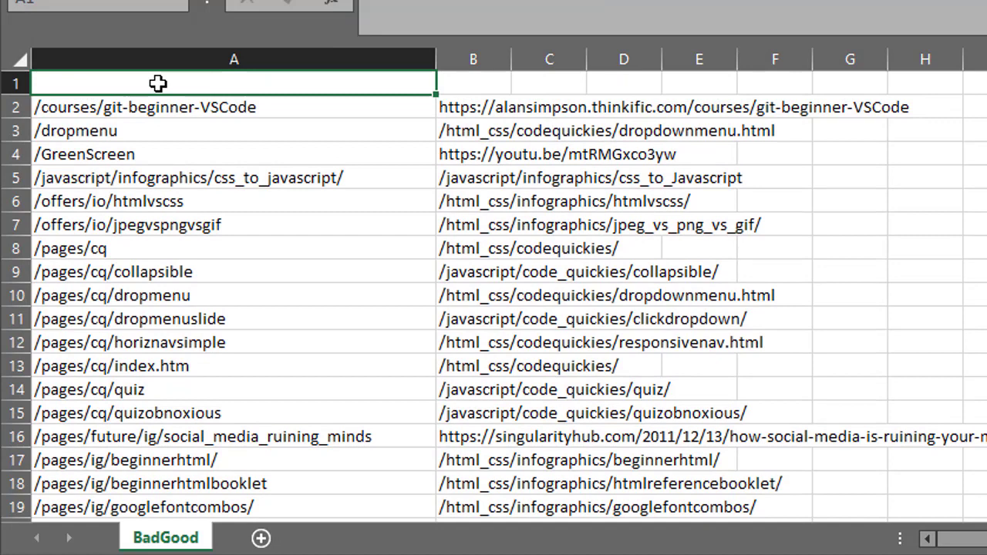
type("bad")
left_click(472, 83)
type("go")
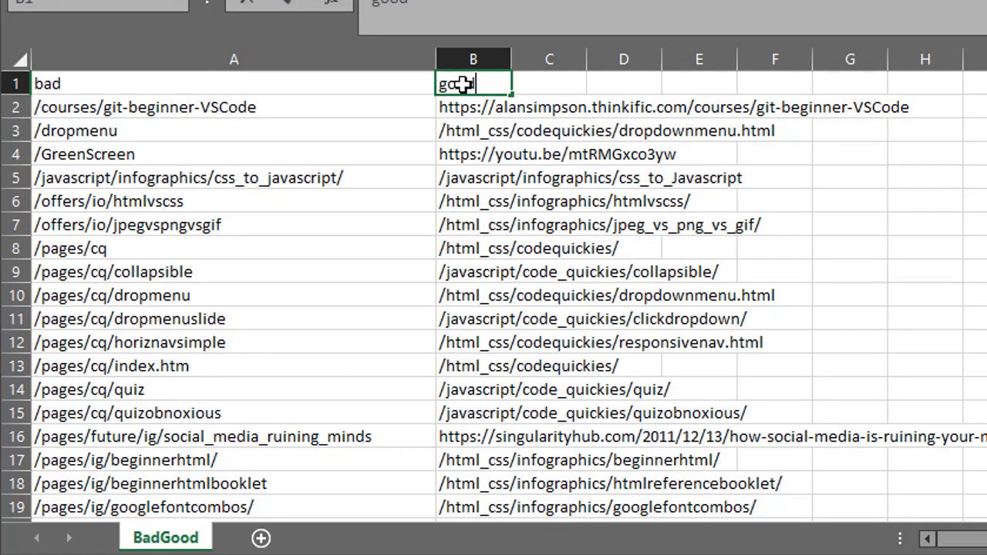
type("od")
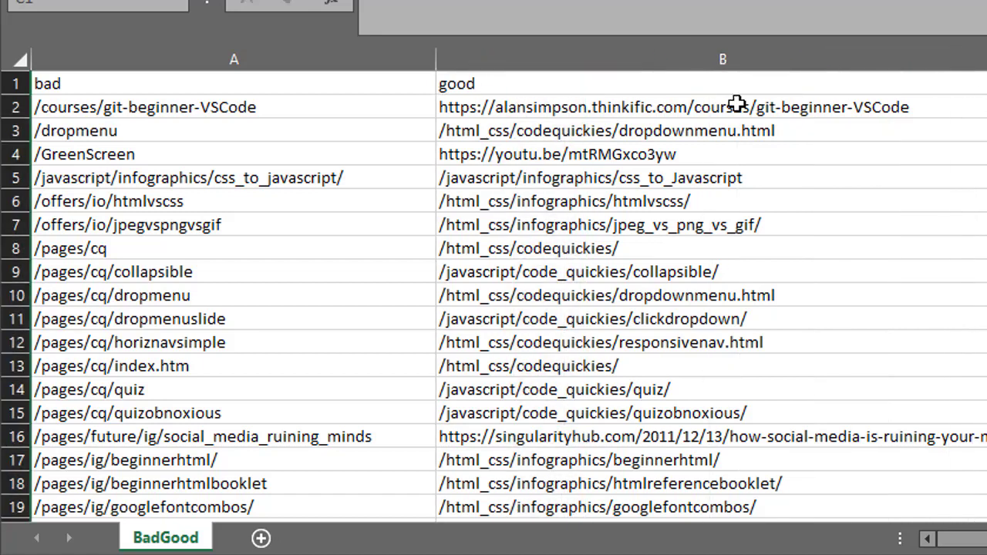
mouse_move(34, 83)
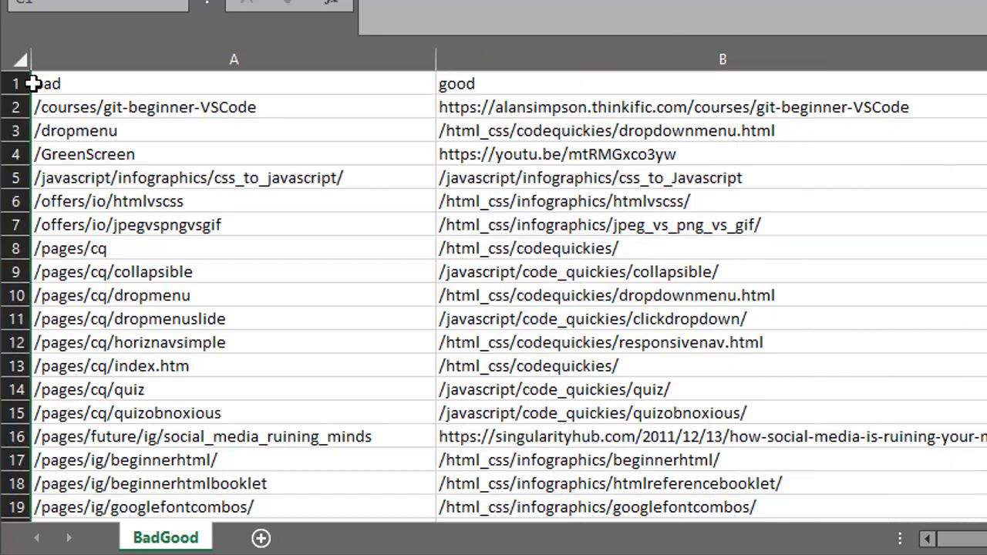
Insert a first column headed 'row' numbered with =ROW()-1 filled down
right_click(235, 59)
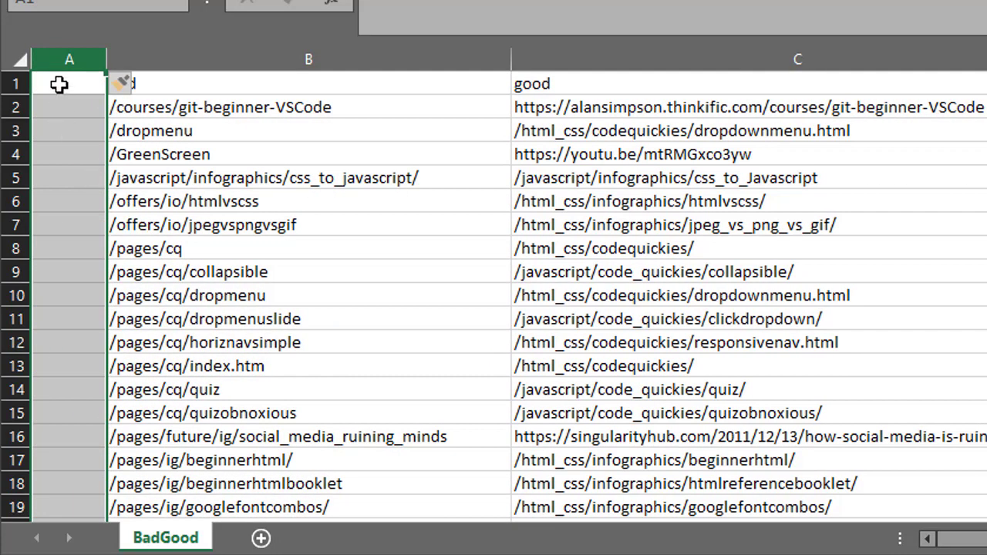
type("r")
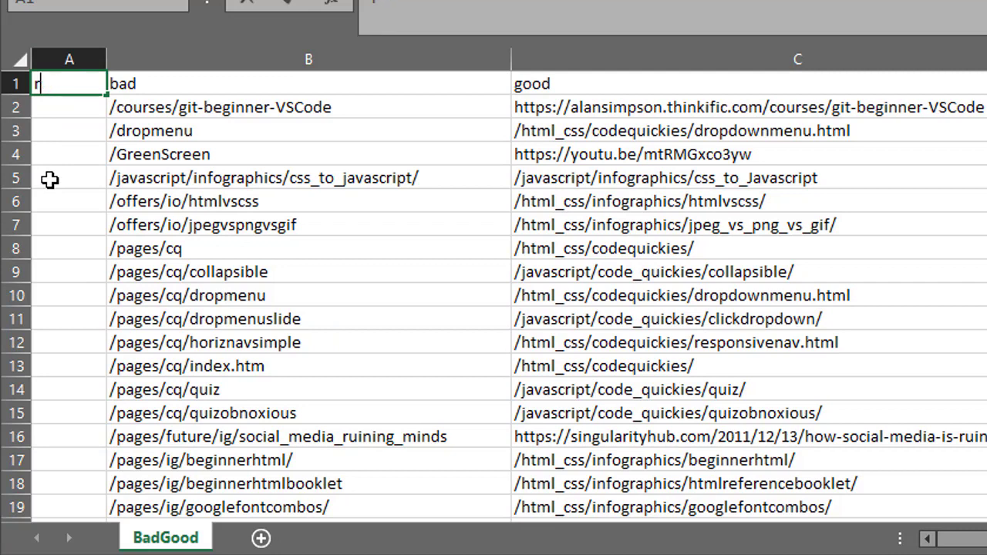
key("Return")
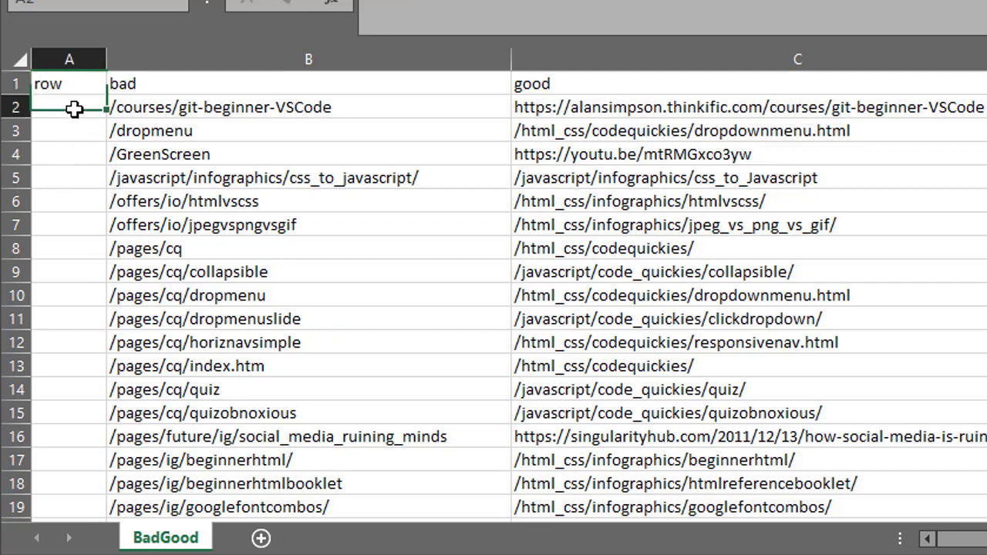
type("=r")
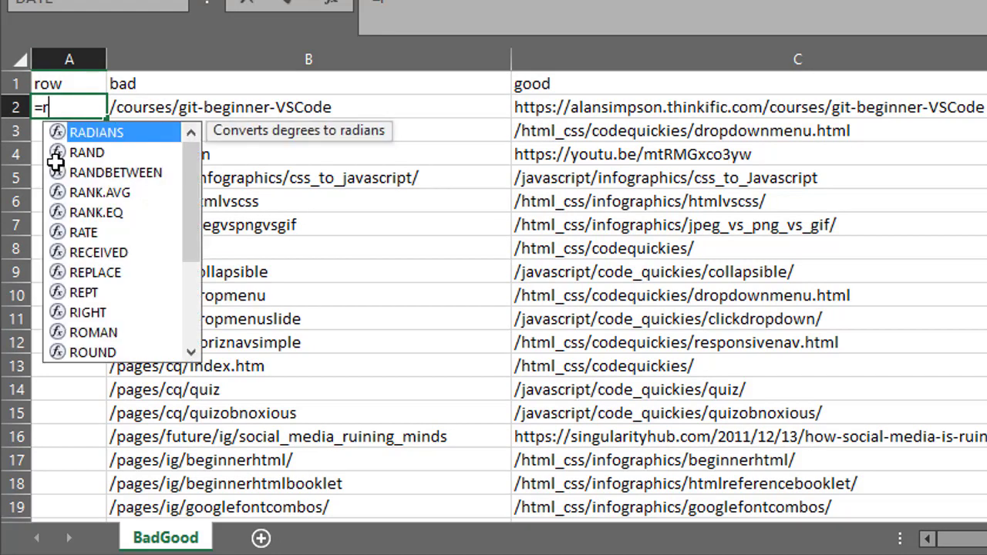
type("ow")
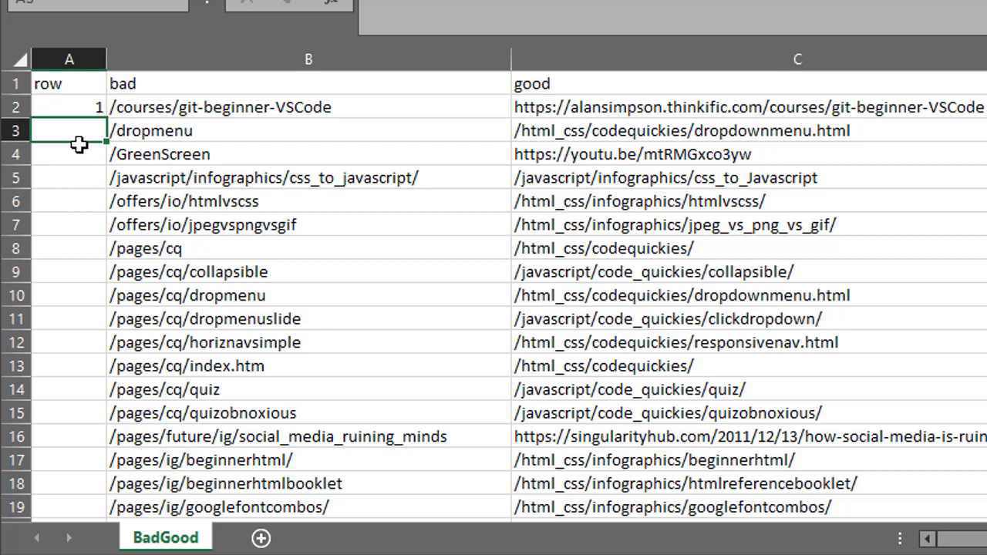
left_click(68, 106)
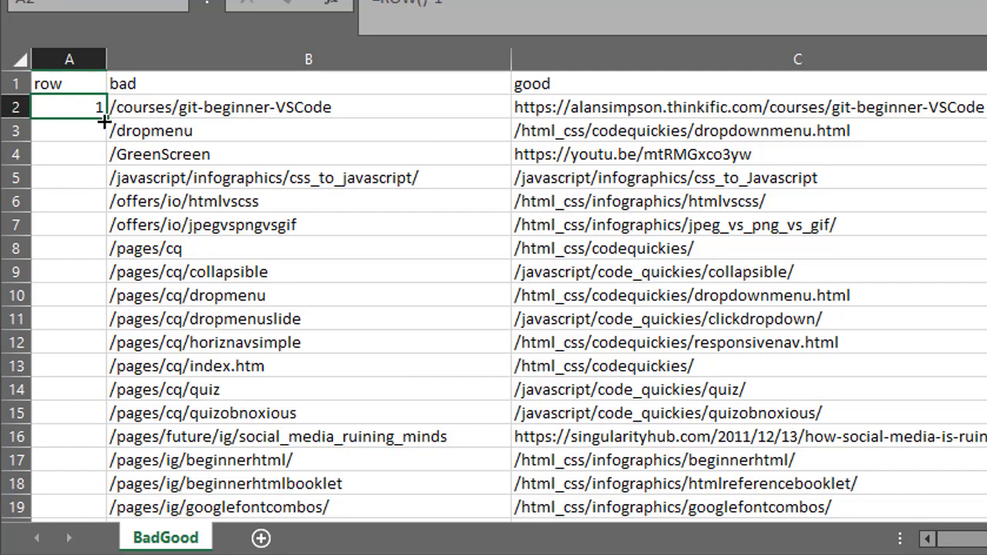
scroll("down", 3)
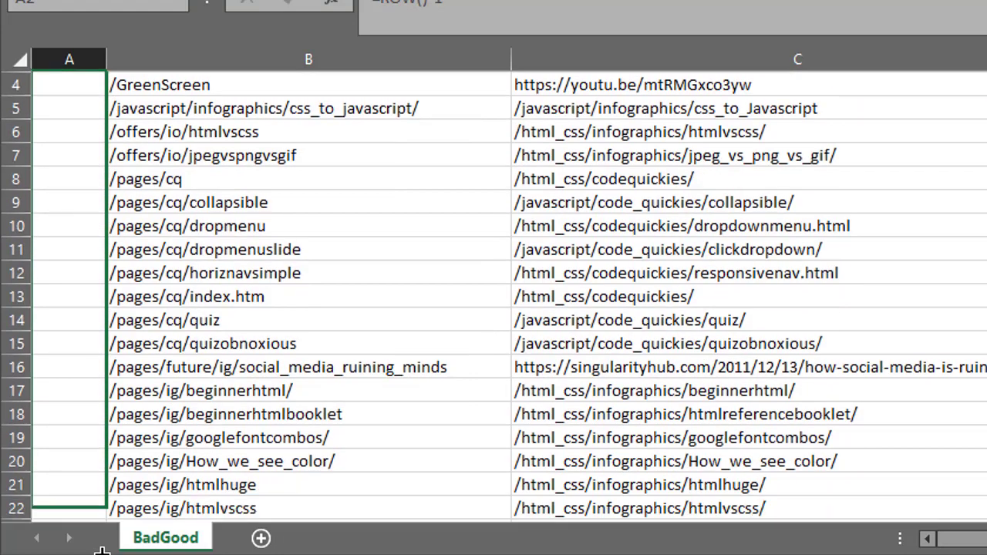
scroll("down", 3)
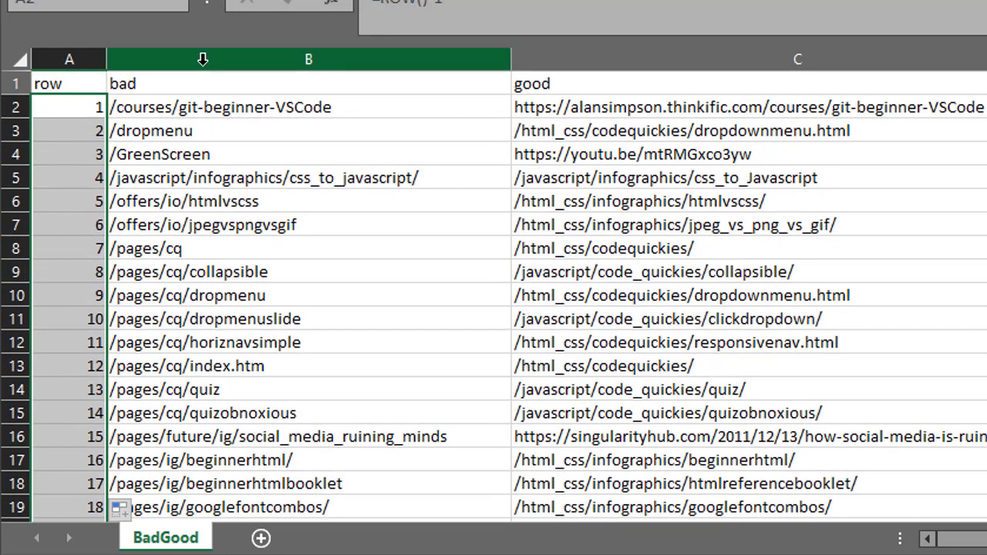
Save the workbook to the Desktop as CSV (Comma delimited) BadGood.csv
left_click(531, 83)
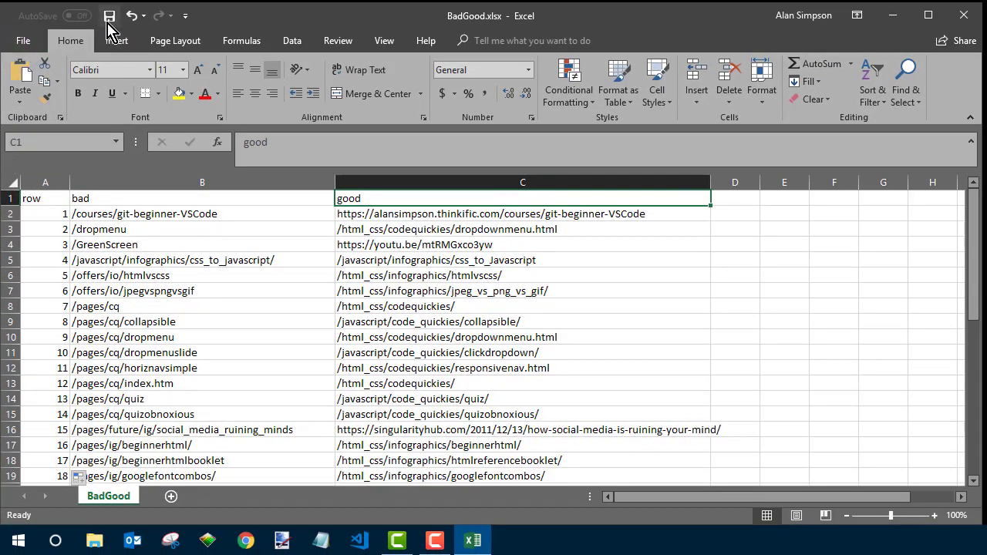
left_click(23, 40)
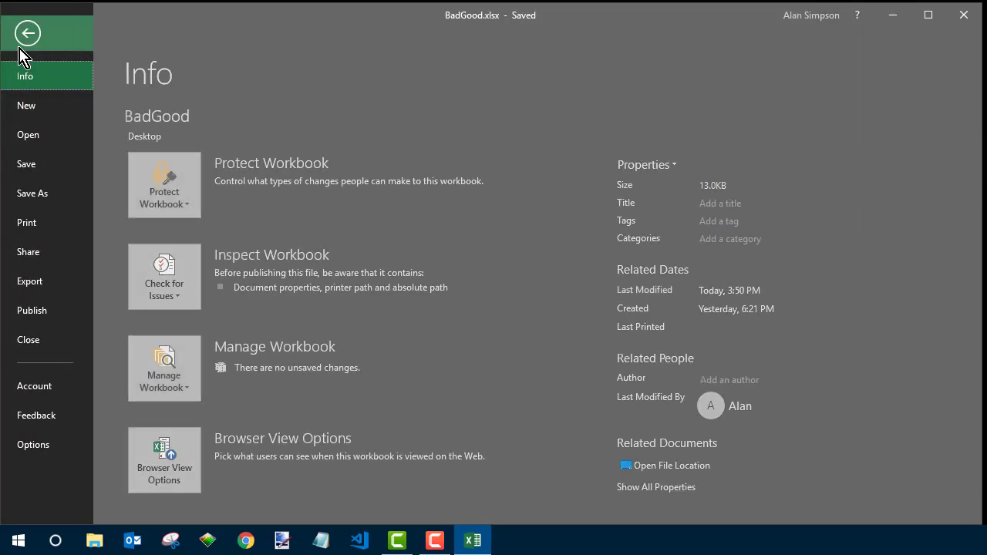
mouse_move(37, 193)
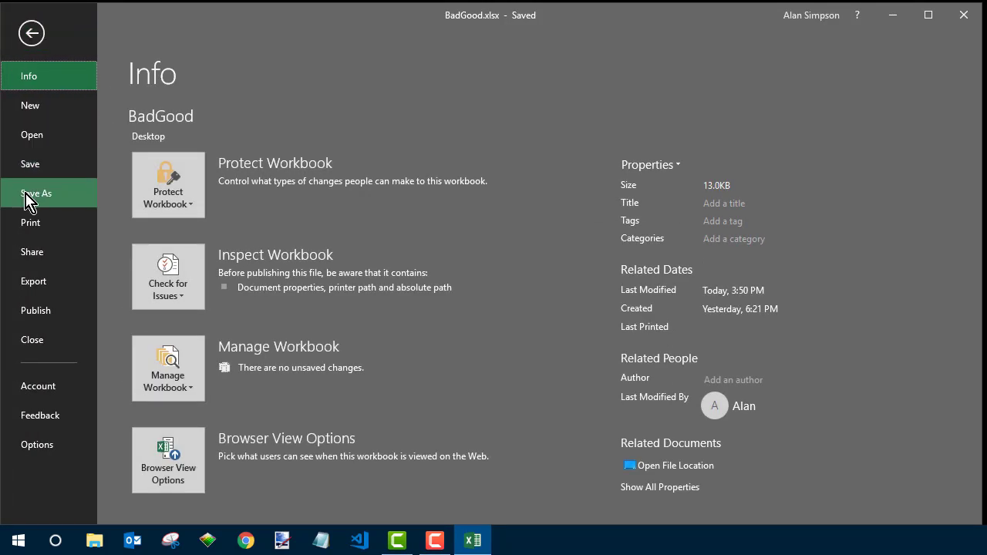
mouse_move(43, 199)
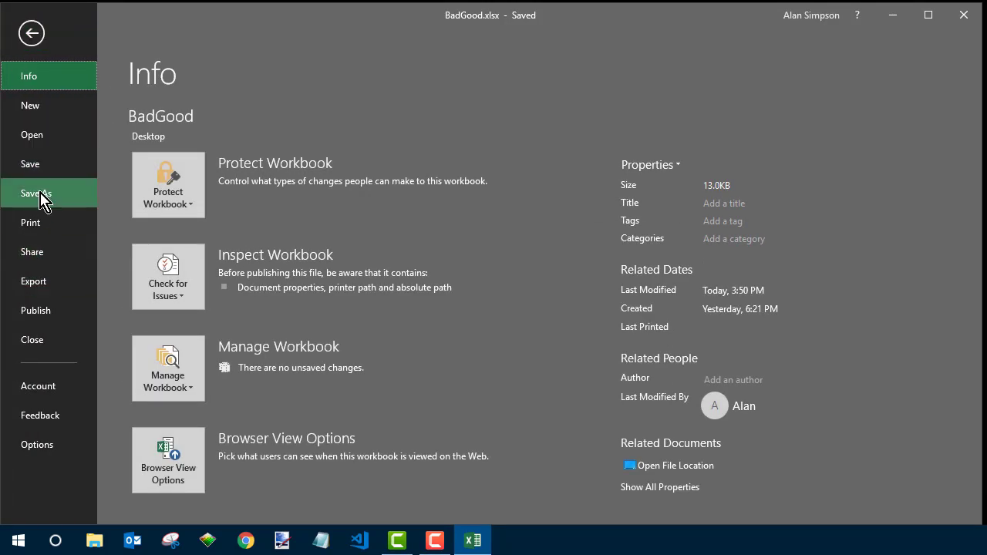
left_click(37, 192)
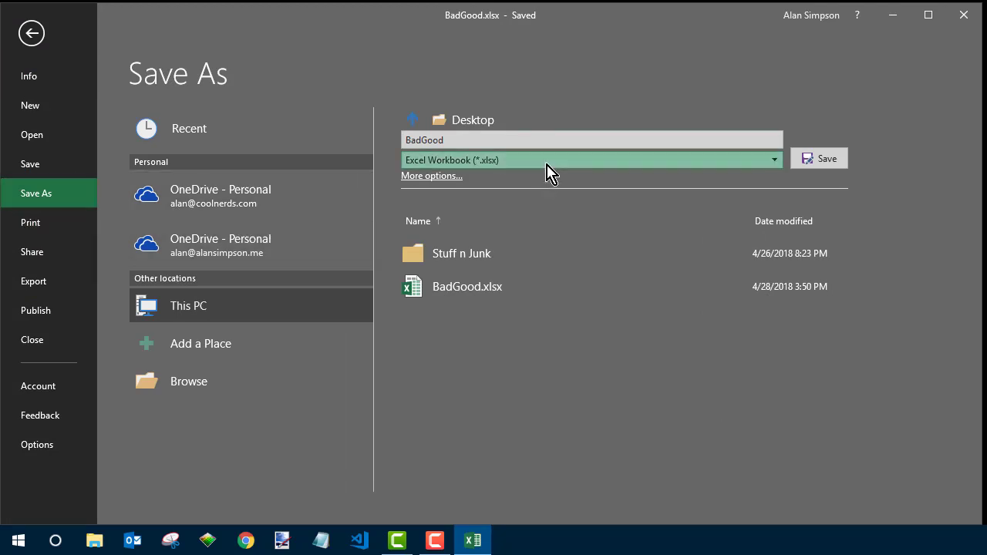
left_click(775, 159)
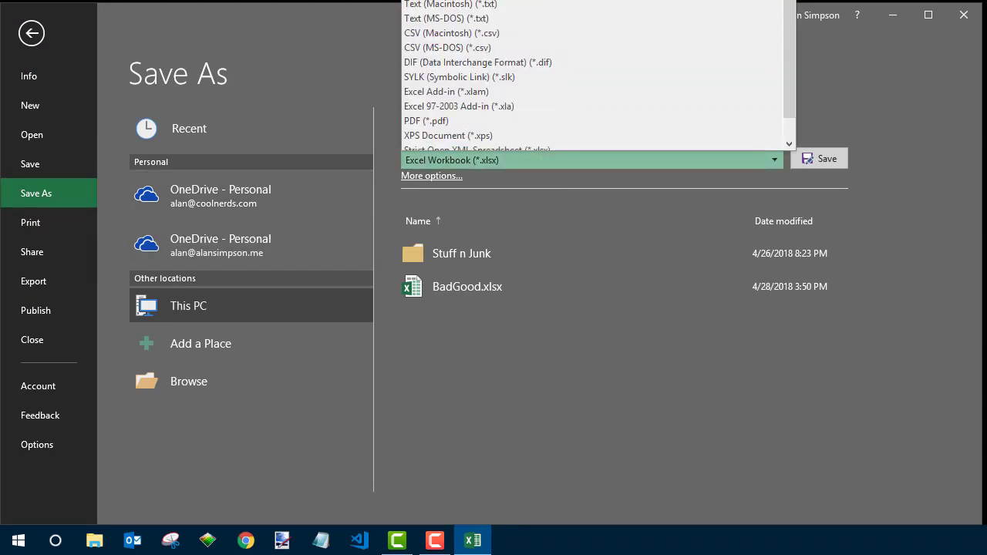
left_click(448, 46)
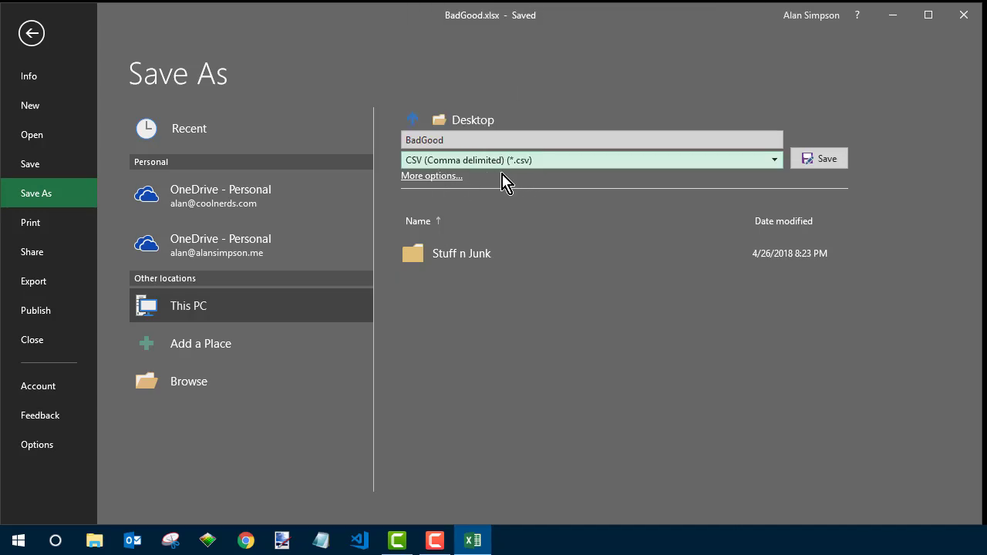
mouse_move(534, 379)
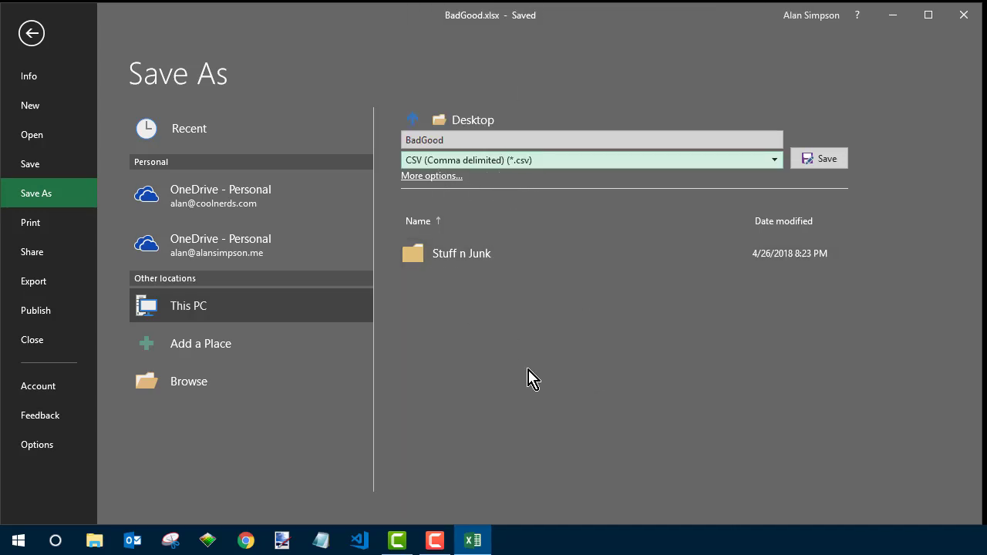
mouse_move(826, 157)
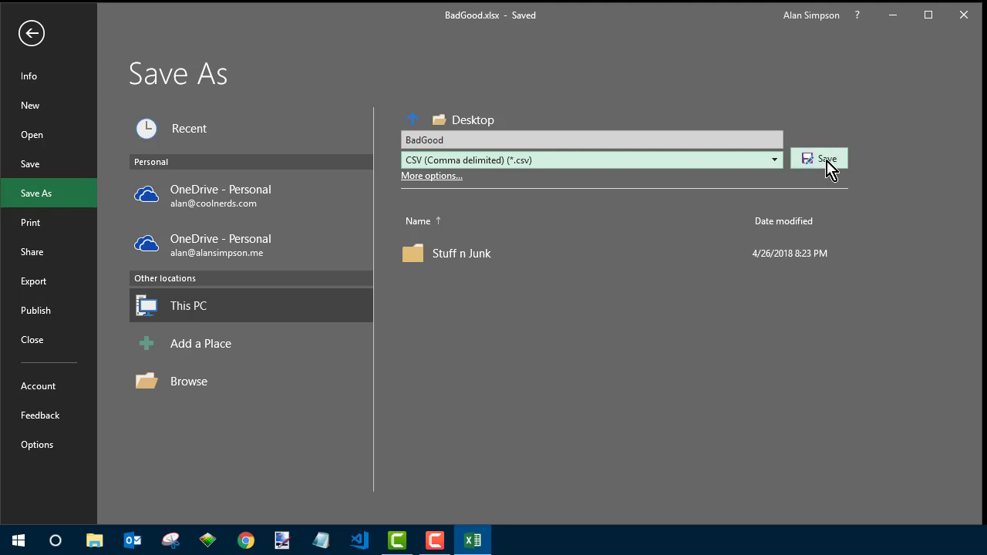
left_click(819, 158)
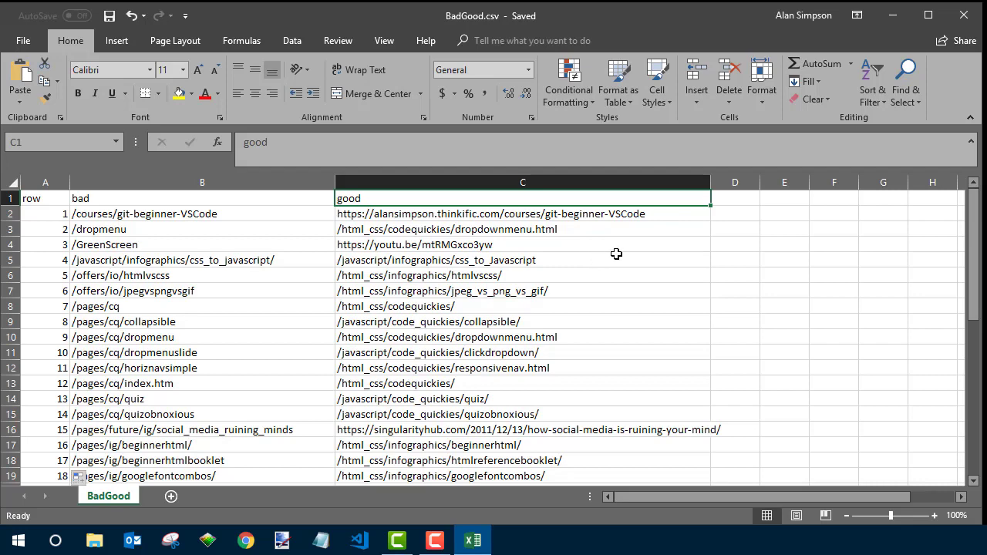
mouse_move(929, 16)
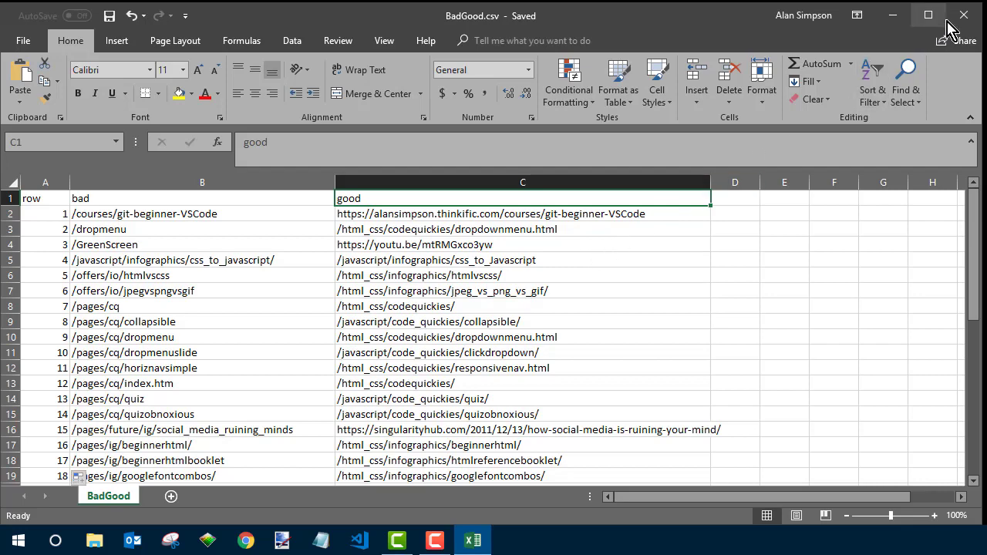
Close Excel, launch the browser and search Google for 'csv to json'
left_click(963, 15)
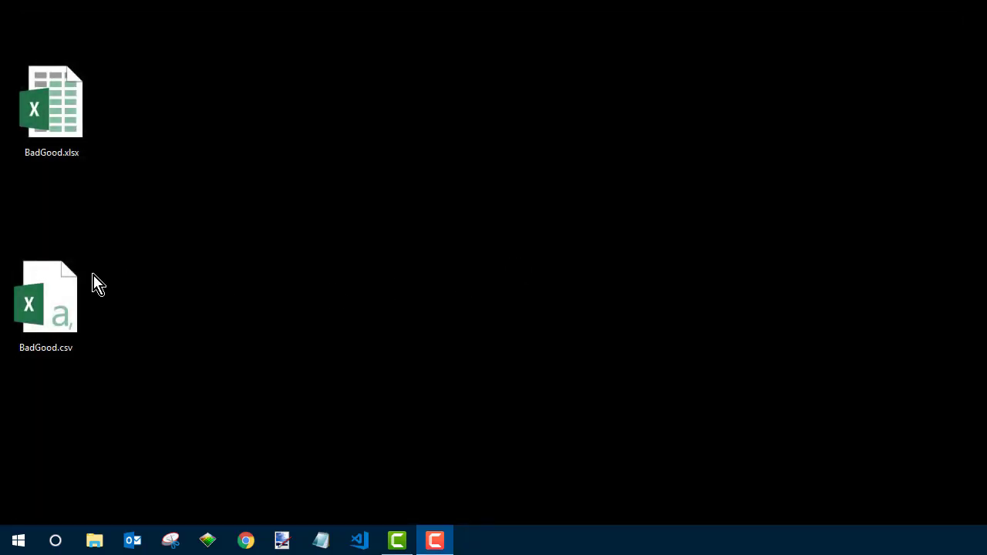
mouse_move(93, 186)
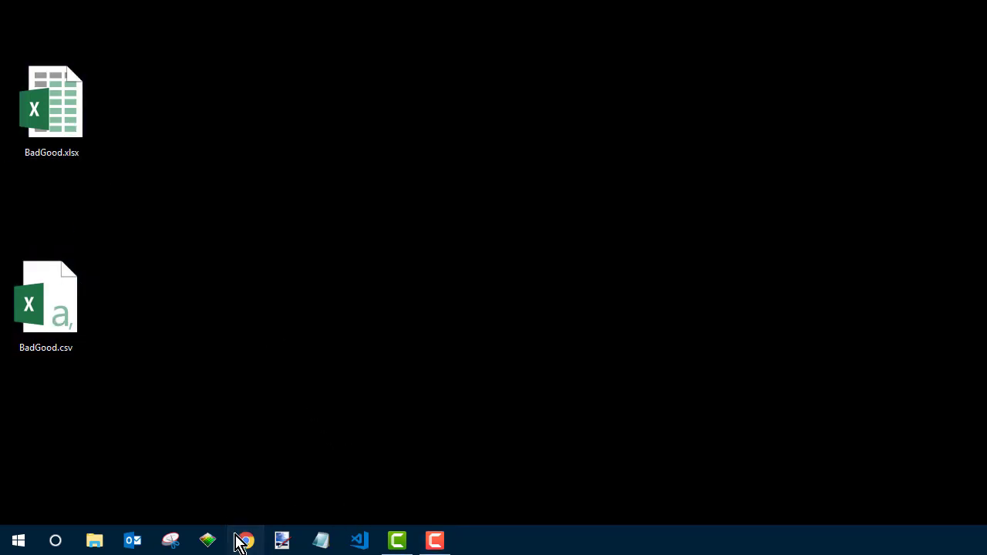
left_click(47, 301)
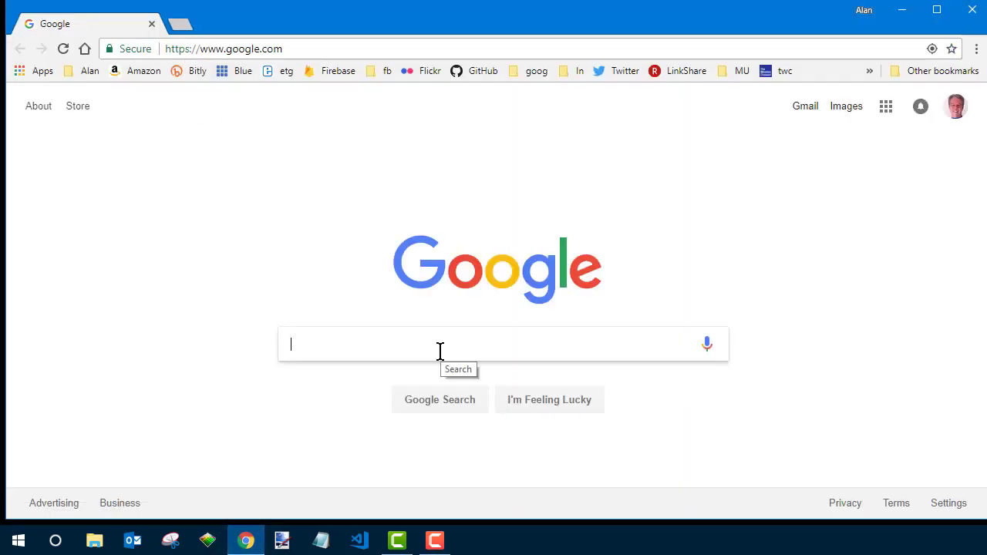
type("cs")
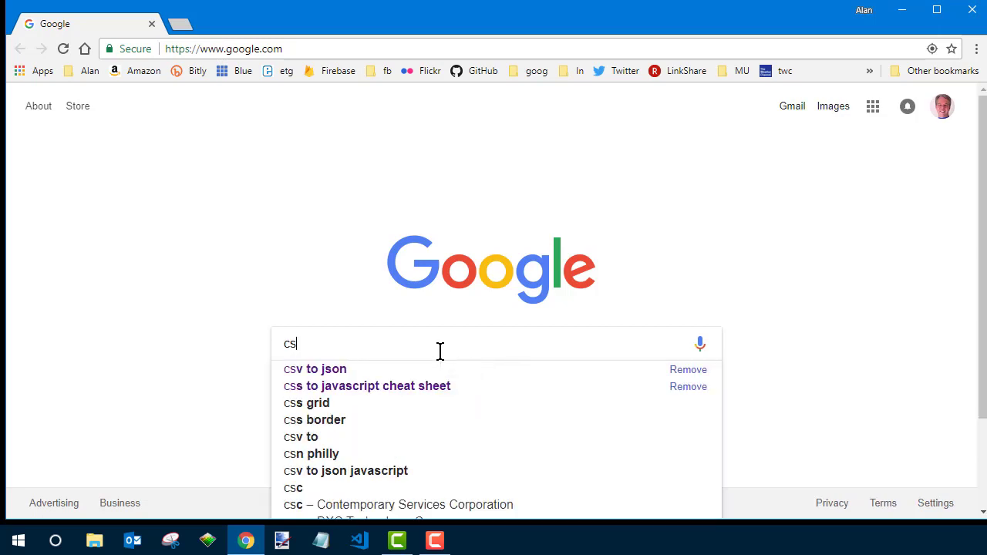
type("v to json")
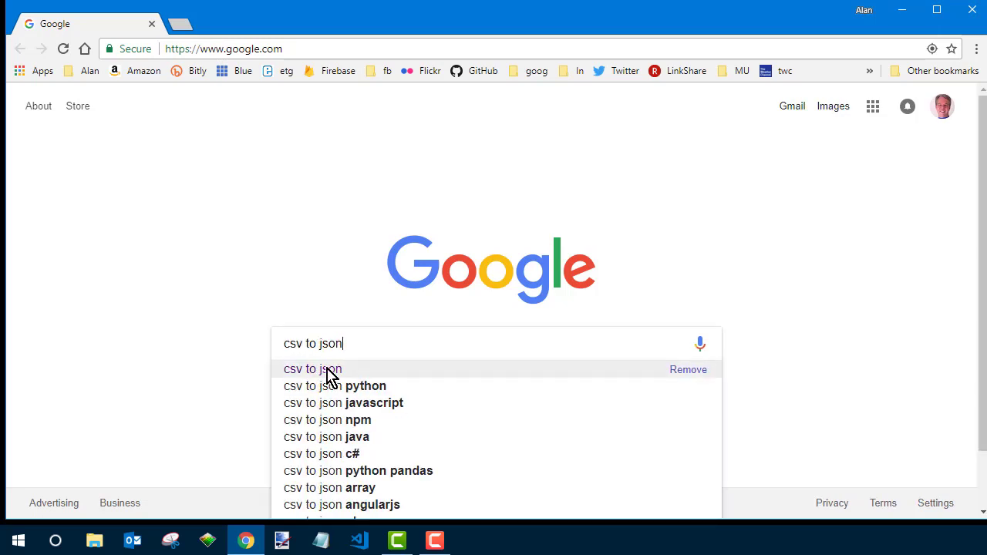
mouse_move(327, 383)
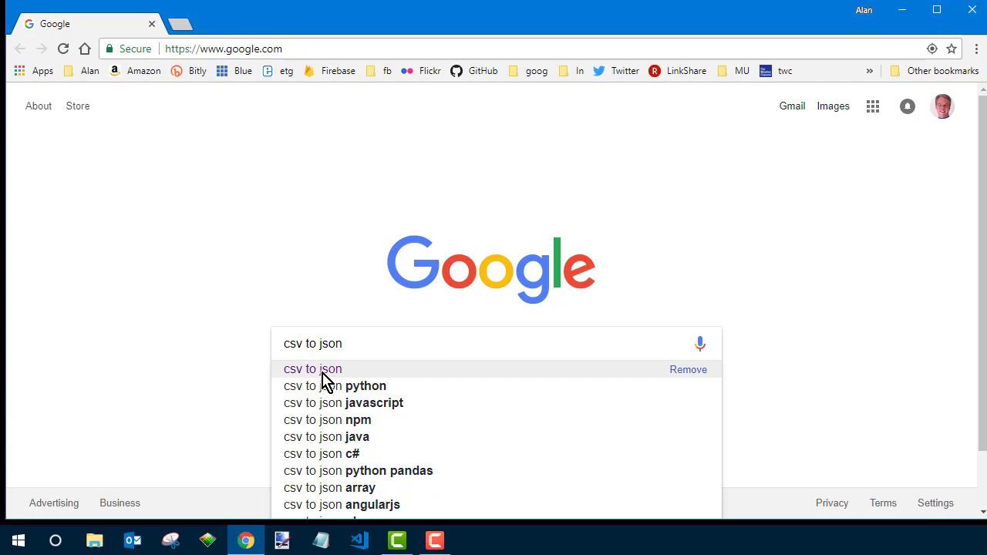
left_click(313, 369)
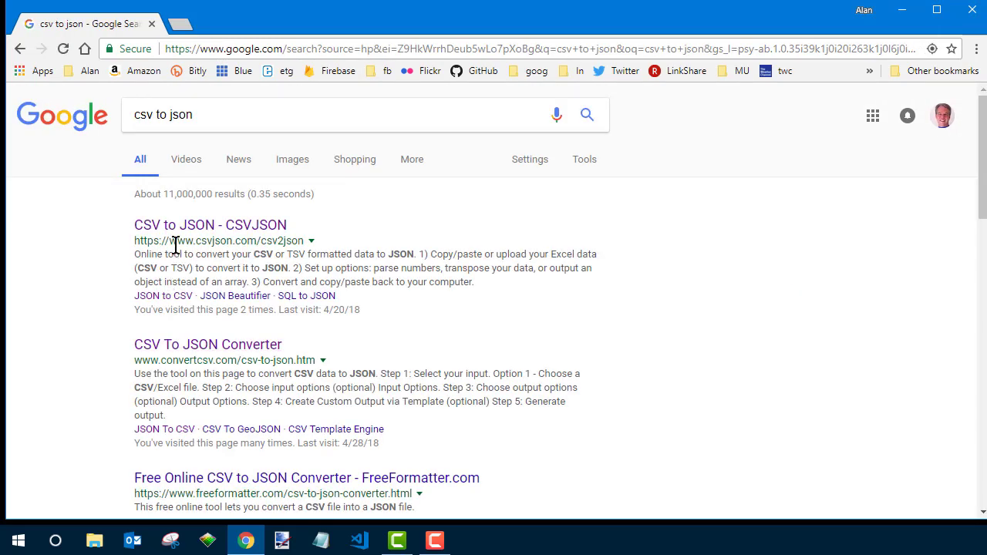
mouse_move(136, 380)
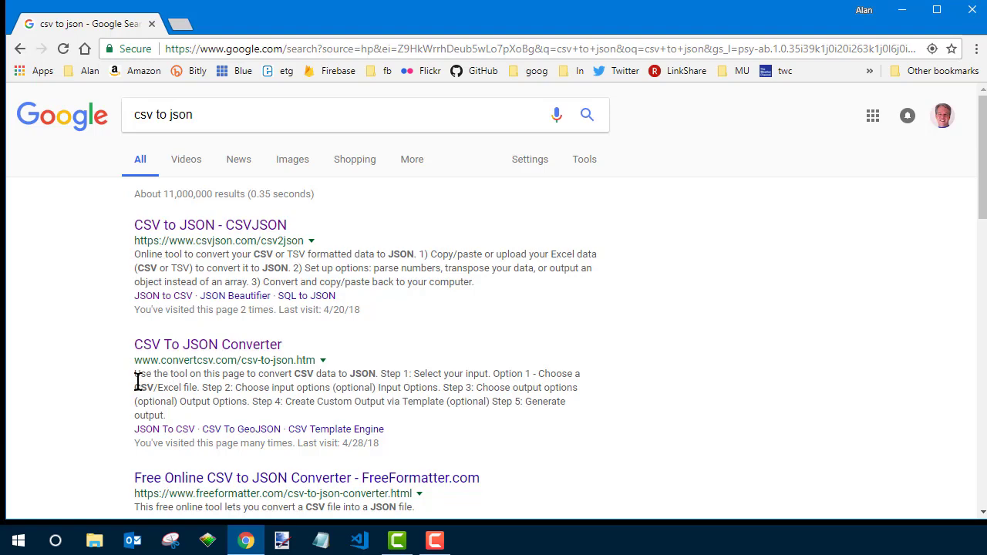
mouse_move(263, 378)
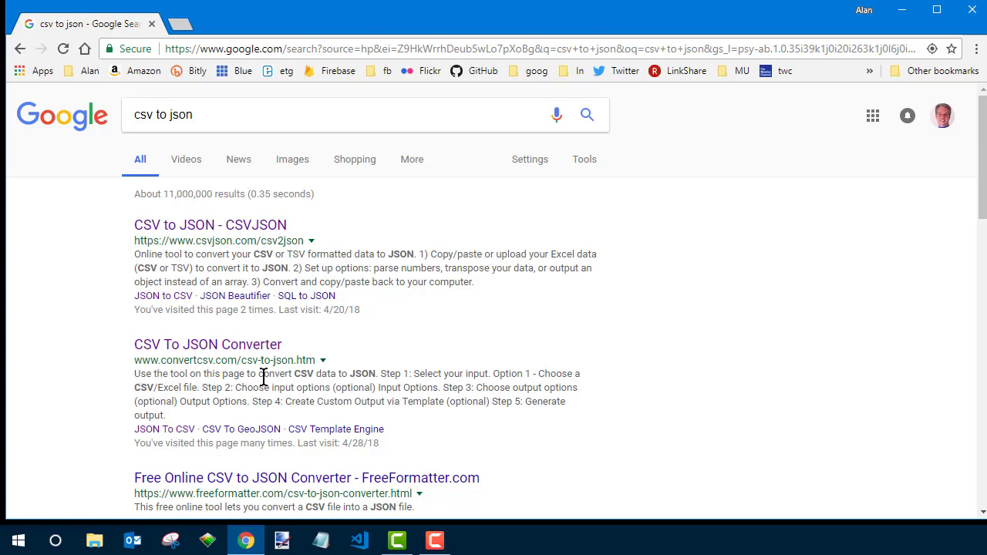
Open the ConvertCSV converter and load BadGood.csv from the Desktop as input
left_click(207, 344)
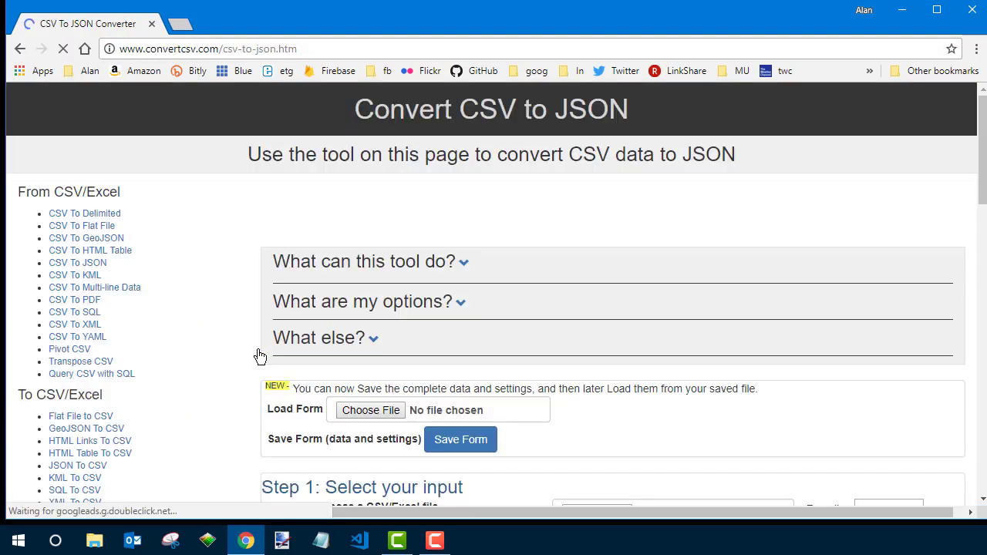
scroll("down", 3)
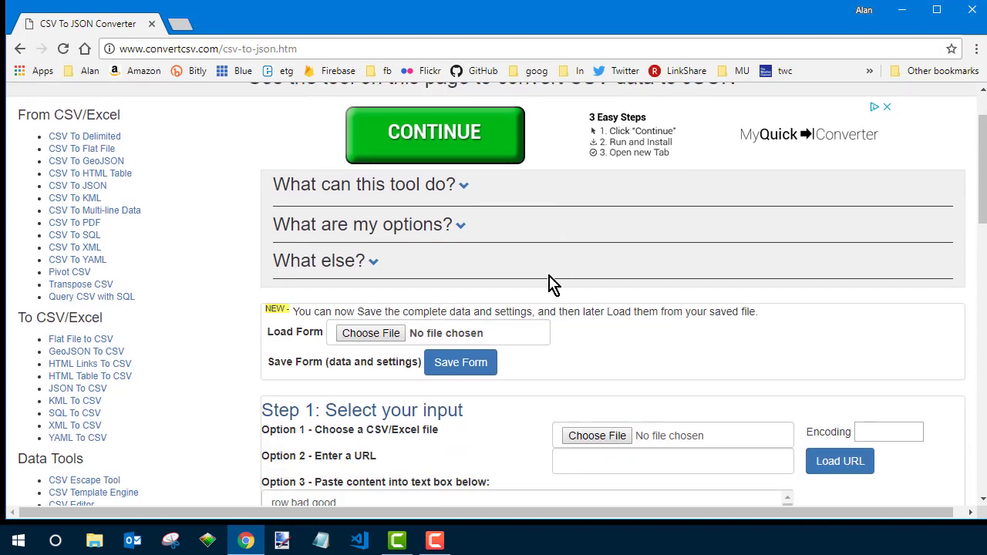
scroll("down", 3)
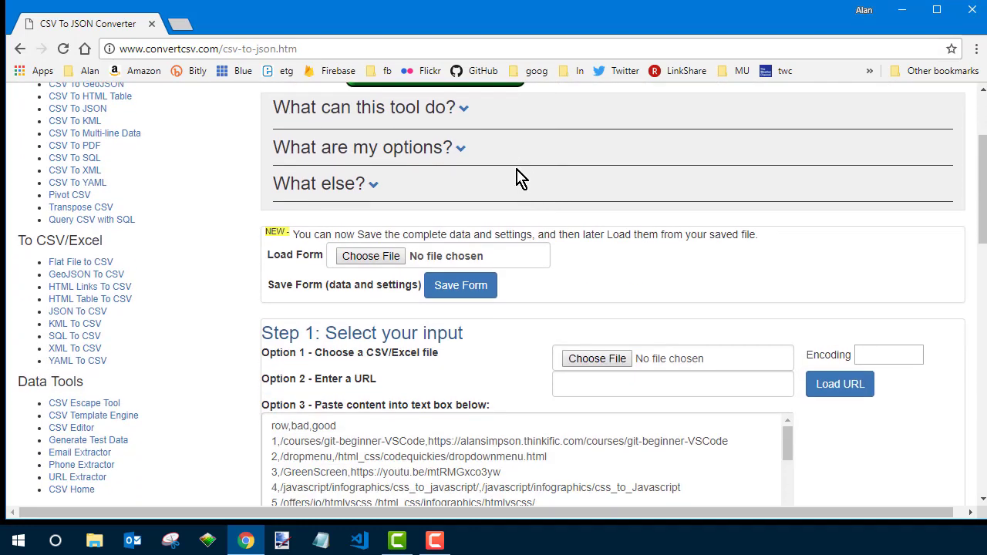
mouse_move(463, 256)
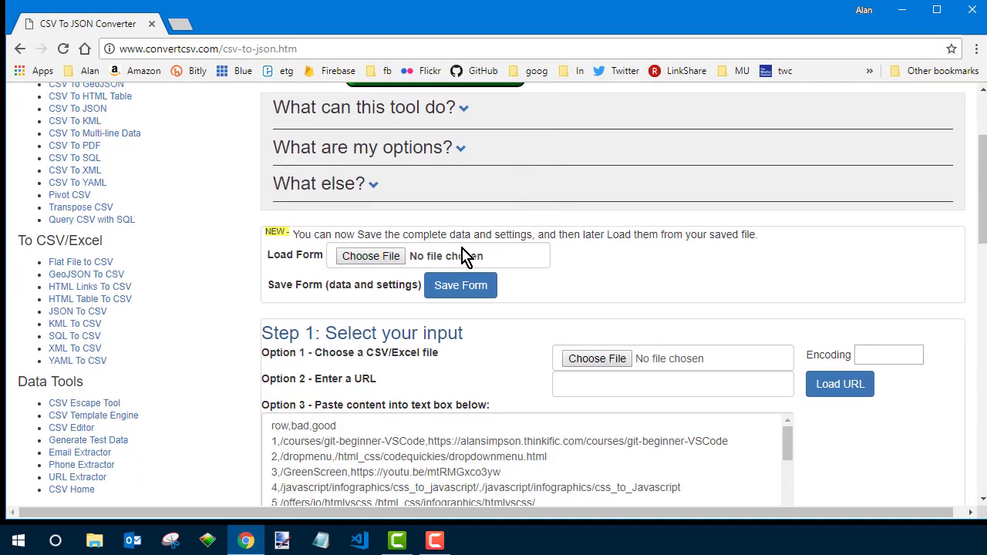
scroll("down", 3)
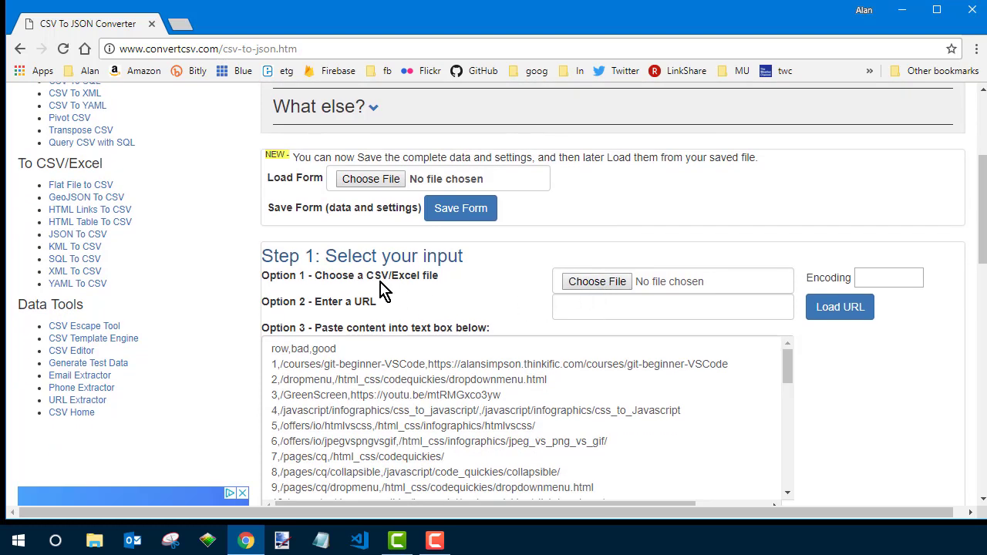
mouse_move(579, 293)
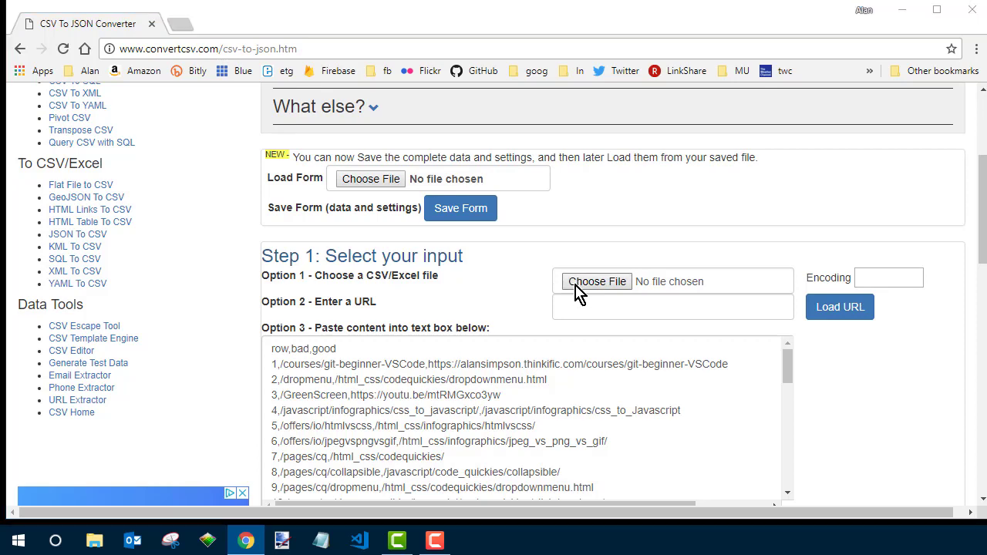
left_click(598, 280)
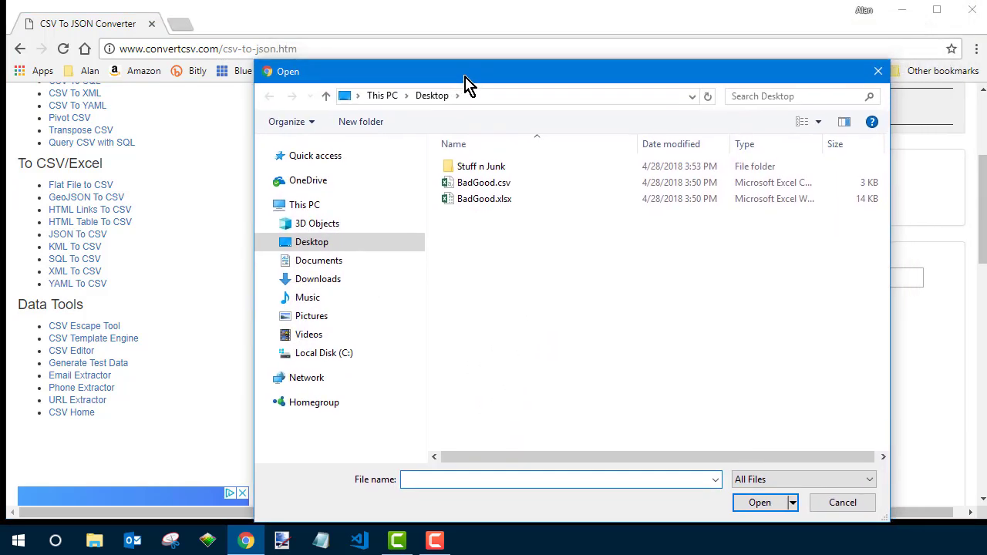
left_click(485, 182)
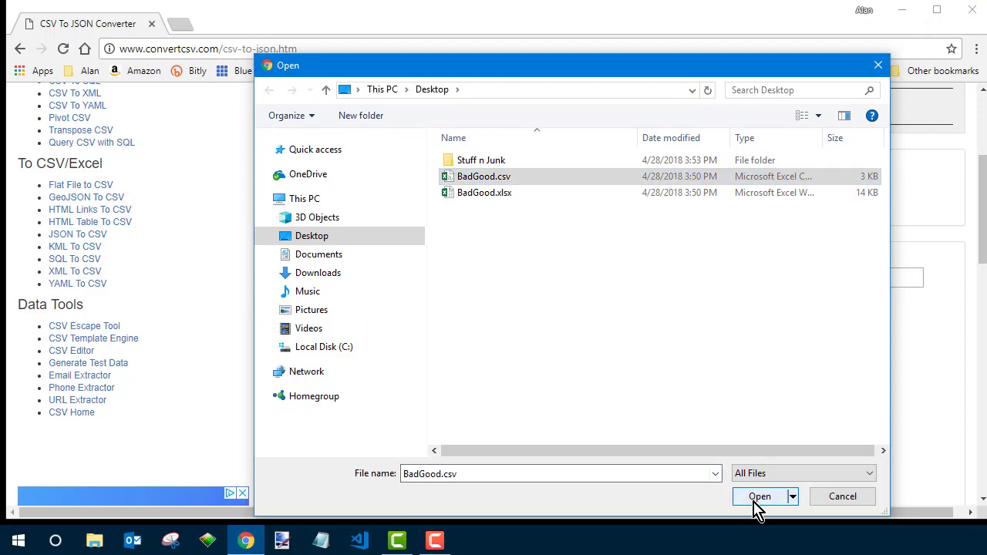
left_click(759, 497)
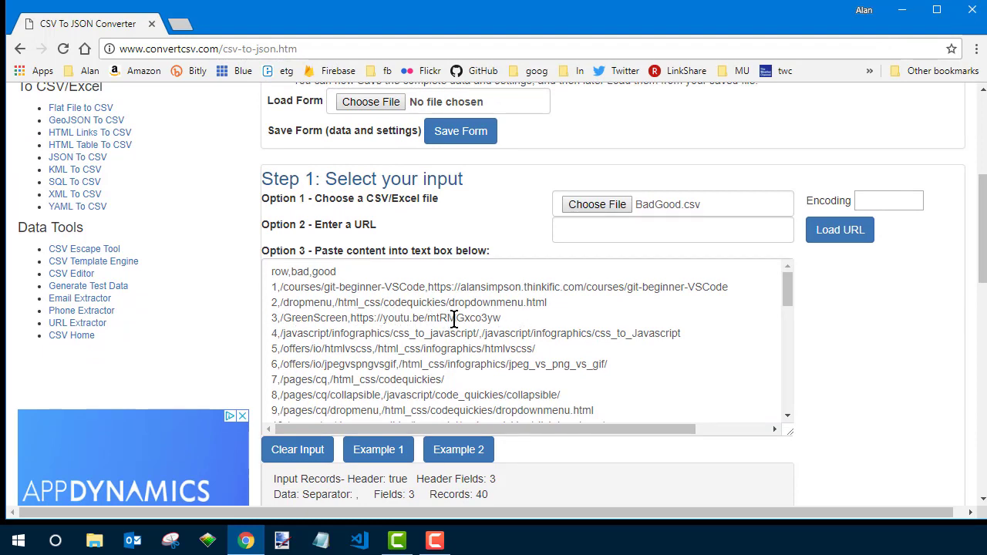
mouse_move(501, 322)
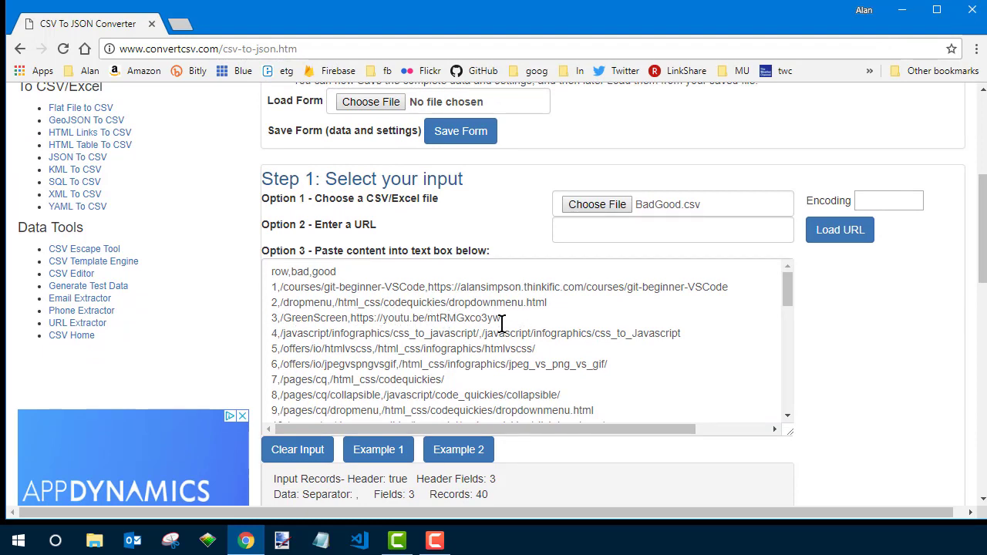
mouse_move(358, 285)
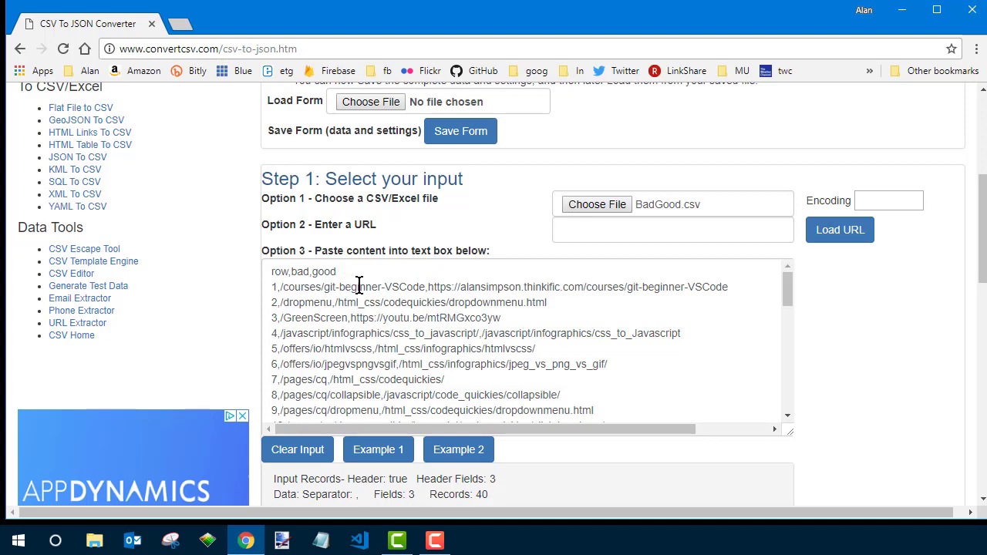
Expand the Step 2 input options and Step 3 output options
scroll("down", 3)
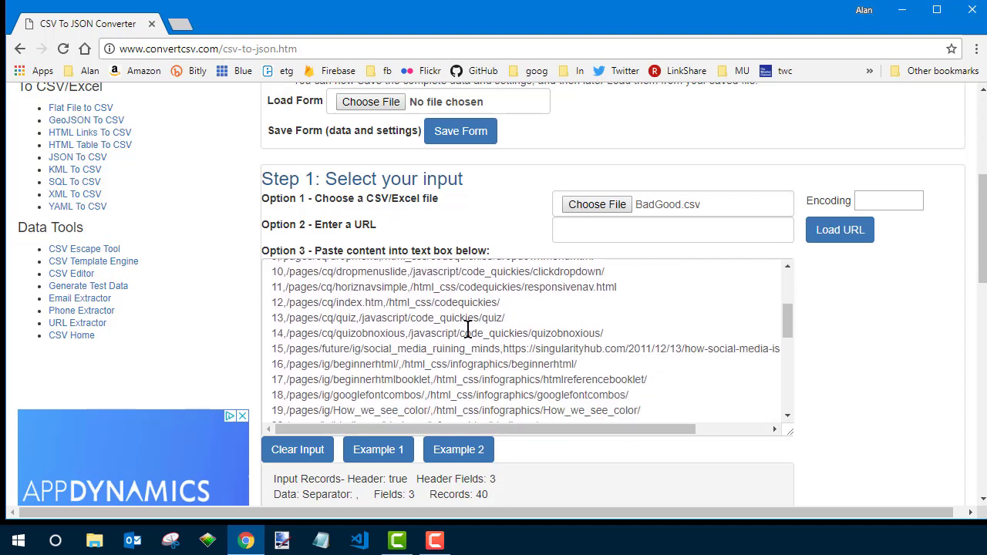
scroll("down", 3)
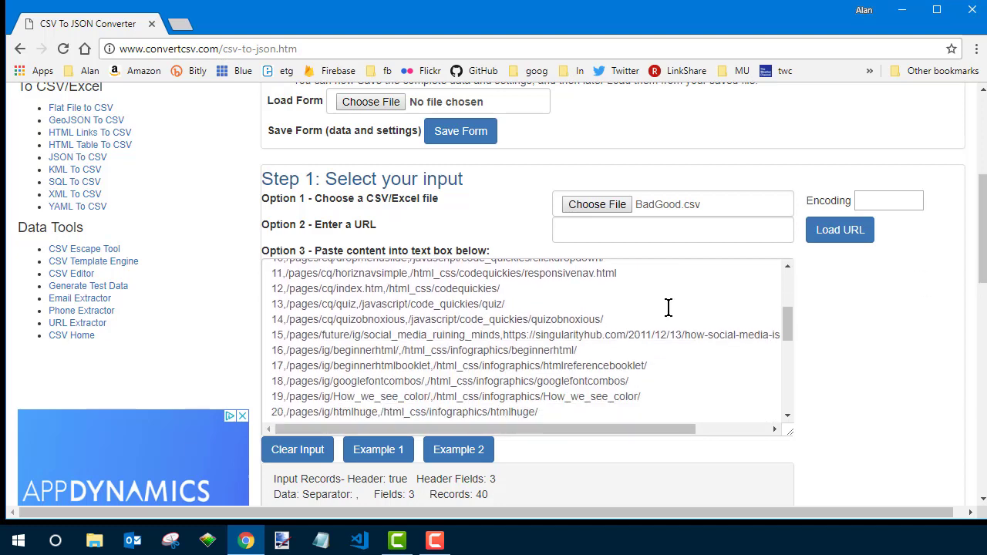
scroll("down", 3)
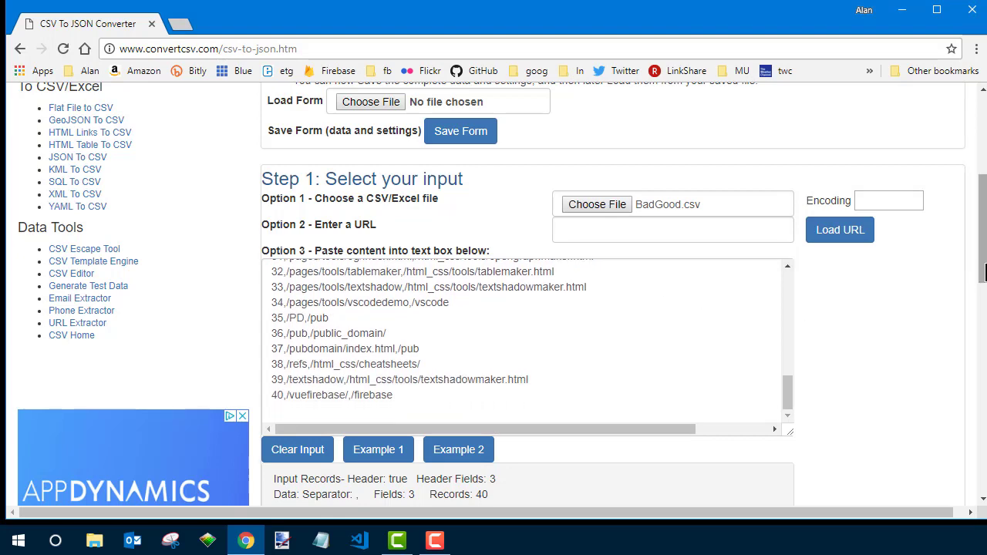
scroll("down", 3)
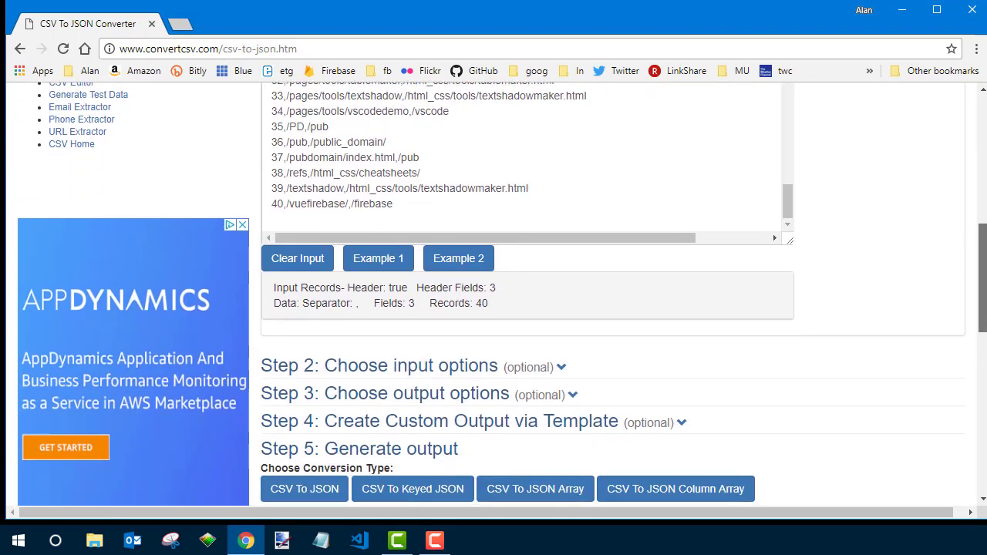
left_click(562, 367)
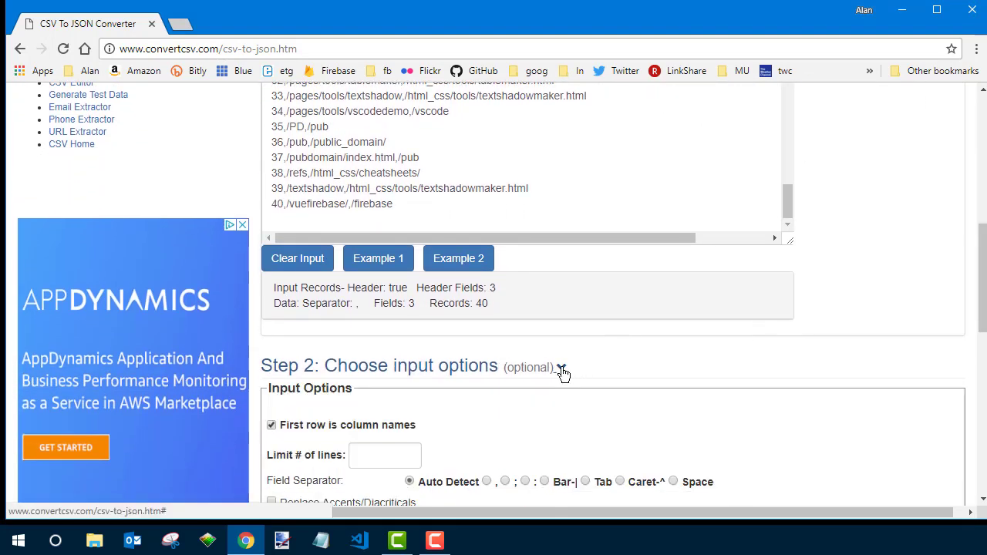
mouse_move(324, 439)
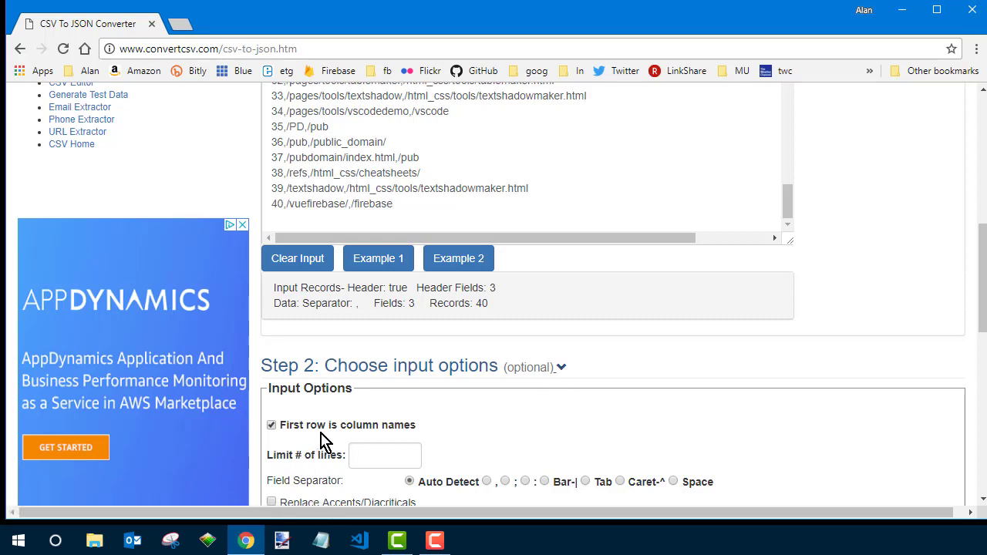
scroll("down", 3)
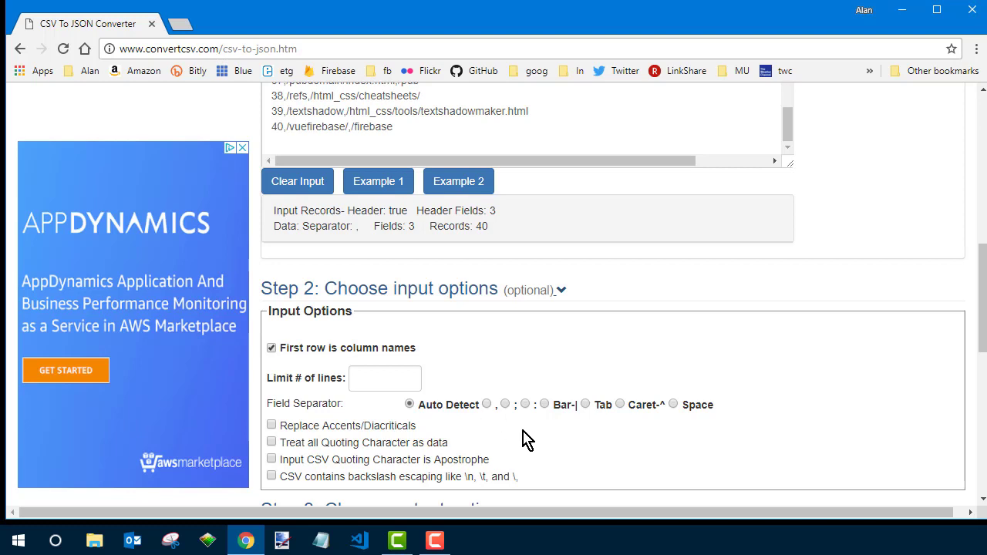
scroll("down", 3)
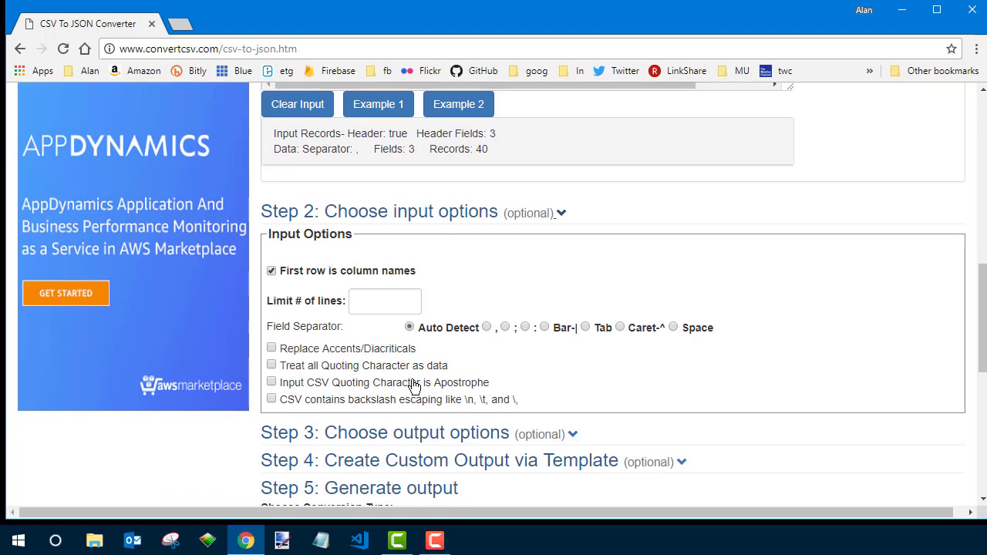
left_click(572, 435)
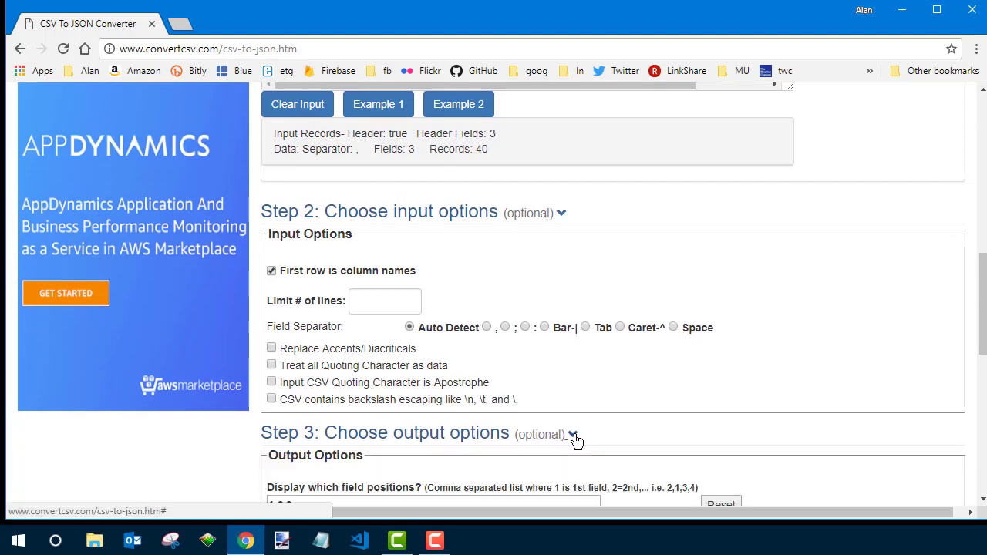
Scroll down through the output options to the JSON result data section
scroll("down", 3)
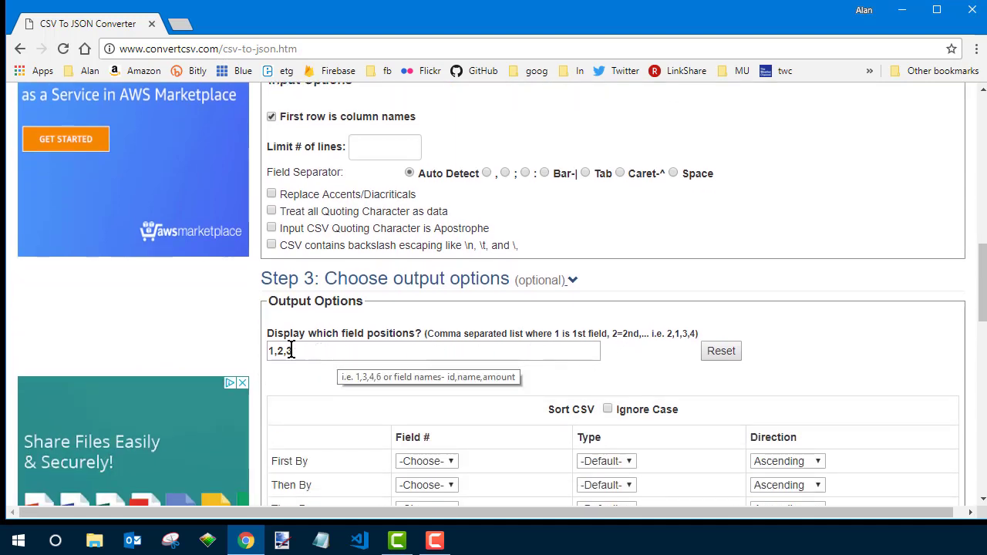
scroll("down", 3)
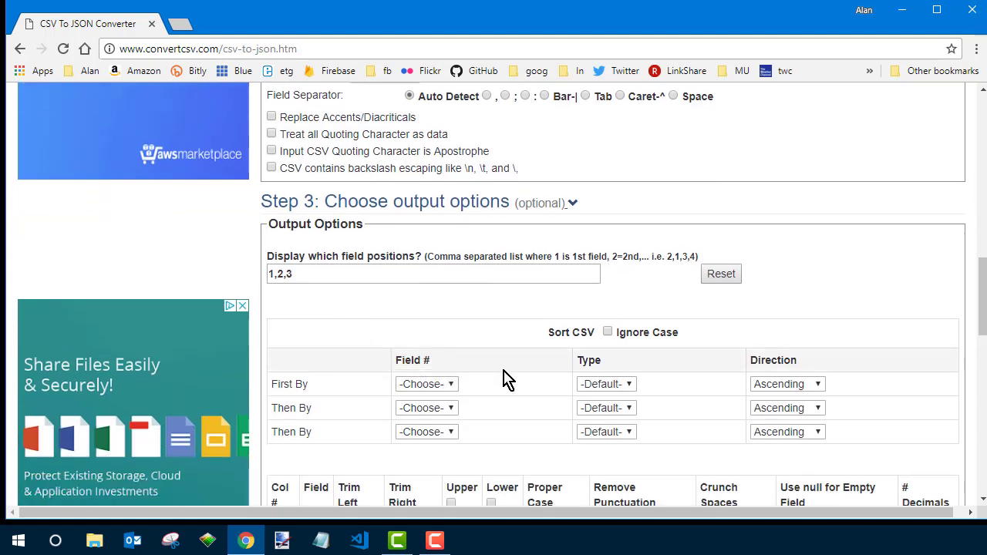
scroll("down", 3)
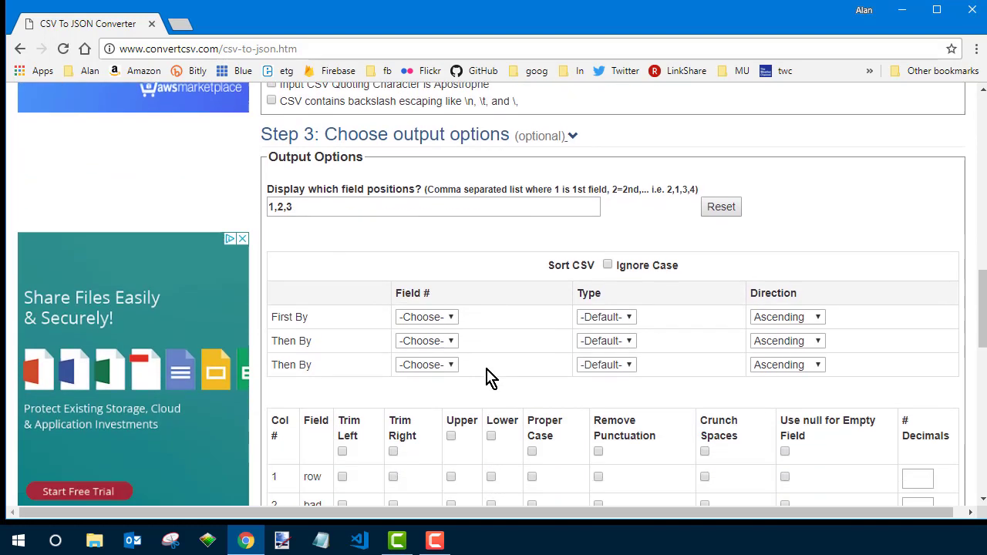
scroll("down", 3)
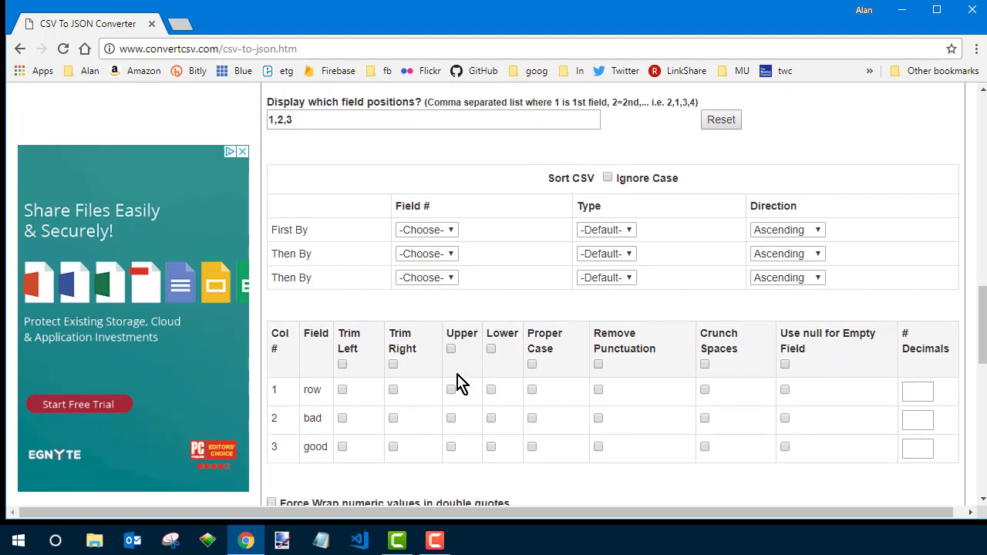
mouse_move(345, 378)
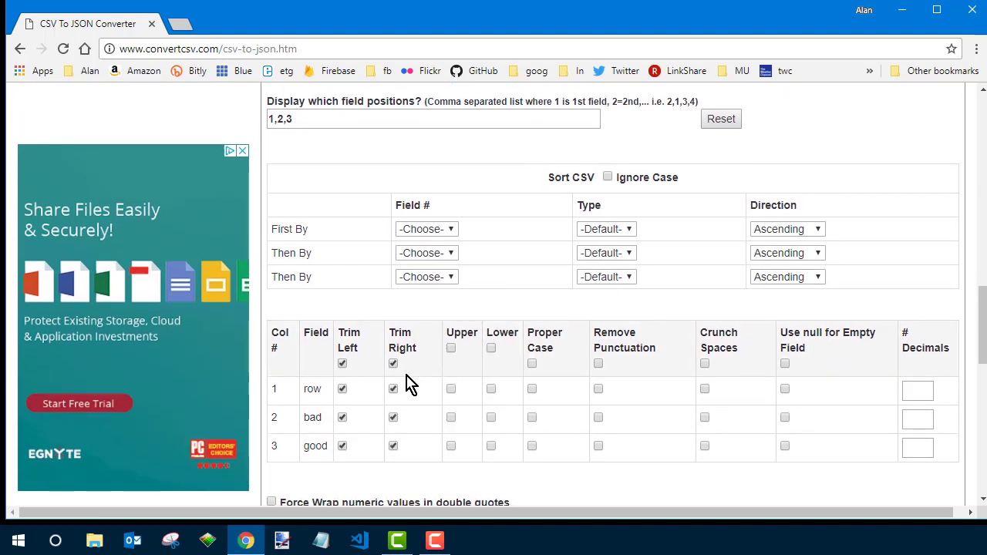
scroll("down", 3)
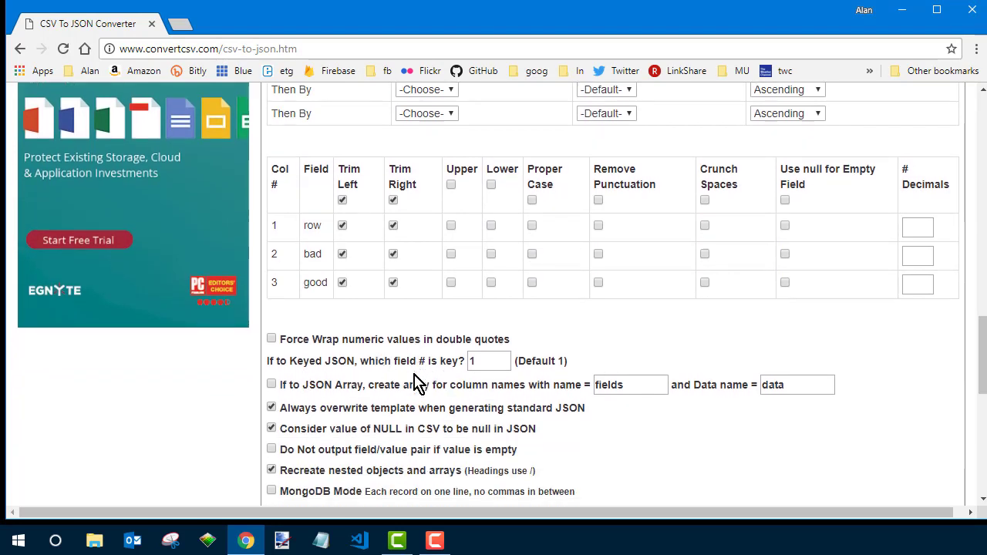
scroll("down", 3)
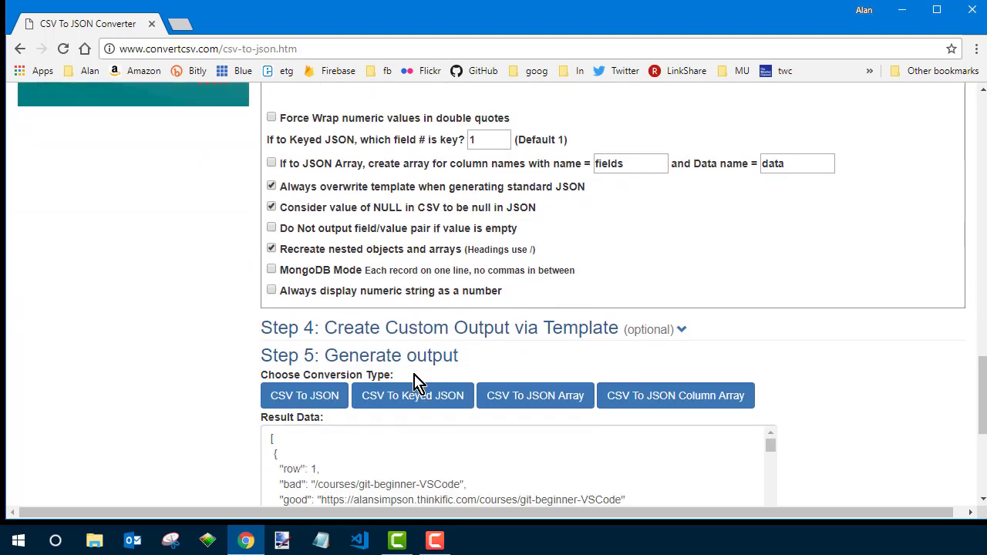
scroll("down", 3)
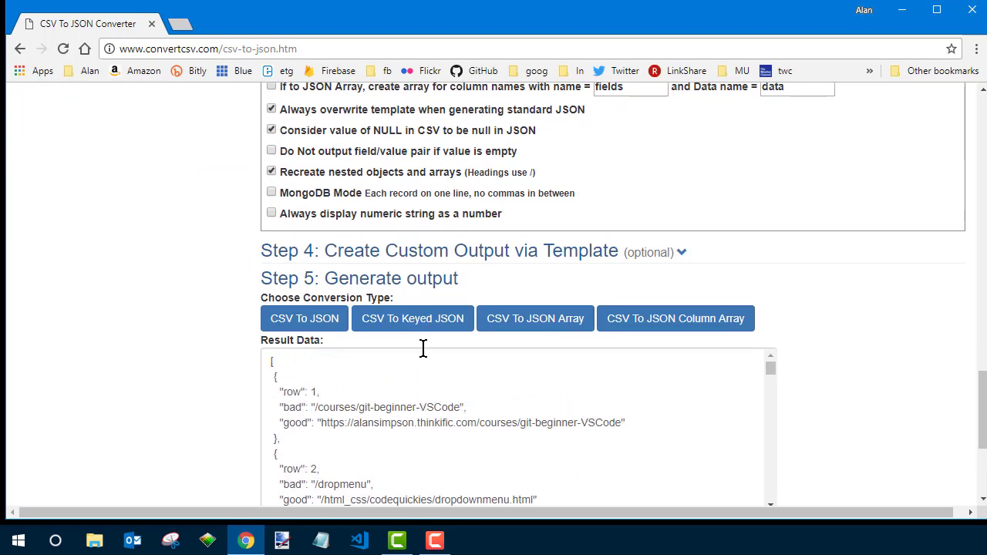
Convert to keyed JSON by row number and download the result as convertcsv.json
left_click(413, 318)
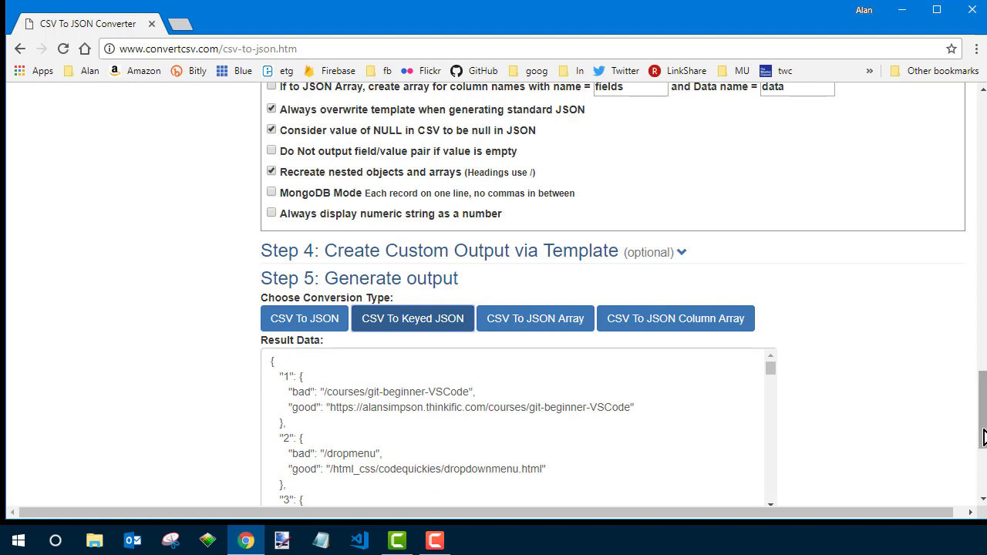
scroll("down", 3)
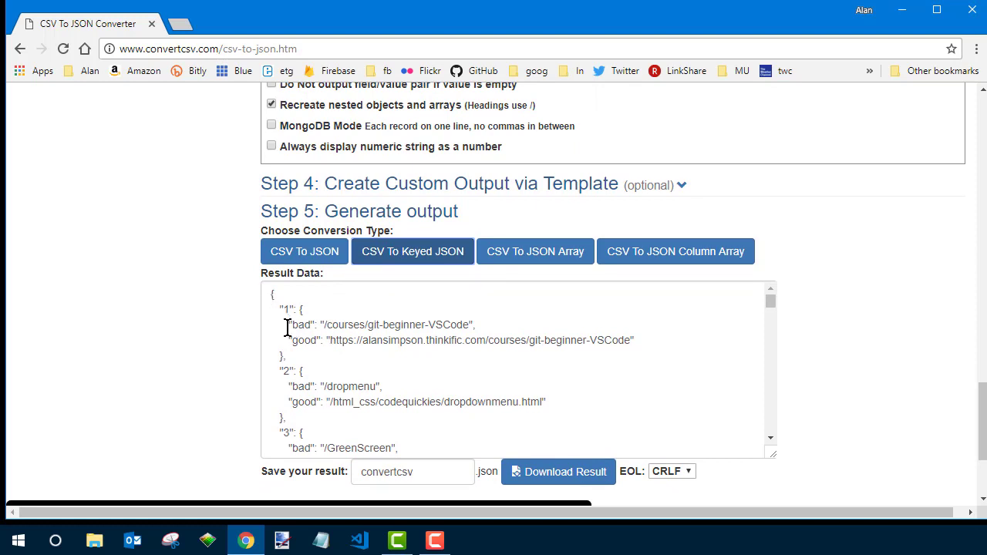
mouse_move(284, 367)
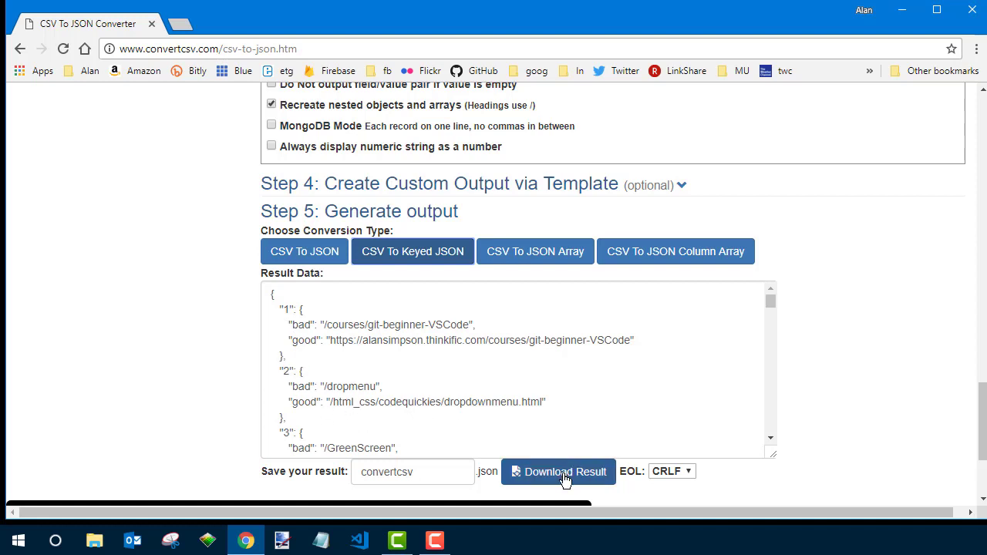
left_click(565, 472)
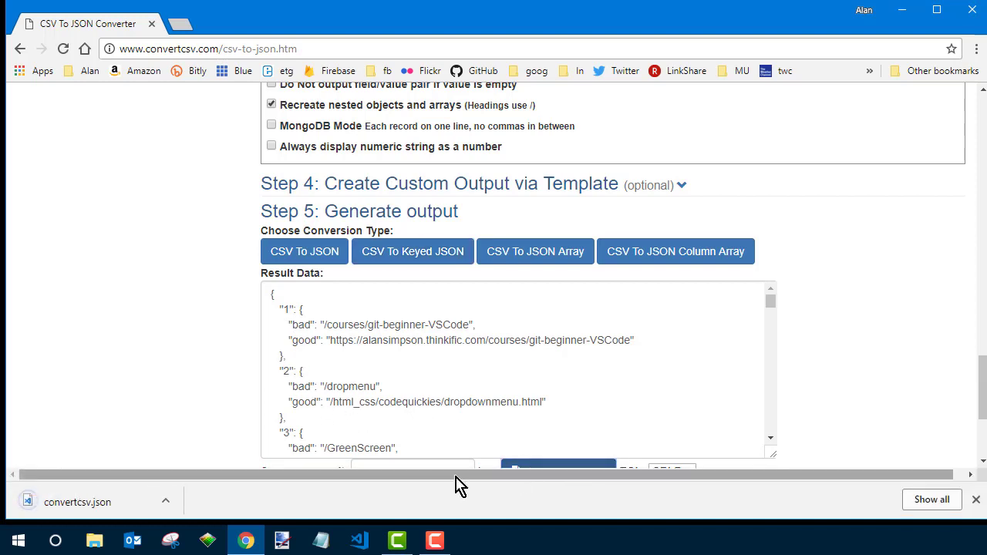
left_click(165, 503)
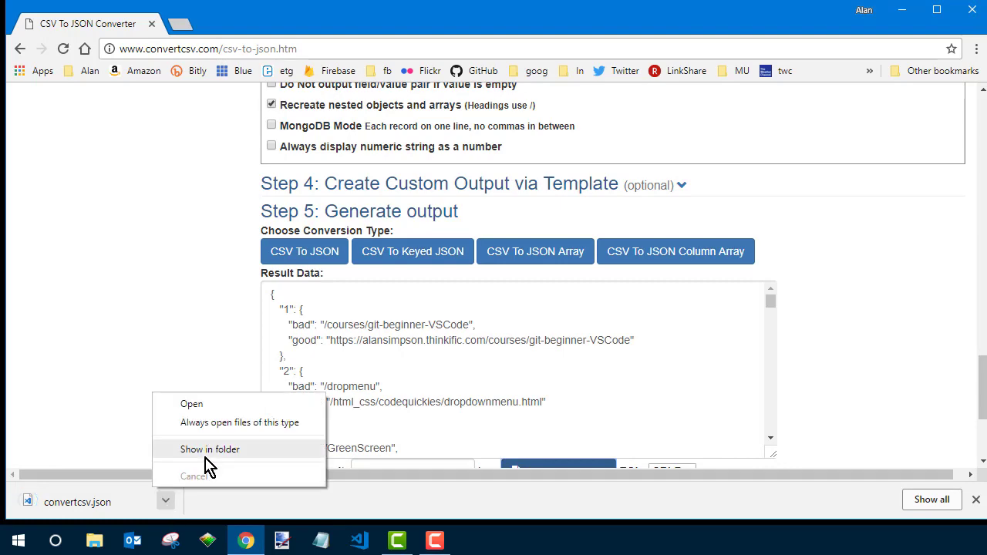
Show convertcsv.json in its folder, move it to the Desktop and close File Explorer
left_click(210, 449)
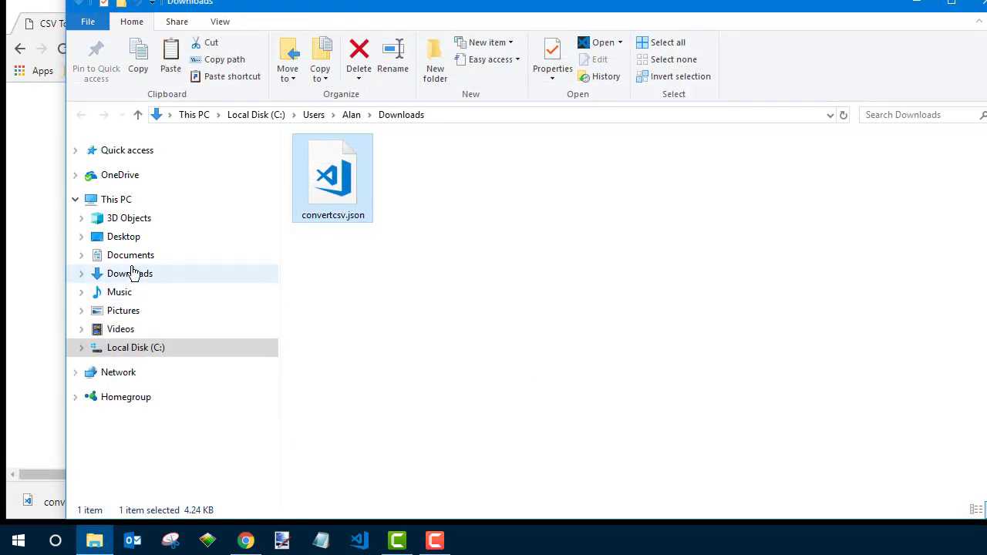
left_click(124, 236)
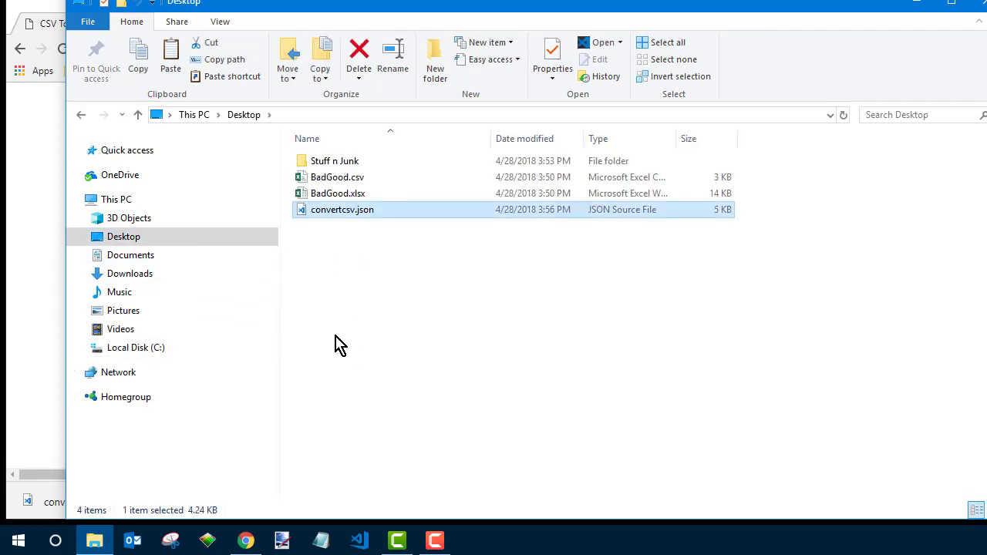
left_click(243, 540)
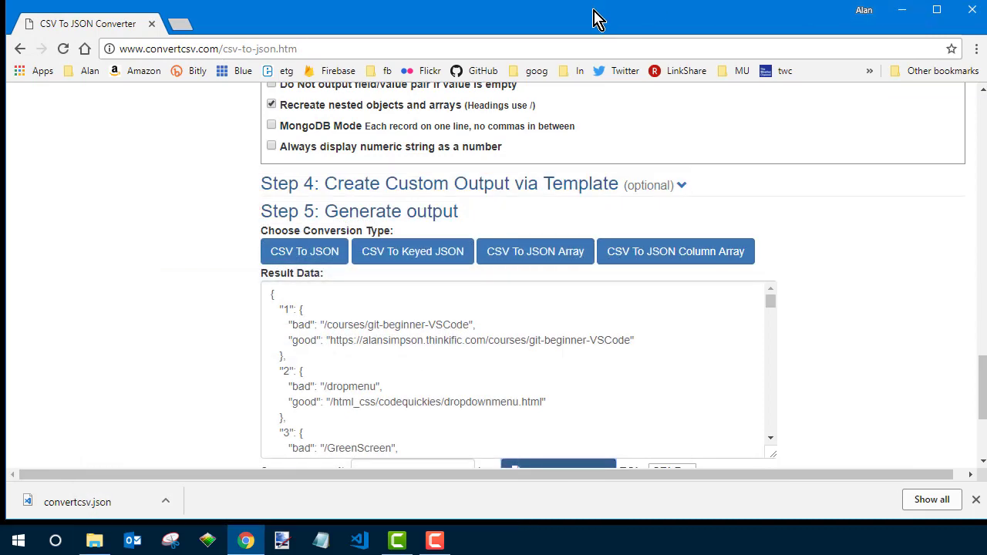
mouse_move(390, 47)
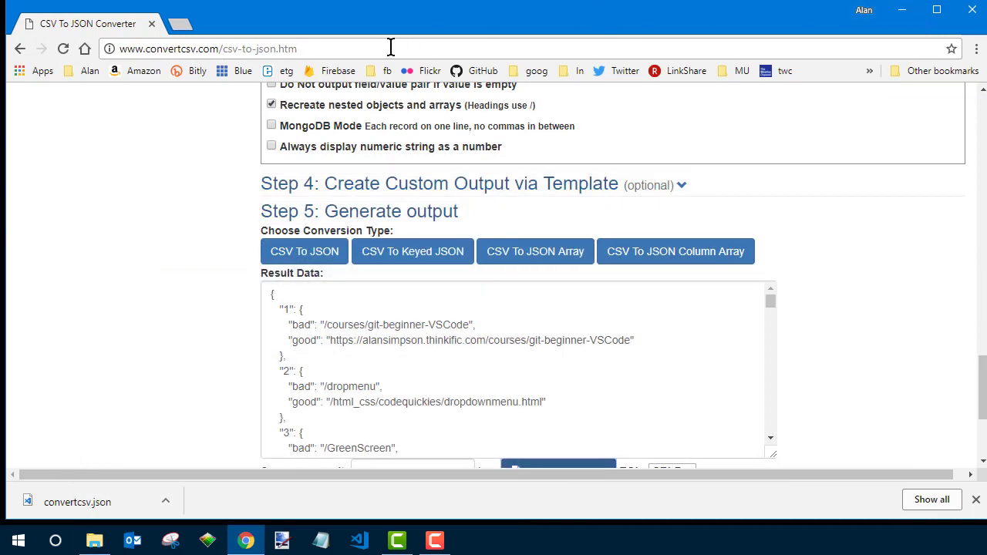
Go to the Firebase console, enter the comments project and start its Database
left_click(337, 71)
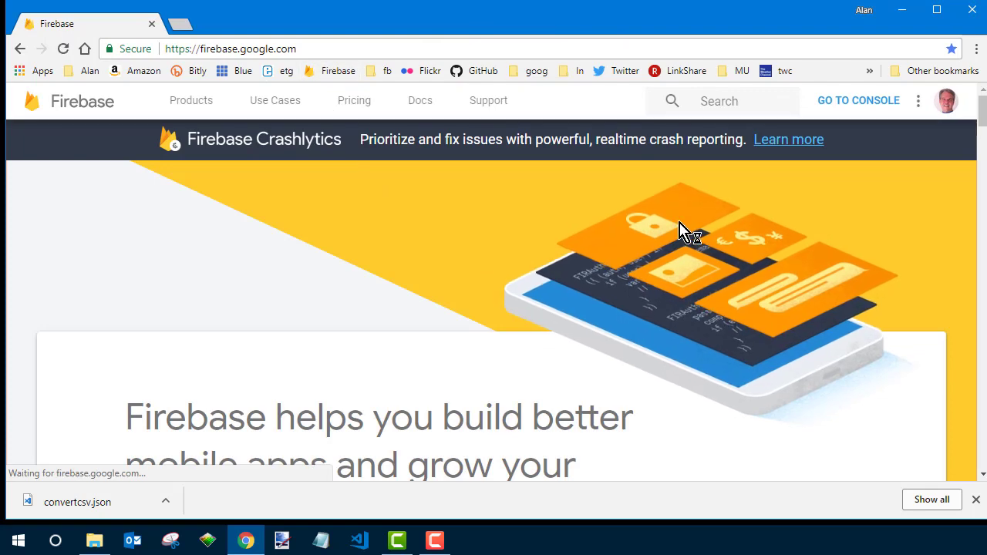
left_click(858, 100)
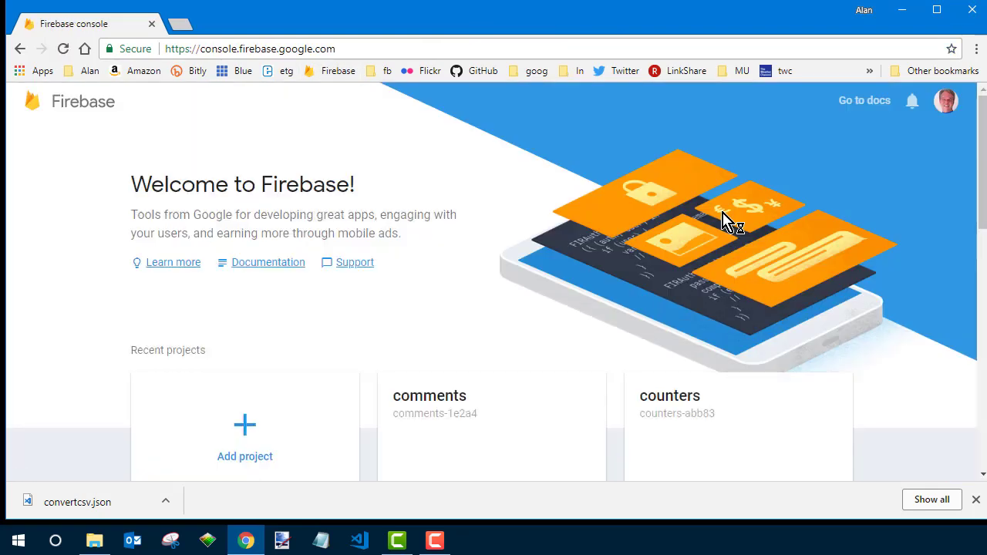
scroll("down", 3)
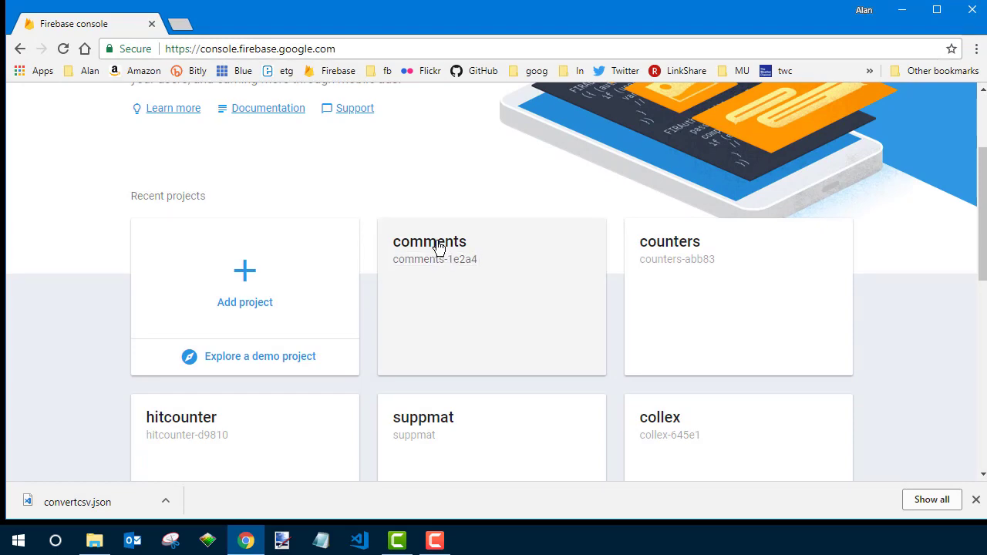
left_click(429, 241)
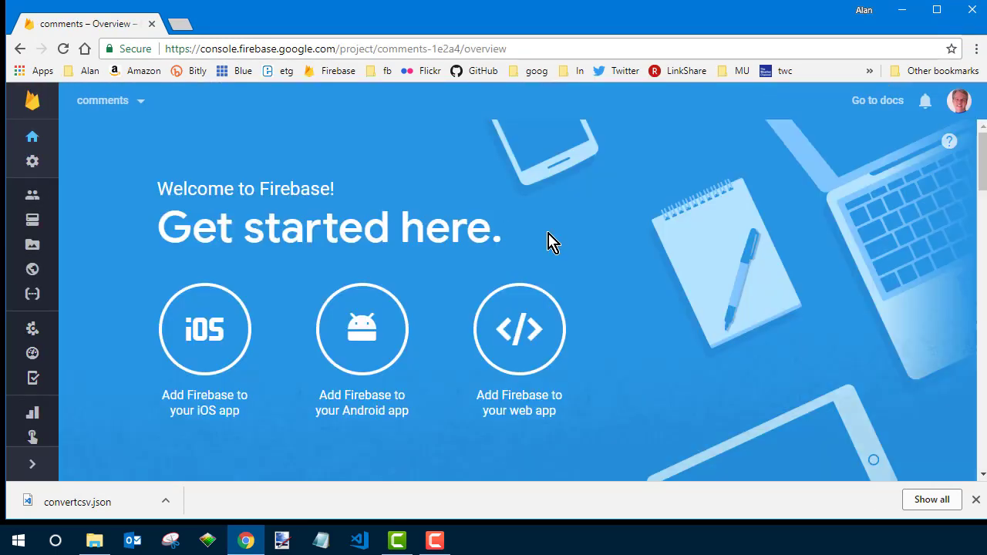
scroll("down", 3)
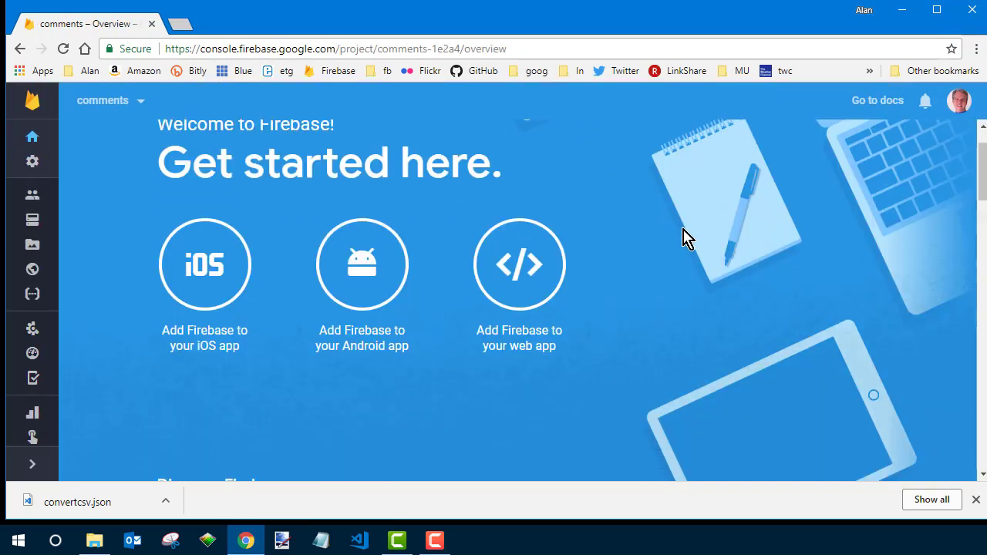
scroll("down", 3)
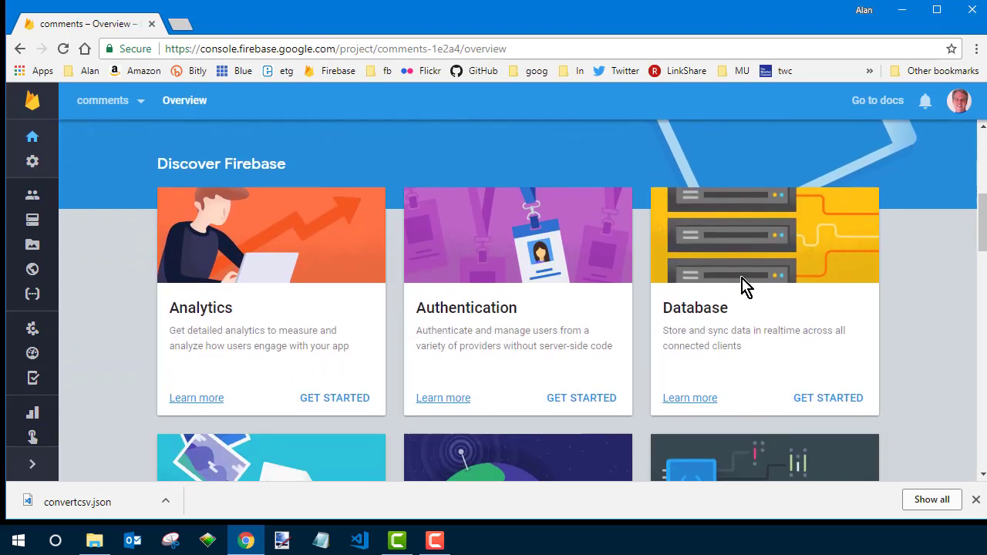
mouse_move(827, 398)
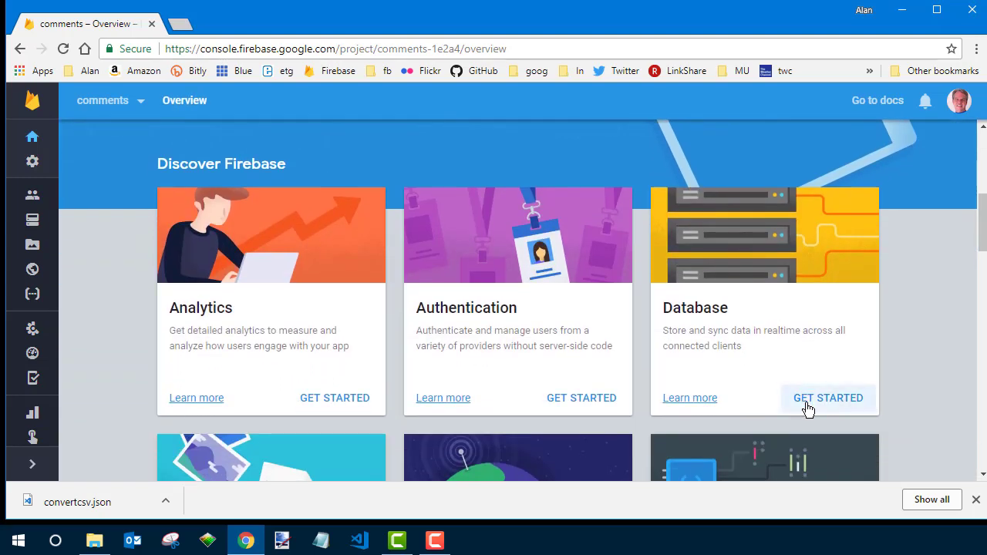
left_click(828, 398)
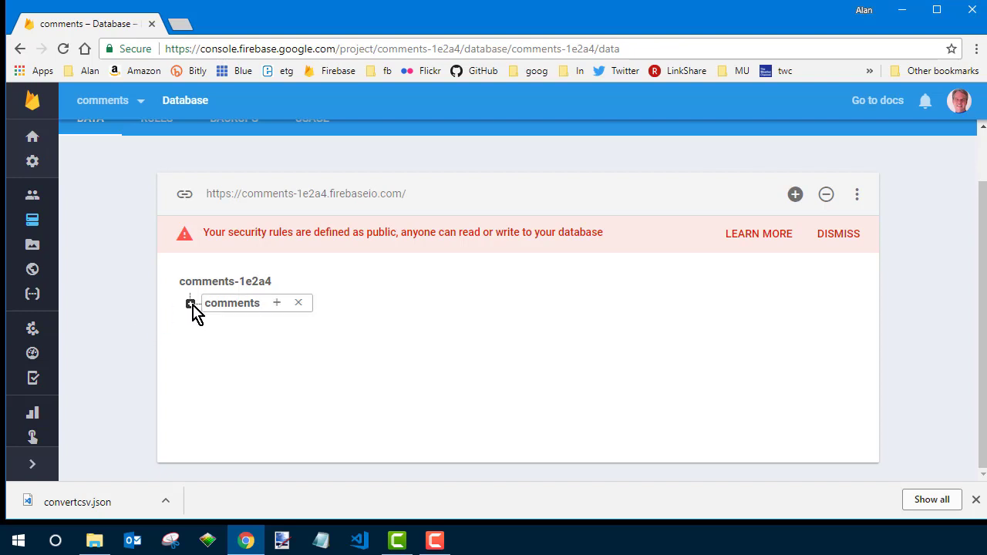
left_click(191, 303)
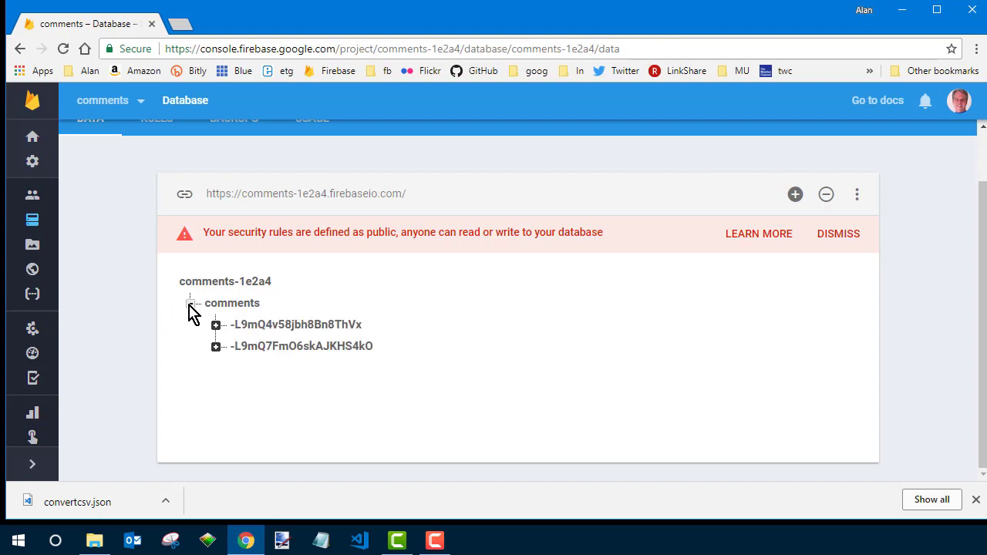
mouse_move(219, 327)
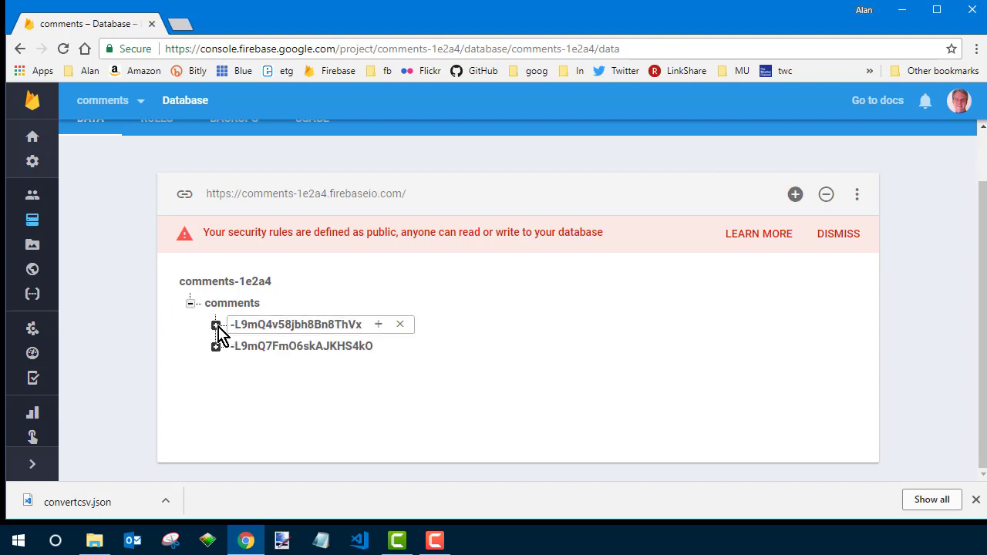
left_click(191, 302)
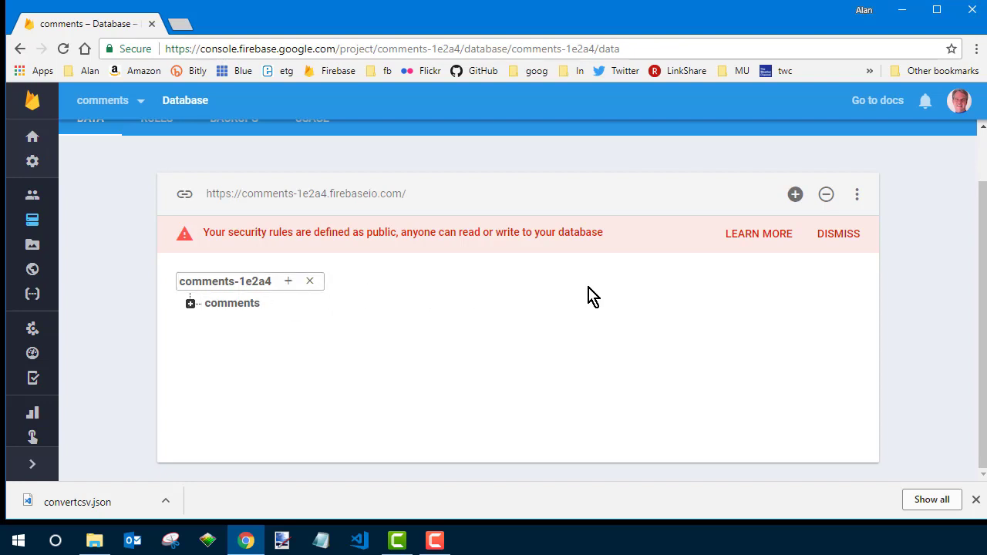
left_click(858, 194)
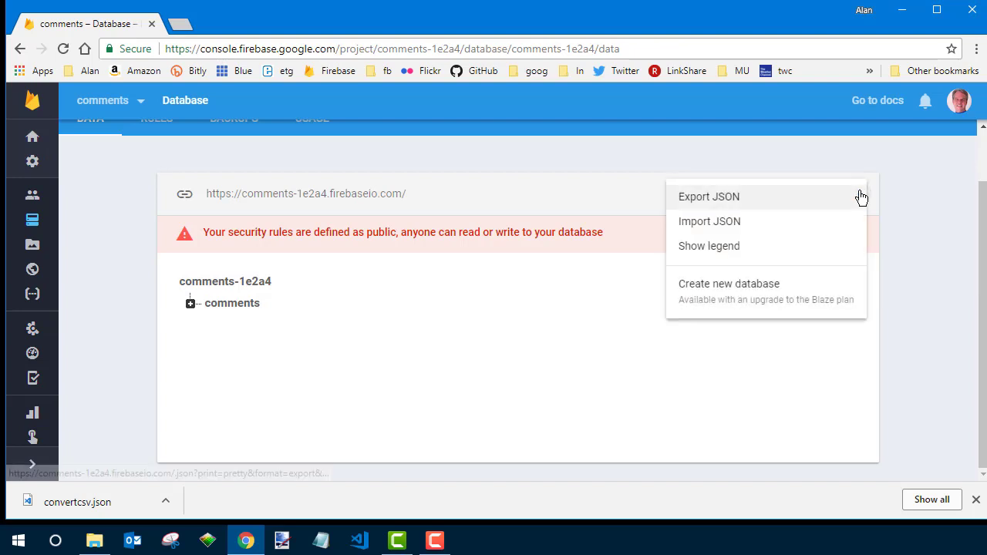
mouse_move(799, 198)
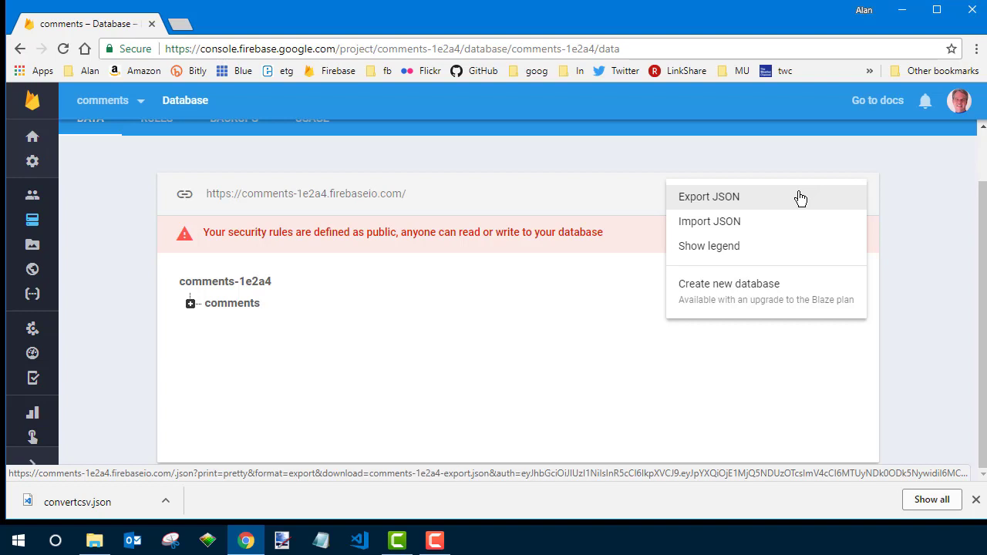
mouse_move(948, 229)
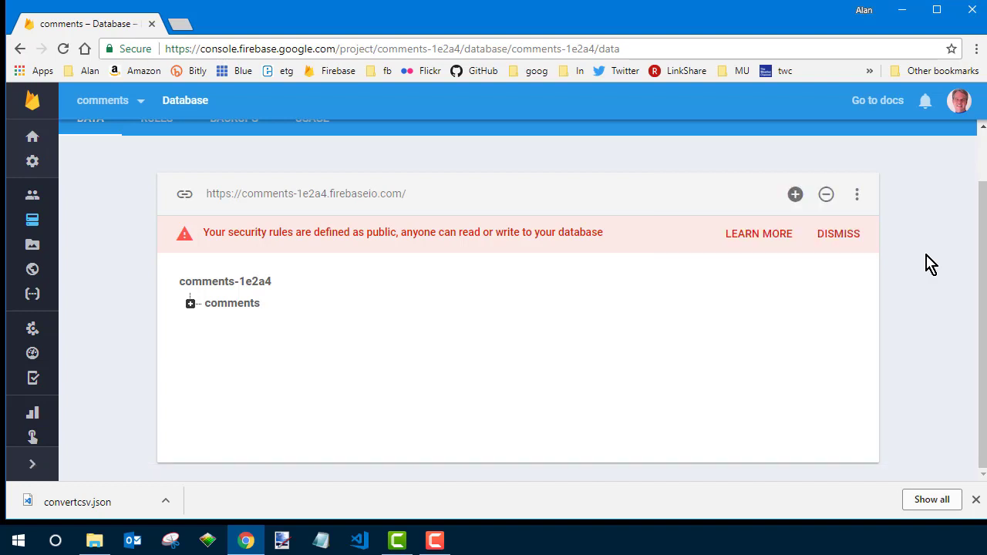
Import convertcsv.json from the Desktop into the database, overwriting its contents
left_click(858, 194)
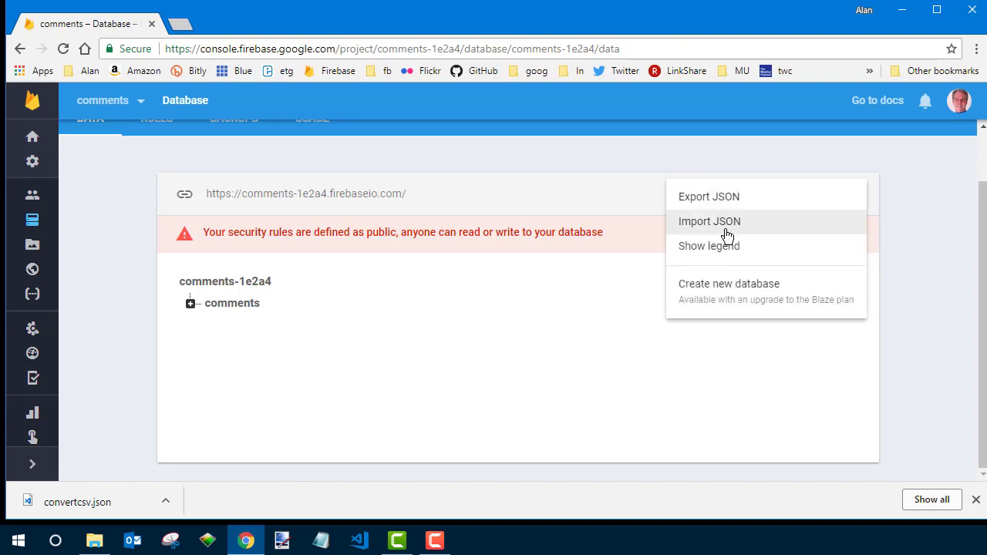
left_click(709, 222)
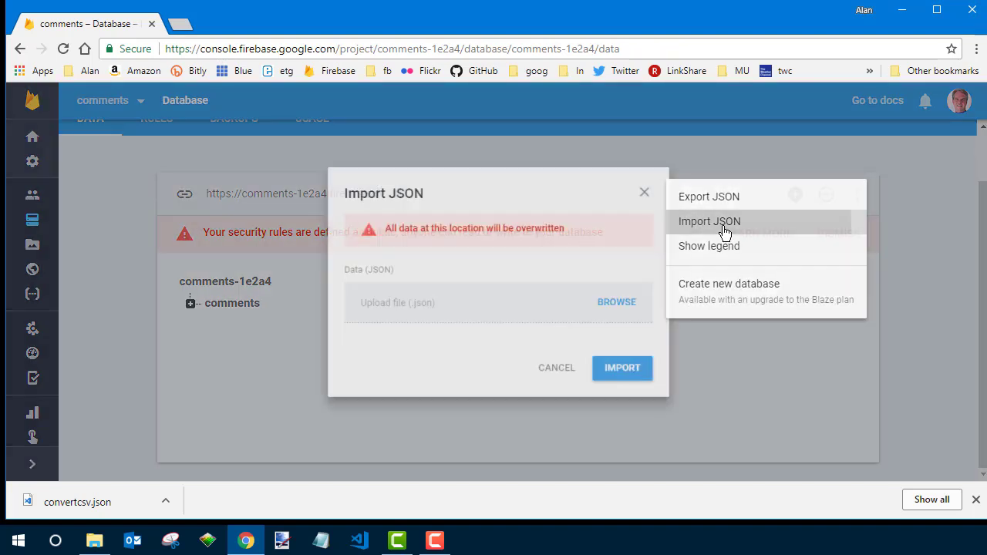
left_click(710, 222)
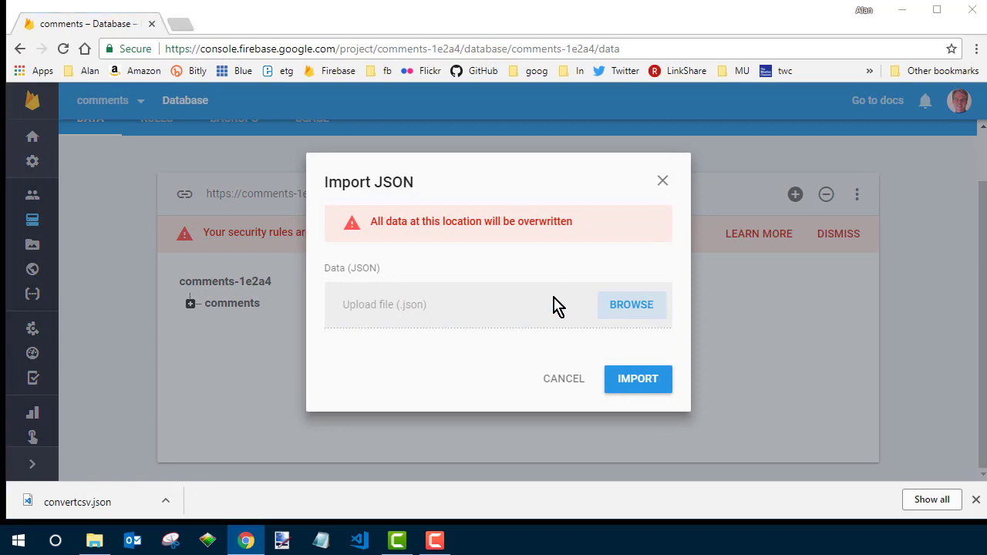
left_click(632, 306)
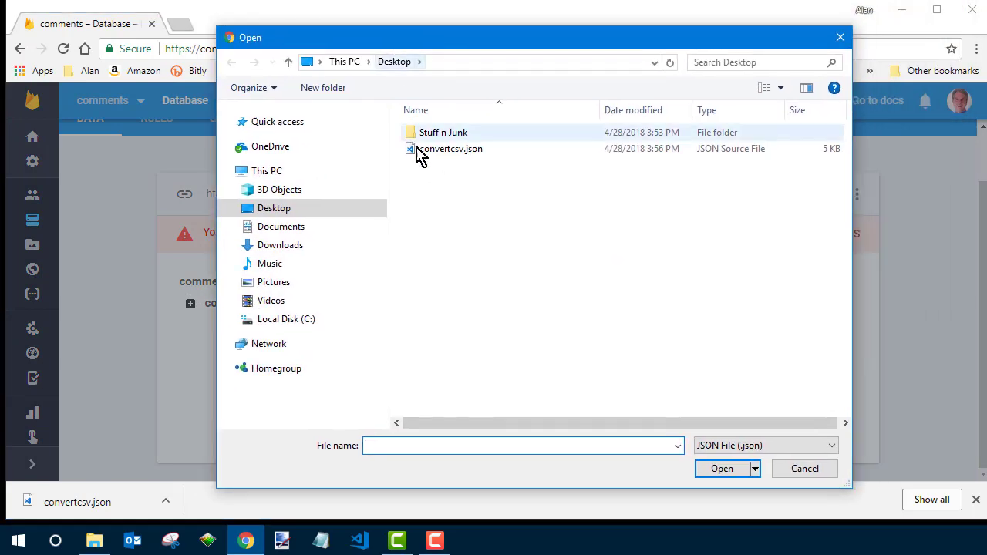
left_click(451, 148)
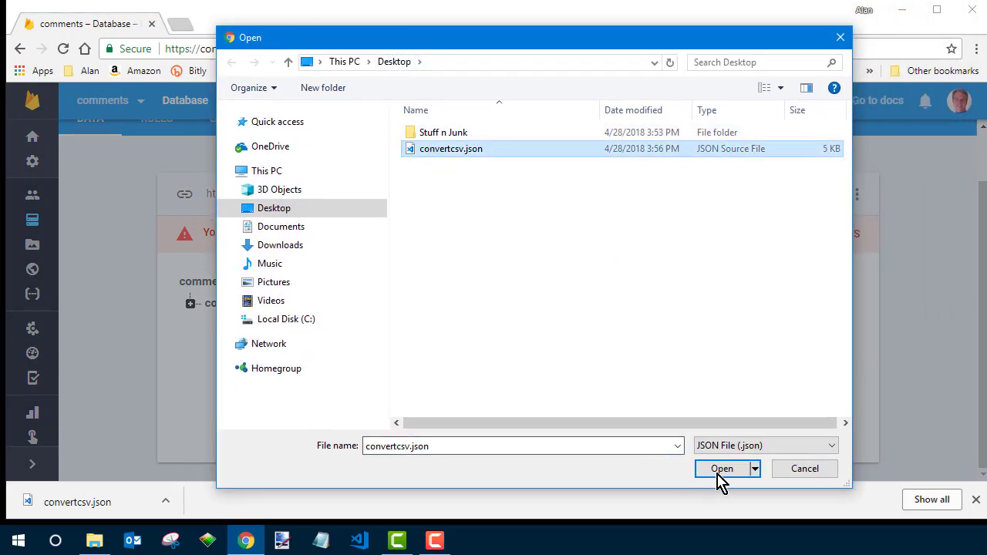
left_click(722, 469)
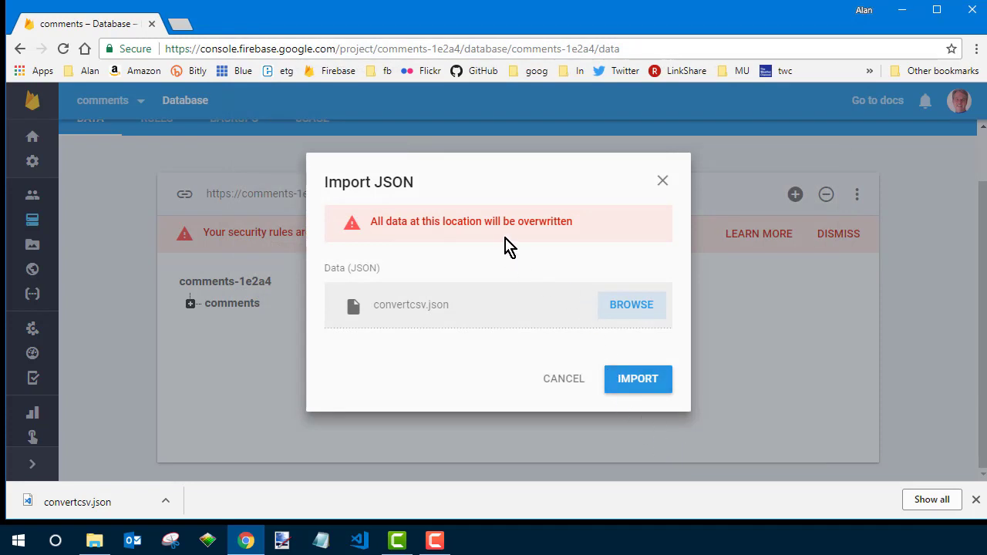
left_click(637, 380)
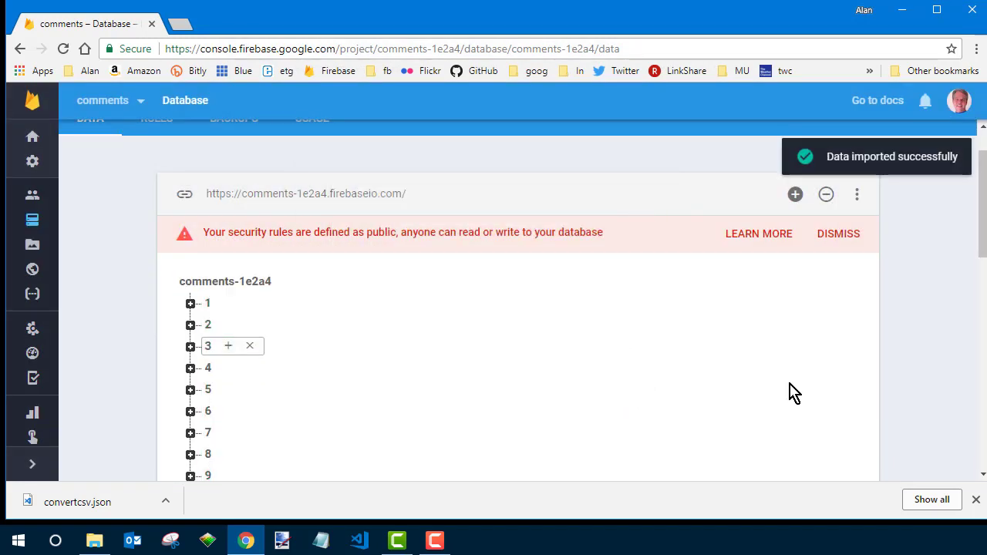
mouse_move(537, 404)
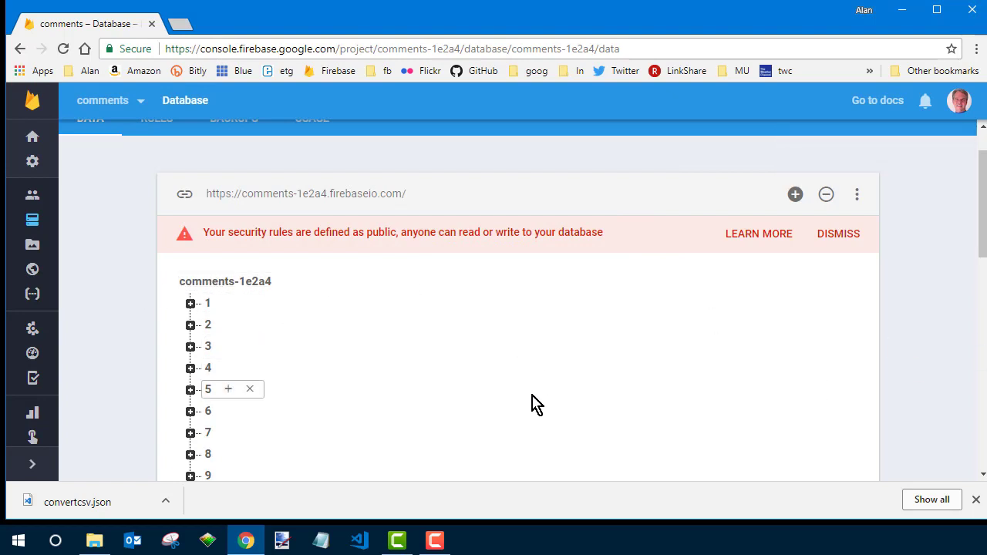
Expand the comments database's numbered entries and review the bad and good link paths of entries 1–40
left_click(192, 302)
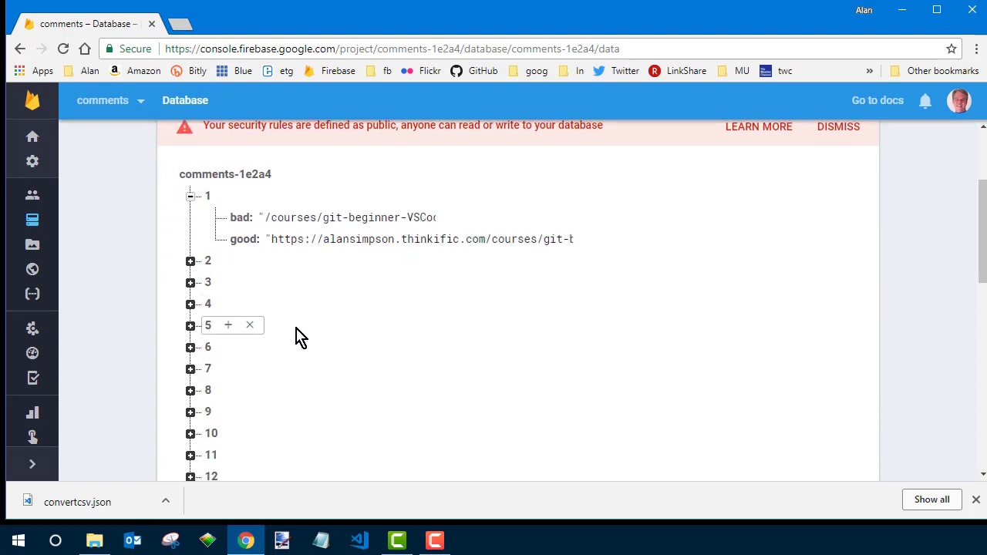
scroll("up", 3)
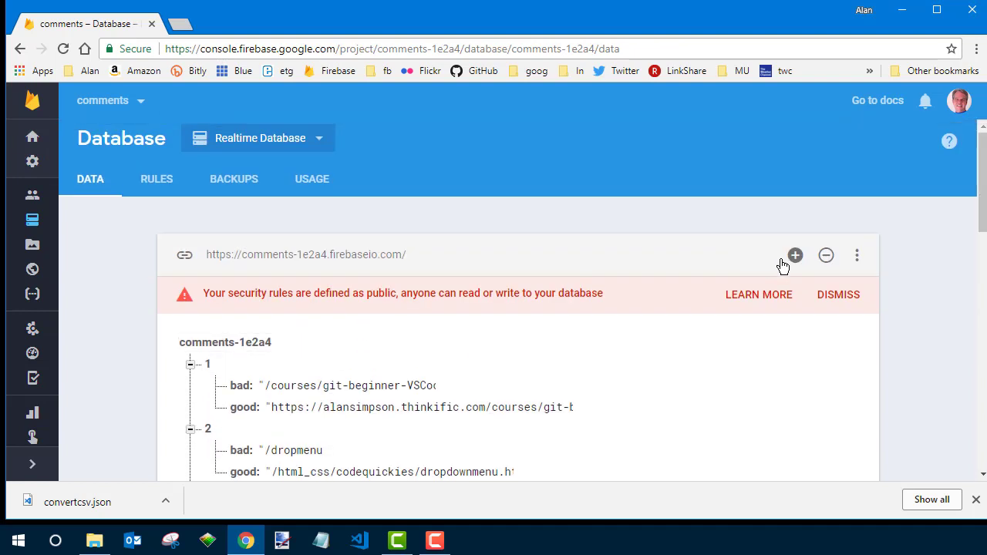
left_click(226, 343)
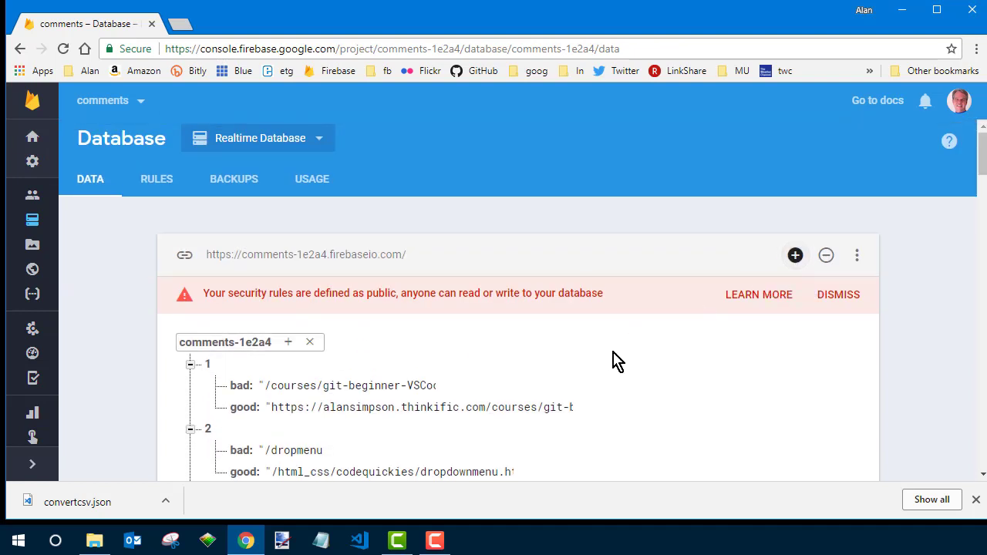
scroll("down", 3)
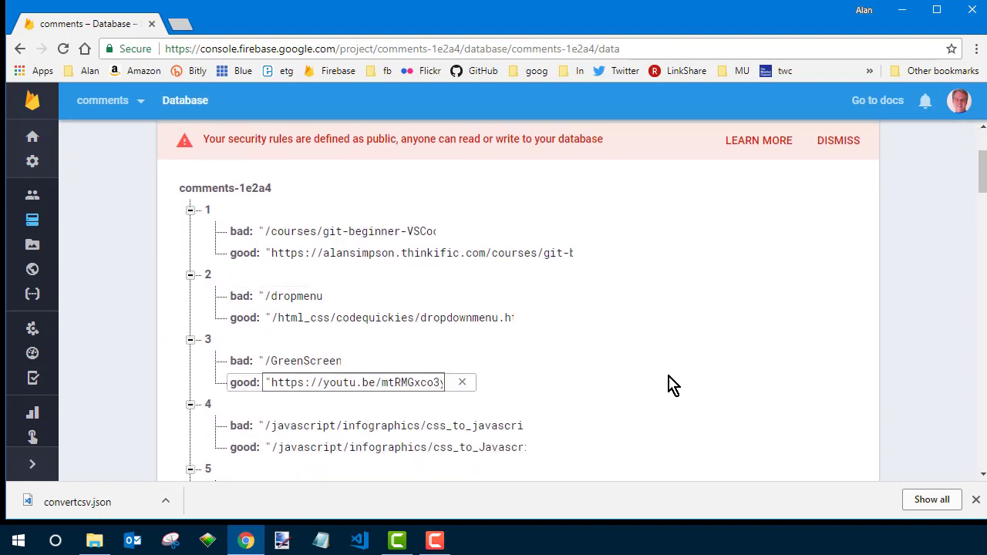
scroll("down", 3)
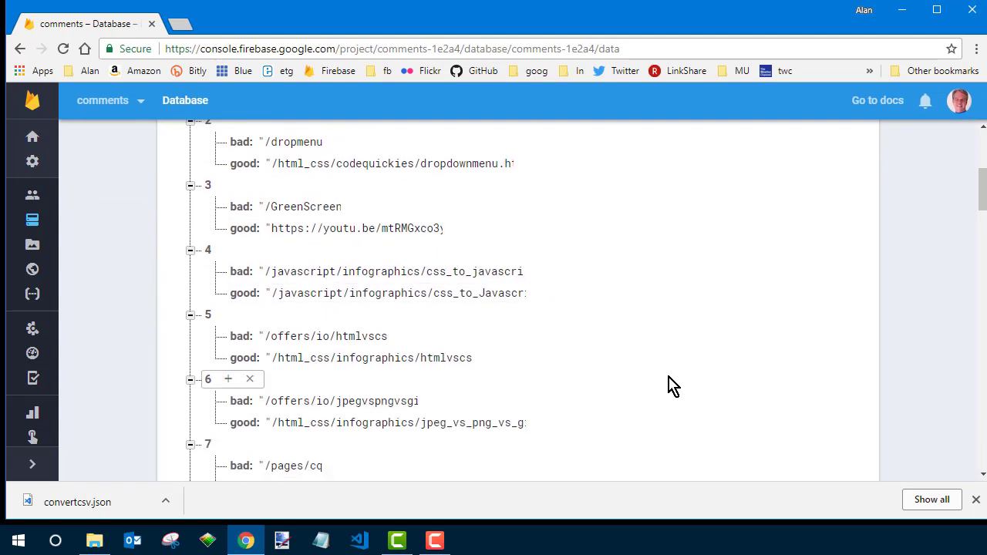
scroll("down", 3)
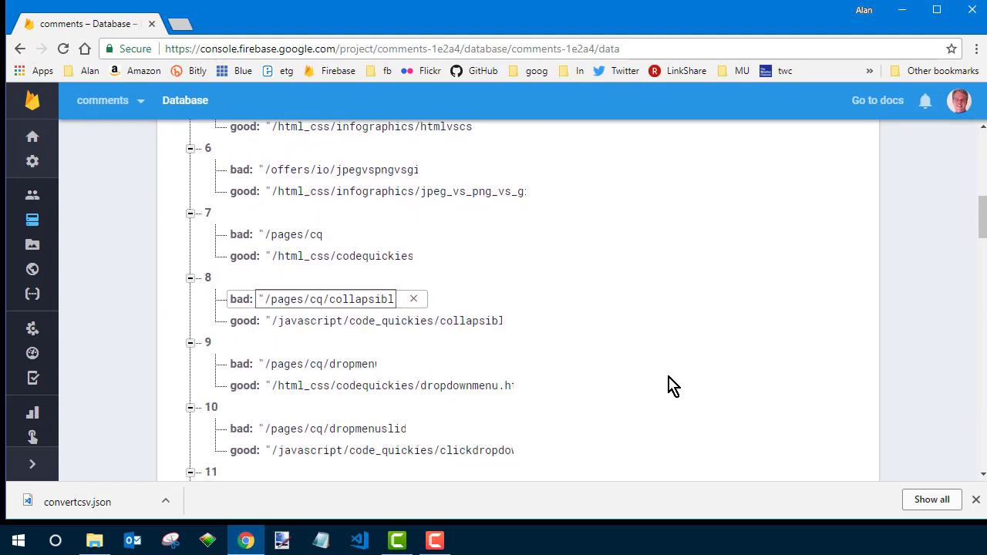
scroll("down", 3)
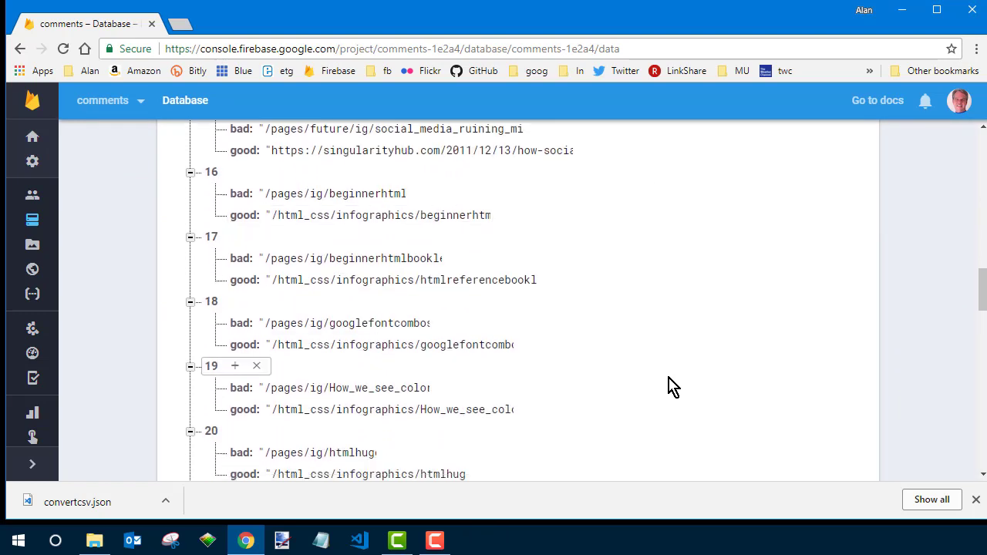
scroll("down", 3)
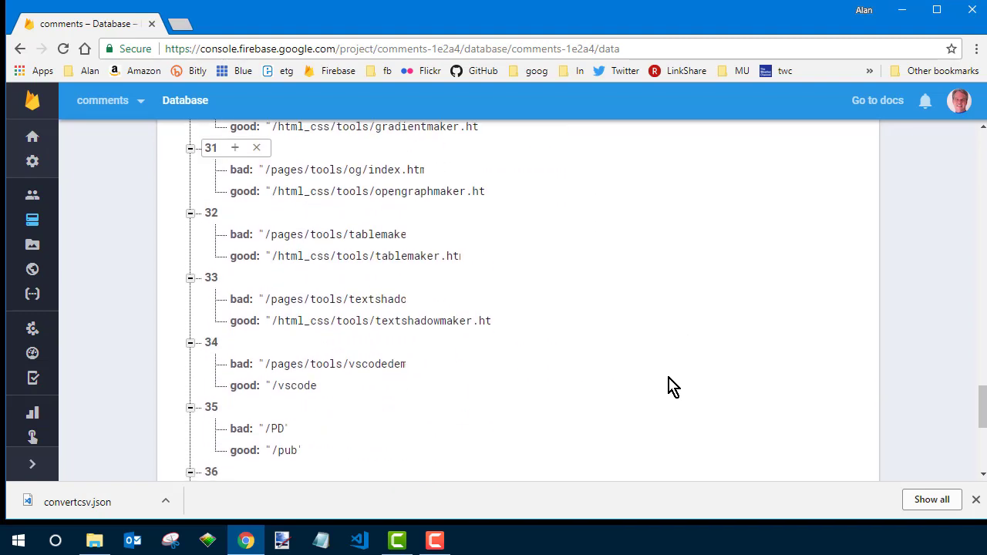
scroll("down", 3)
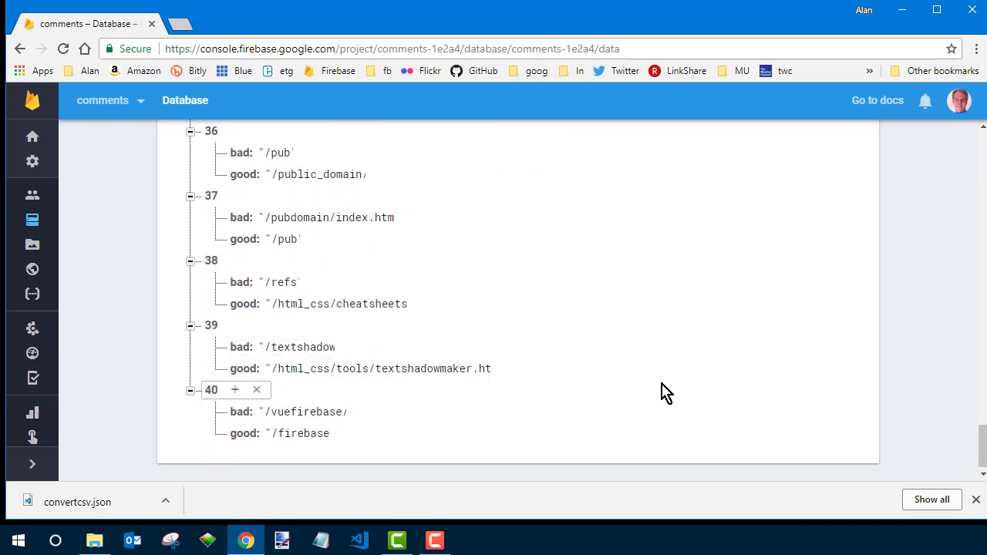
scroll("up", 3)
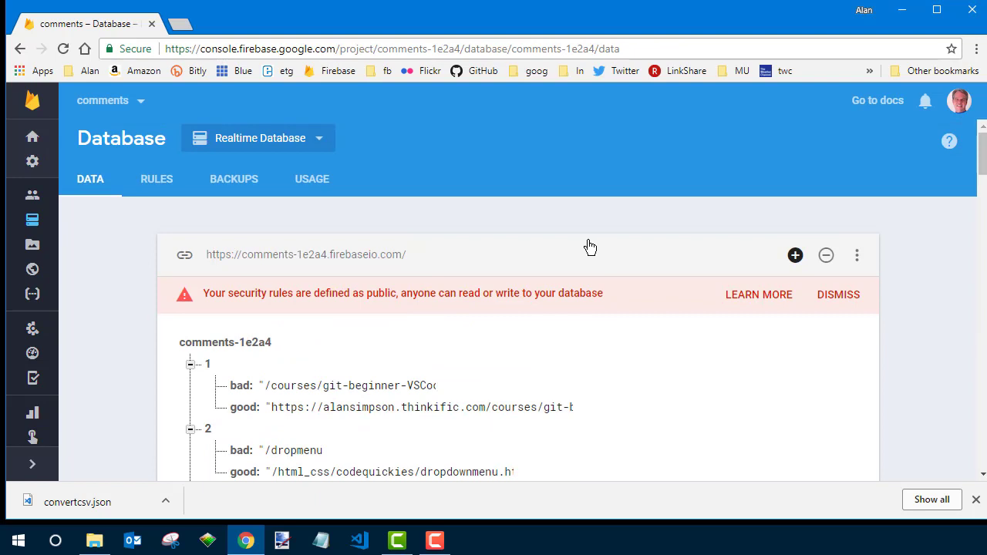
mouse_move(614, 195)
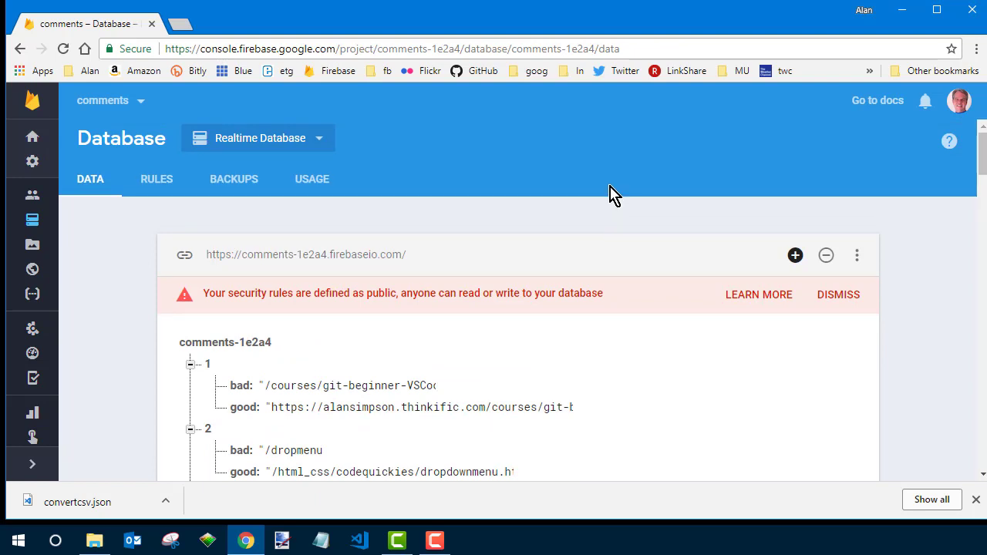
mouse_move(259, 139)
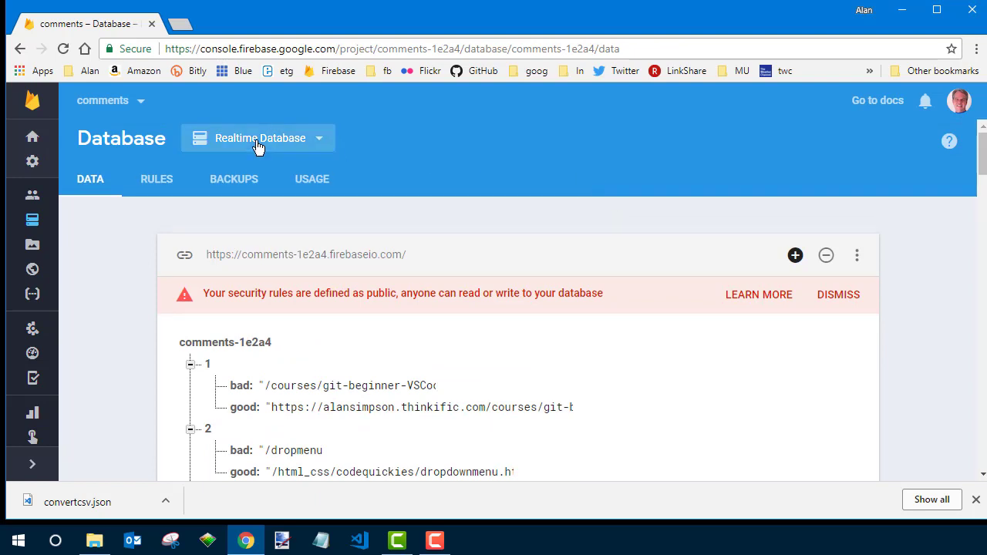
mouse_move(47, 108)
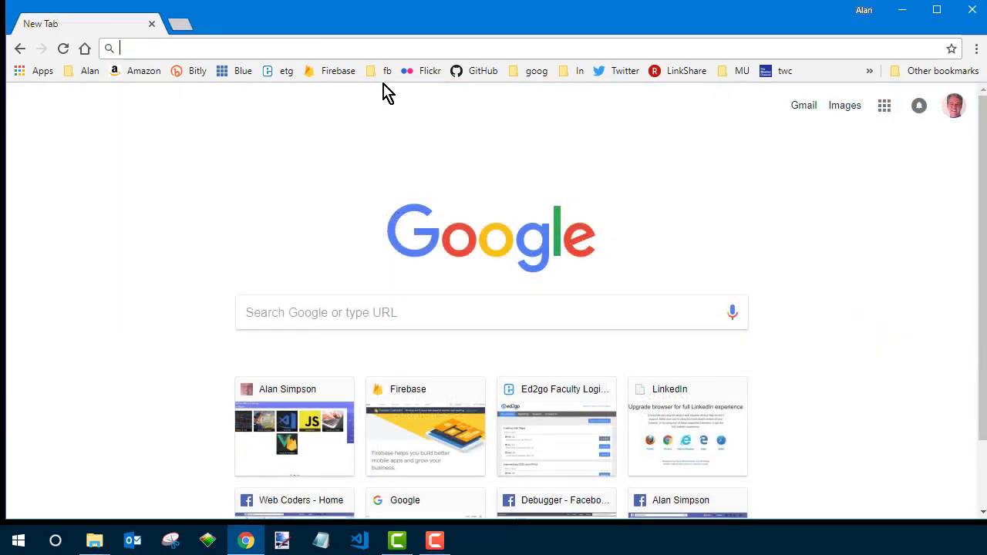
Reach the hitcounter project's Realtime Database in the Firebase console from a new tab
left_click(336, 71)
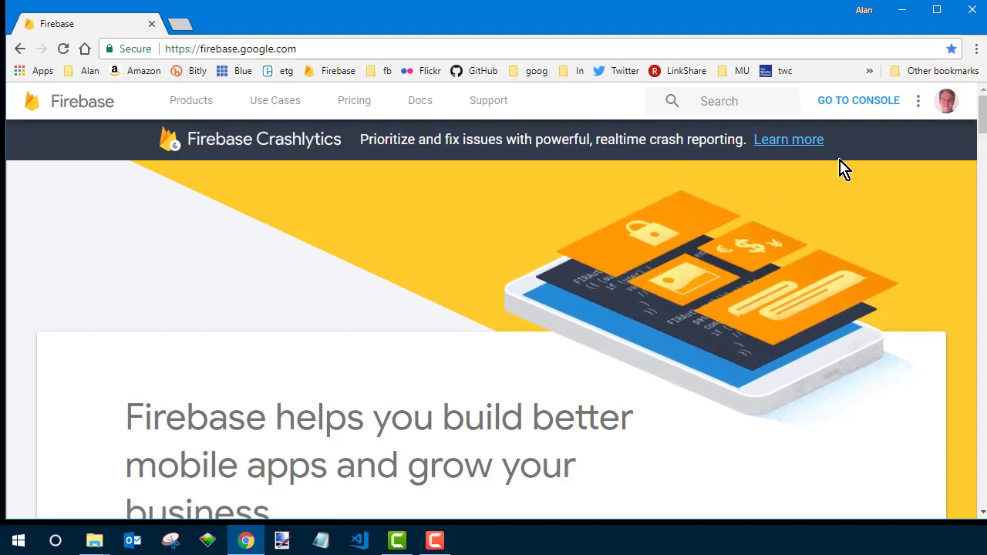
left_click(858, 100)
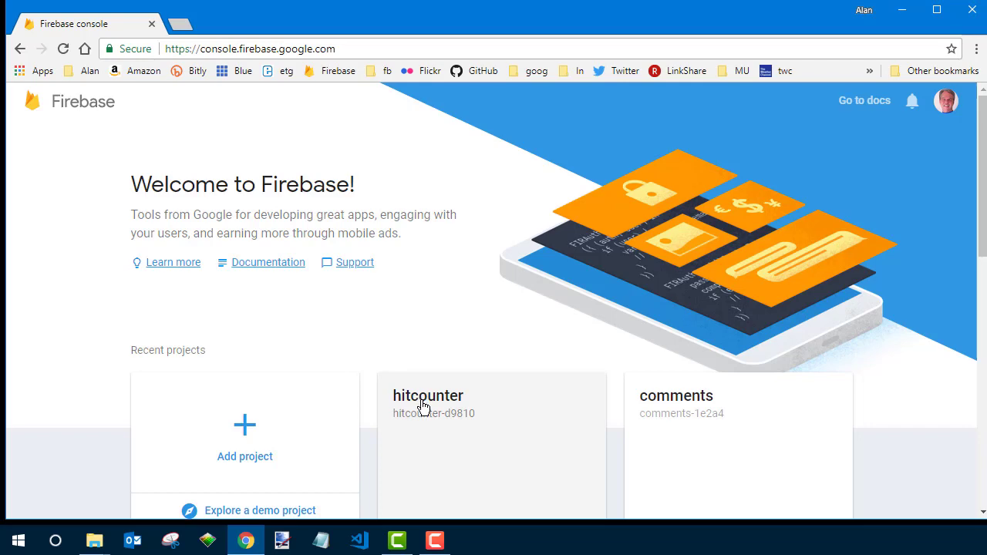
left_click(428, 395)
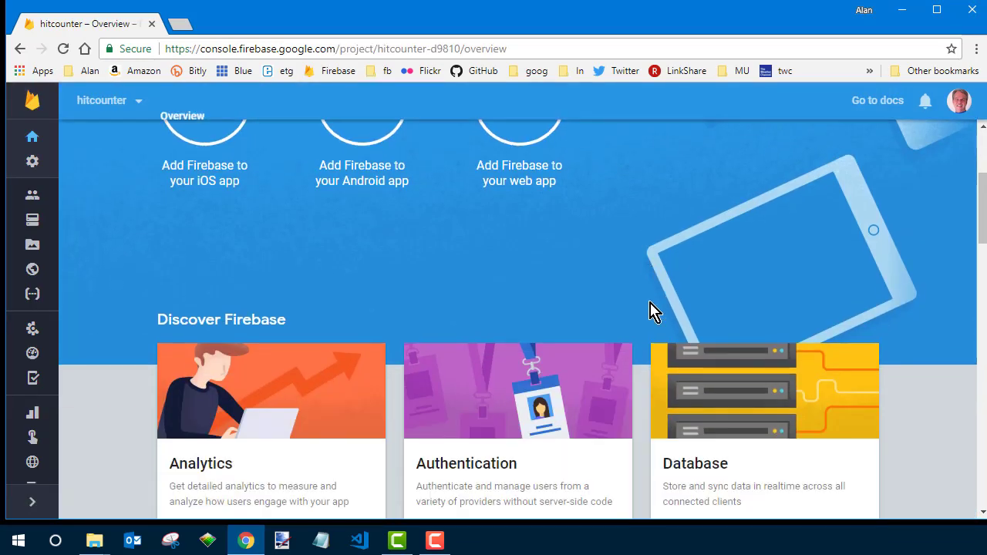
left_click(32, 219)
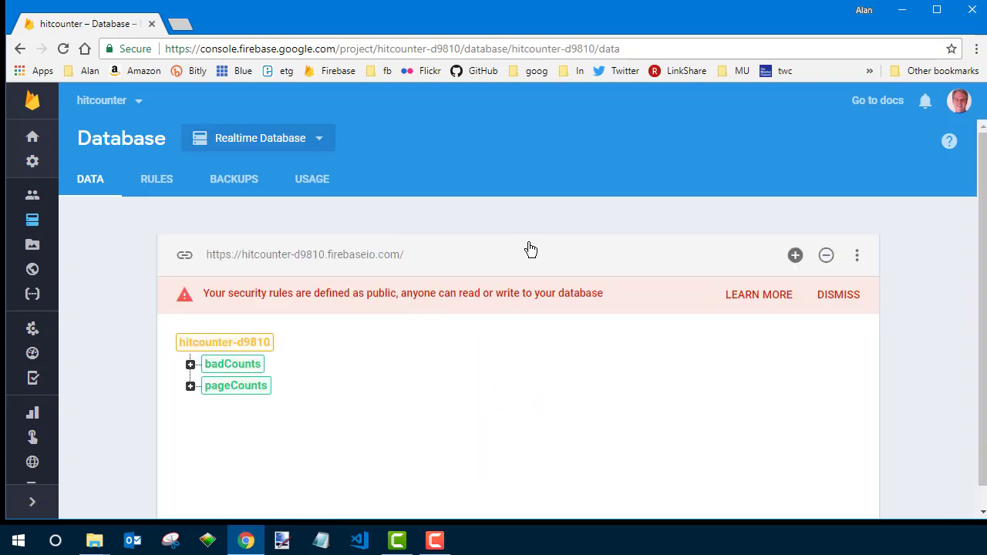
Expand the badCounts node to review its pushed entries, then collapse it beside pageCounts
left_click(192, 364)
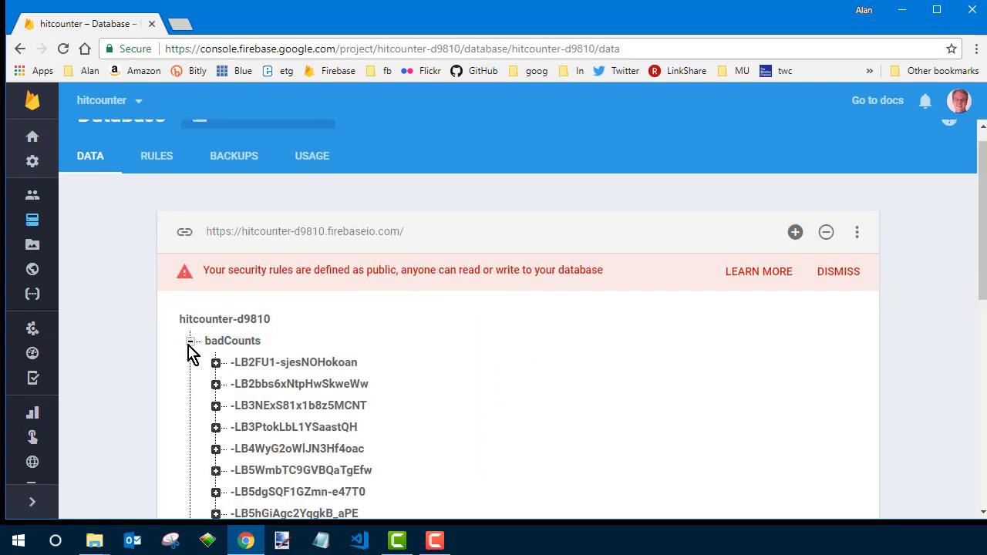
scroll("down", 3)
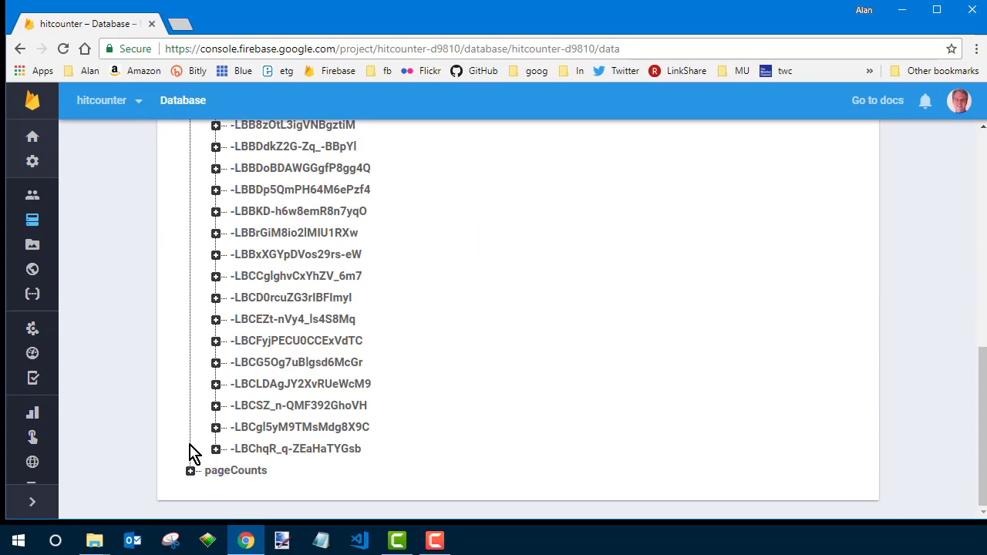
scroll("up", 3)
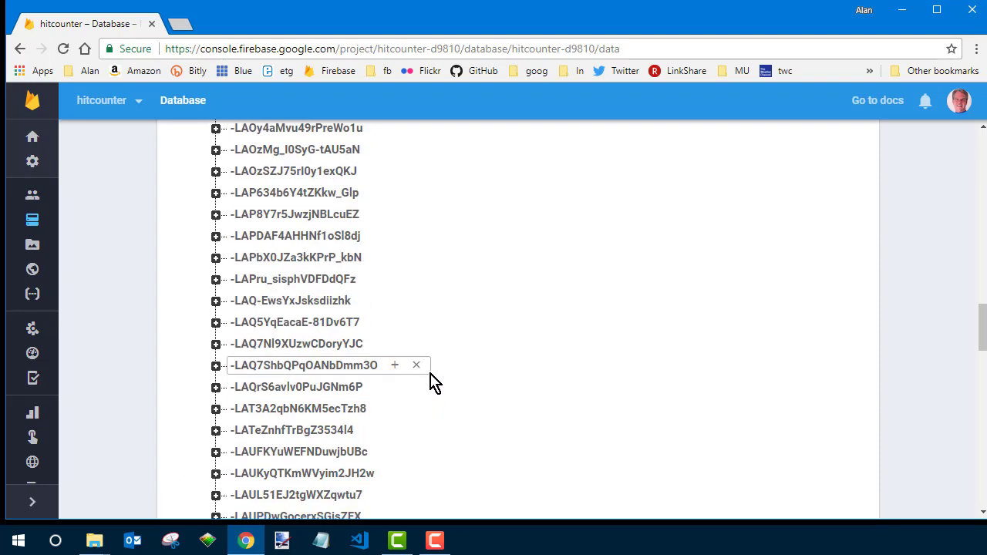
scroll("up", 3)
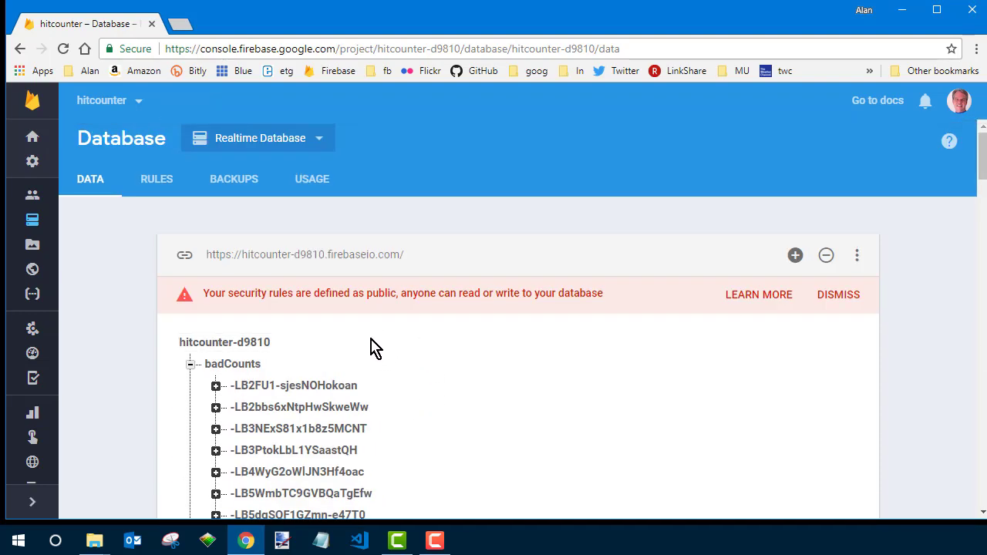
left_click(190, 364)
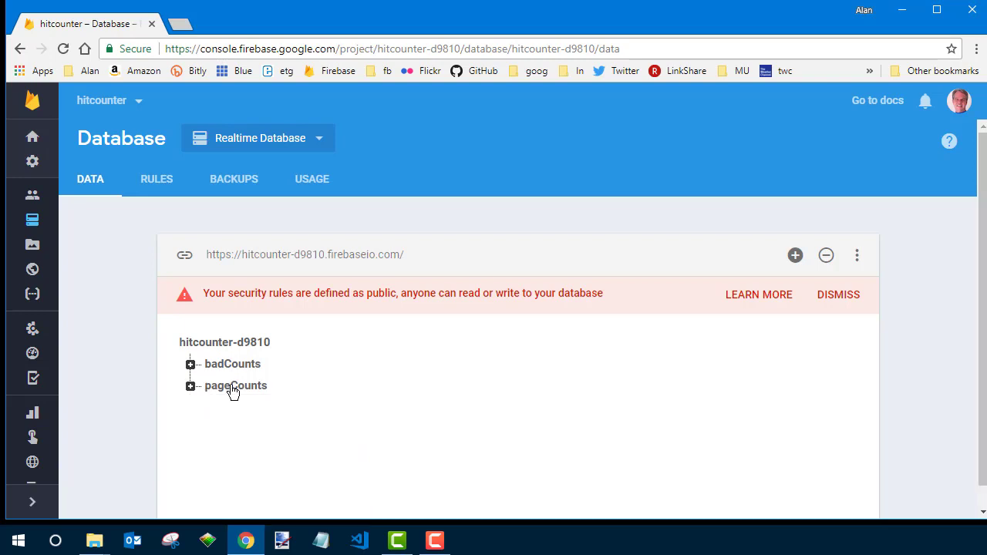
mouse_move(857, 256)
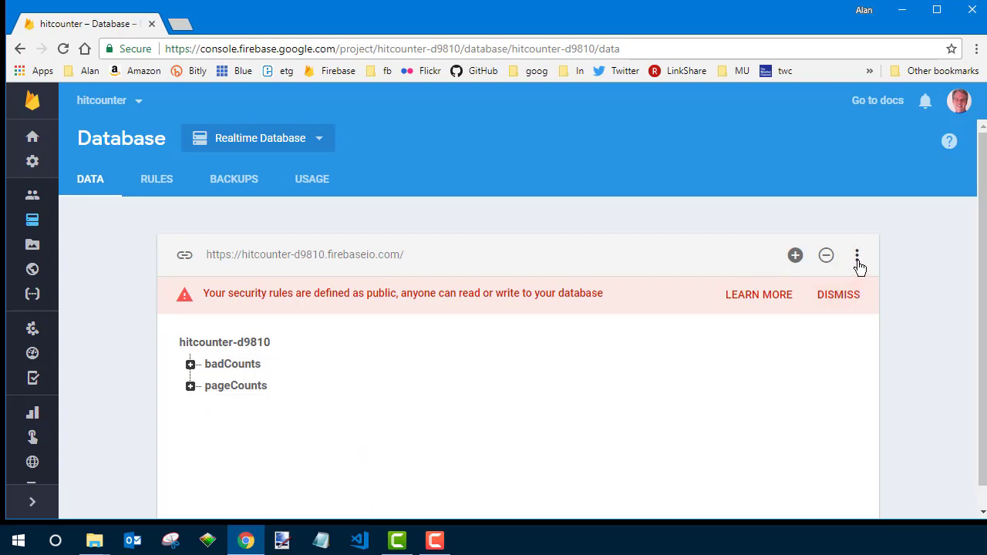
Export the hitcounter database as hitcounter-d9810-export.json and reveal it in the Downloads folder
left_click(858, 256)
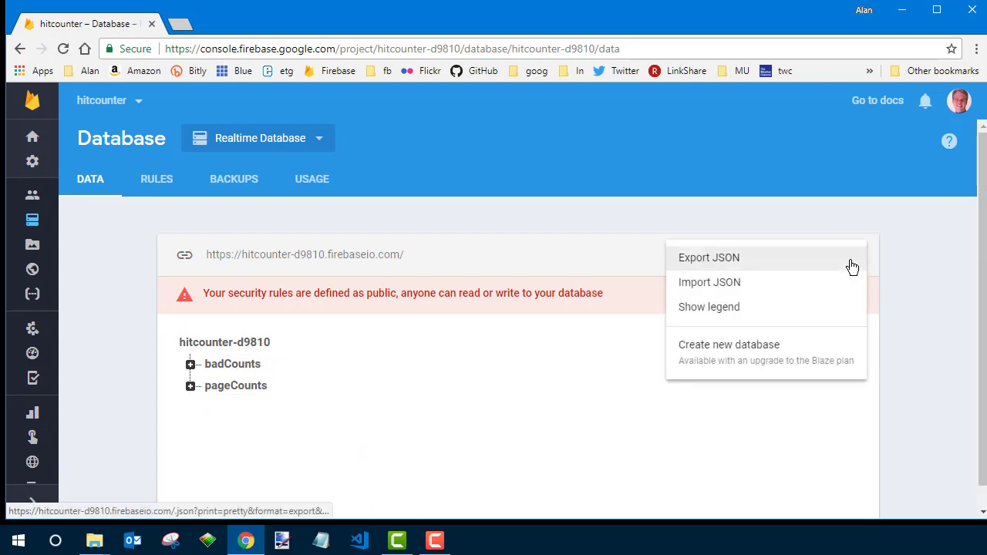
mouse_move(717, 268)
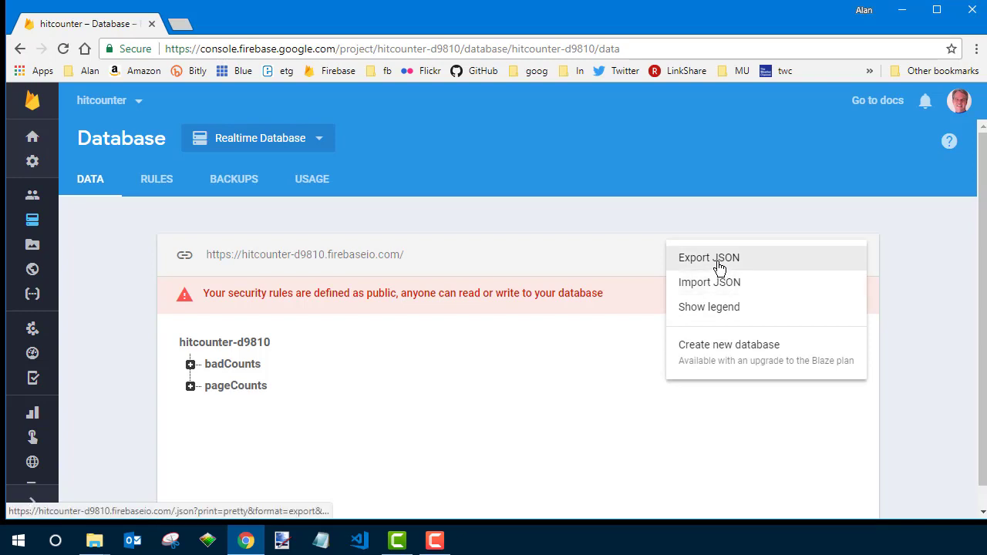
left_click(708, 258)
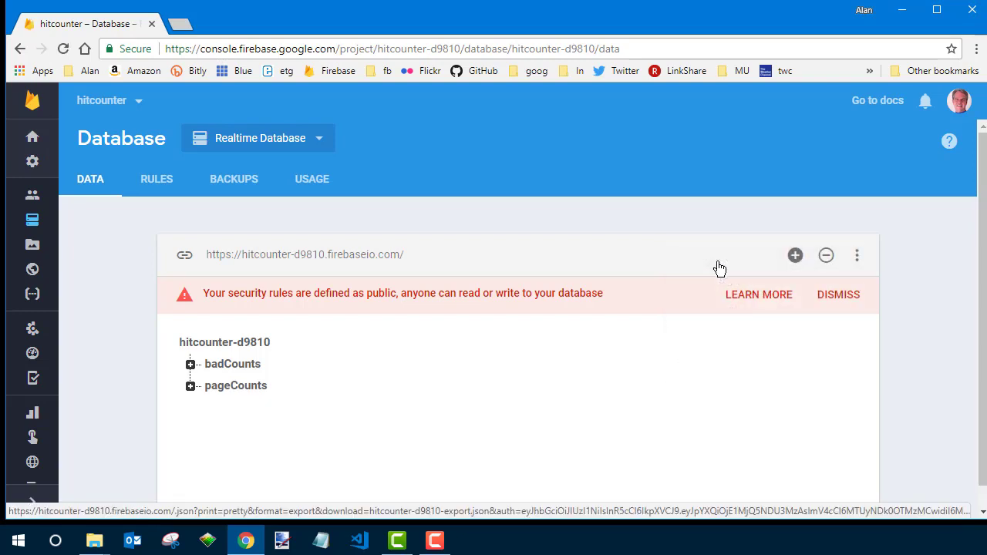
left_click(858, 255)
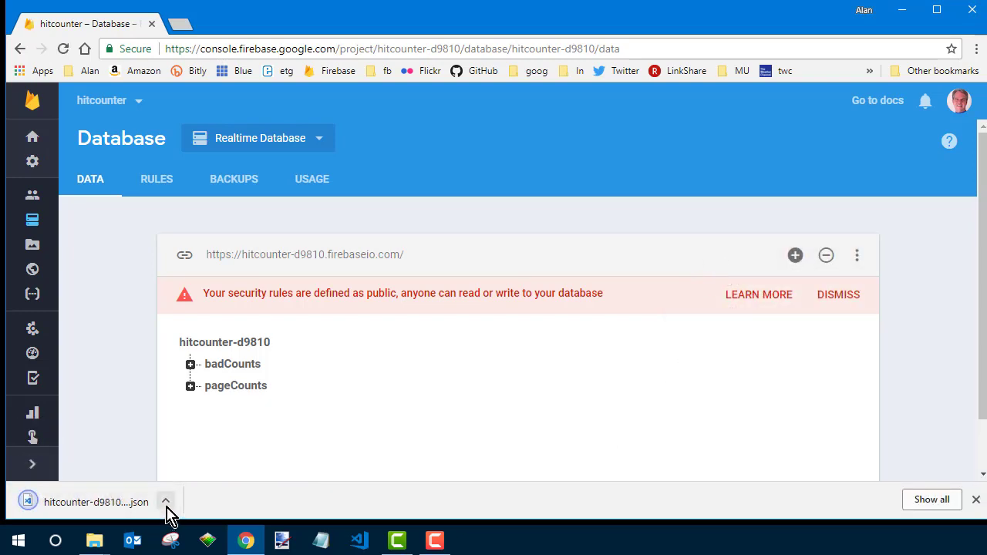
left_click(165, 503)
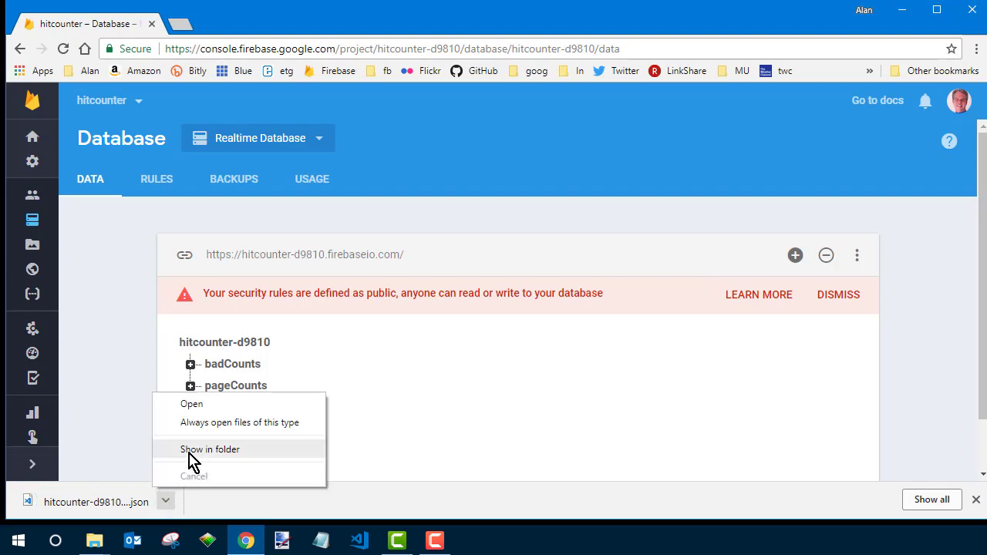
left_click(209, 449)
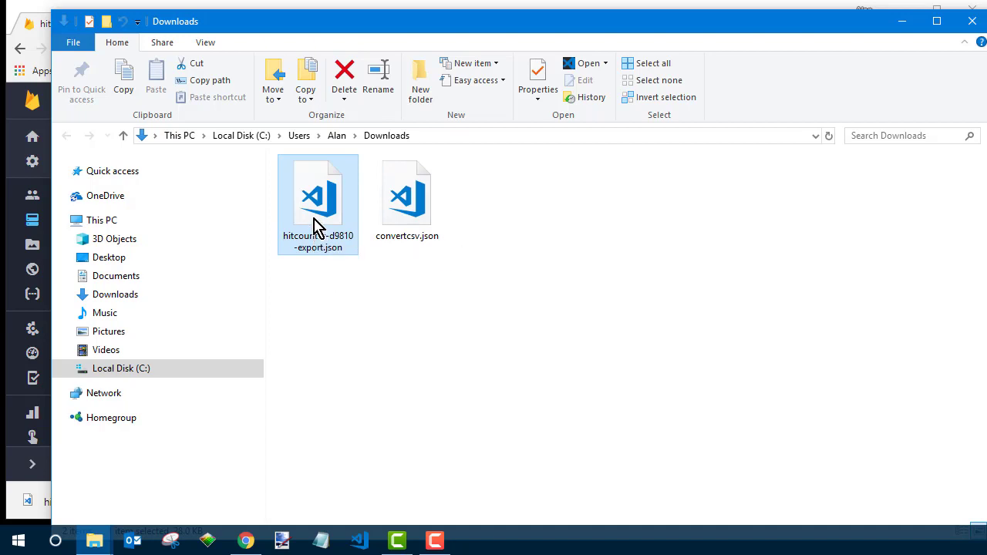
Rename the copied hitcounter export in Downloads to NewWithBadGood.json
right_click(358, 338)
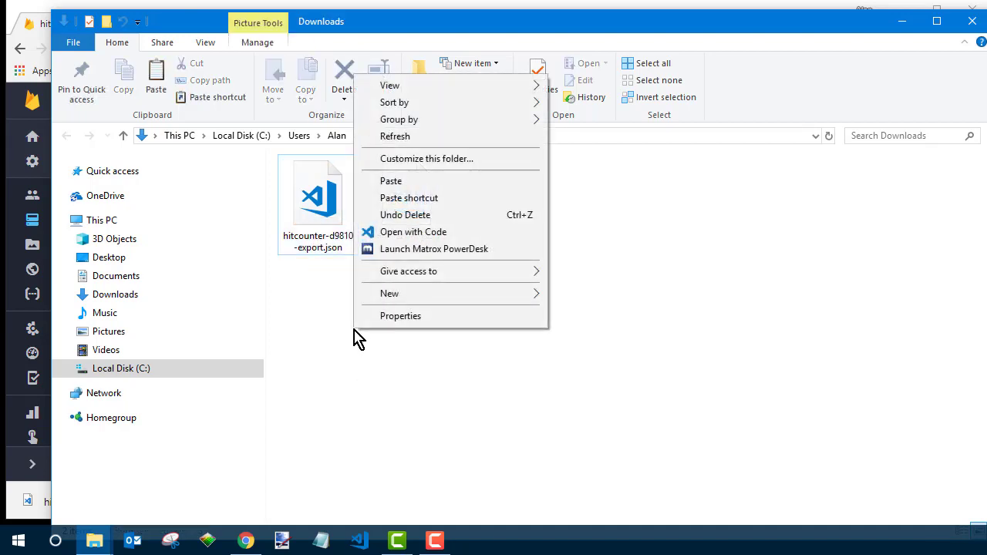
left_click(392, 181)
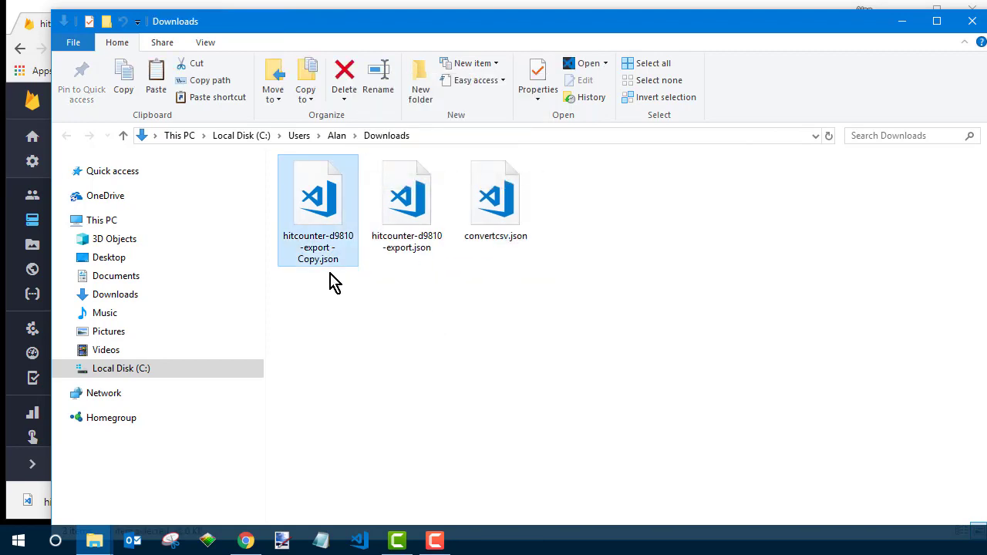
right_click(318, 200)
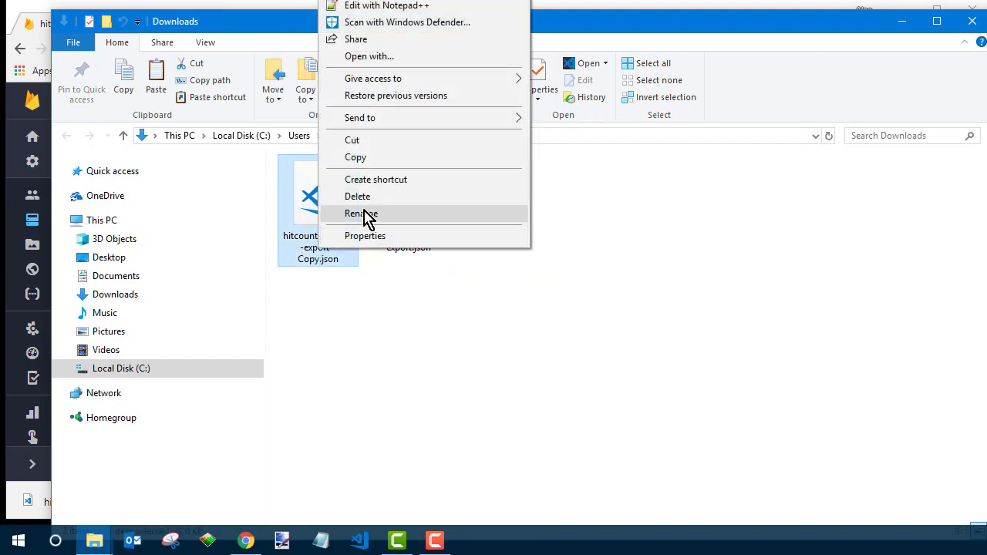
left_click(361, 213)
type("NewWithBadGood.json")
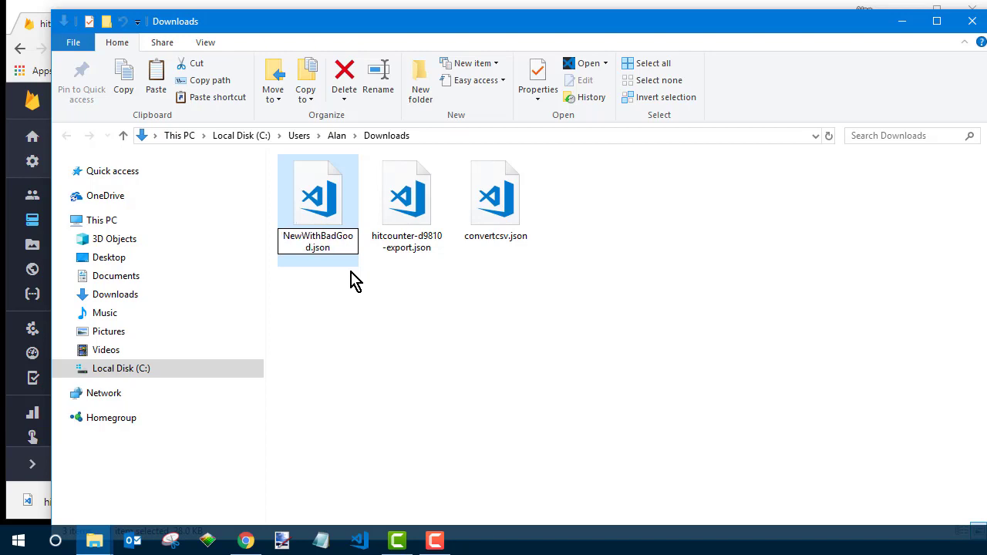
left_click(407, 193)
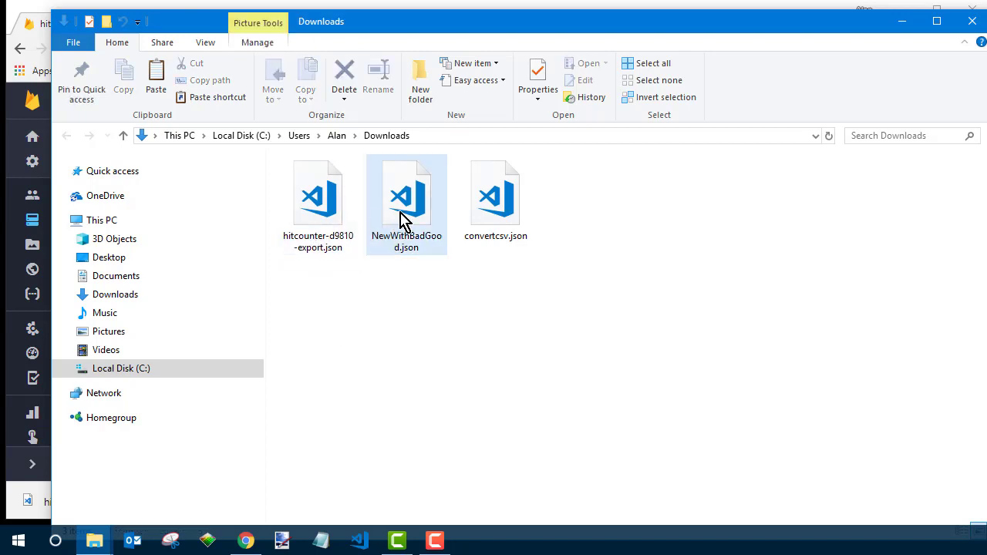
right_click(407, 193)
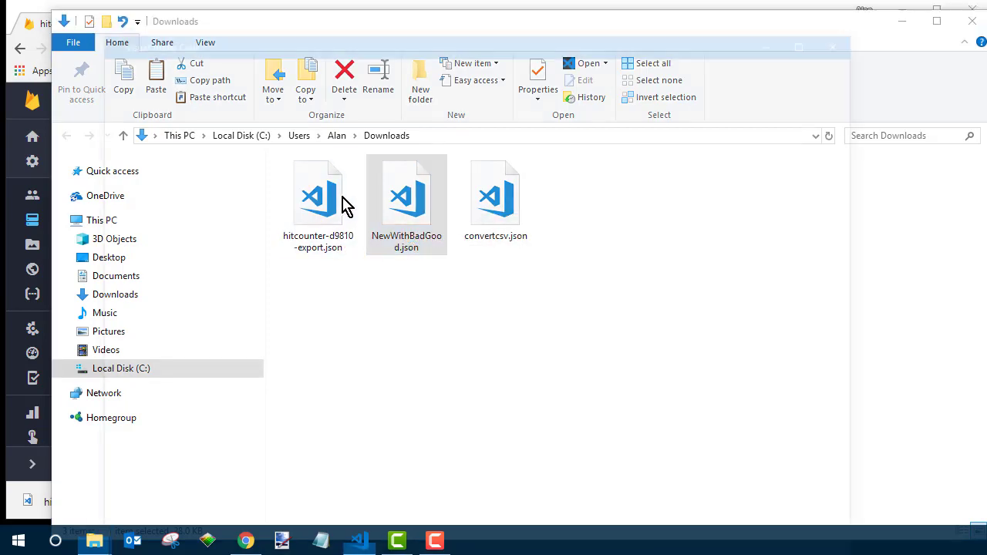
Load NewWithBadGood.json in the editor and fold its badCounts and pageCounts blocks
double_click(408, 193)
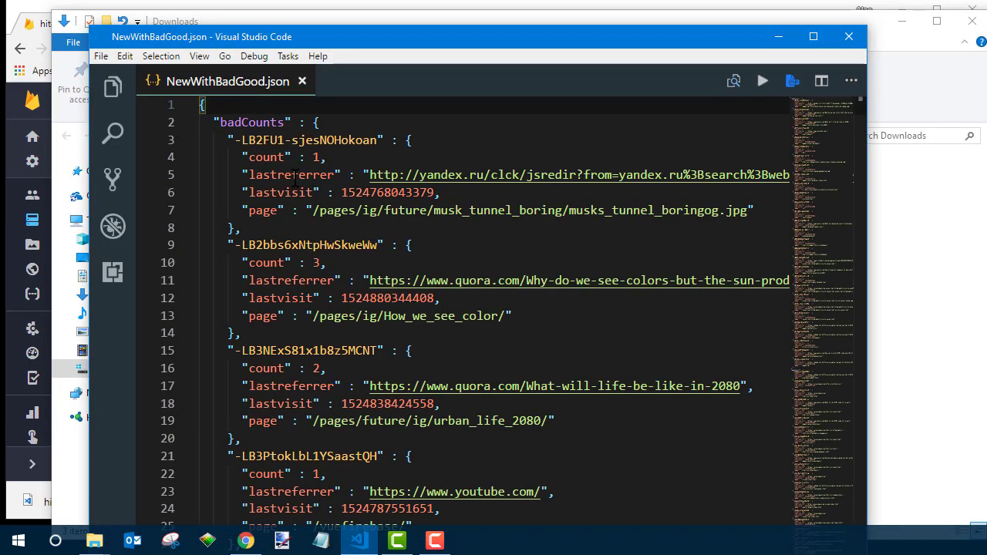
mouse_move(506, 281)
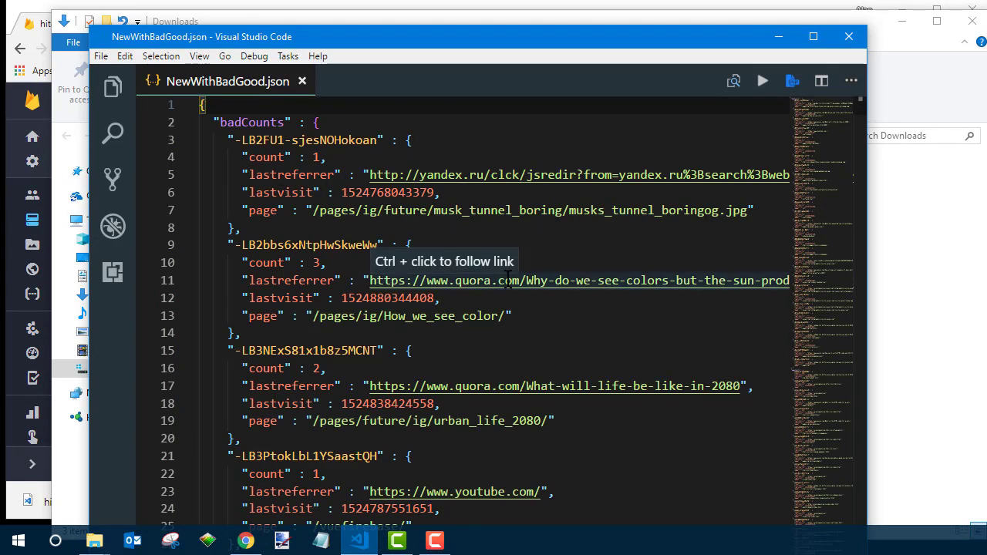
mouse_move(154, 110)
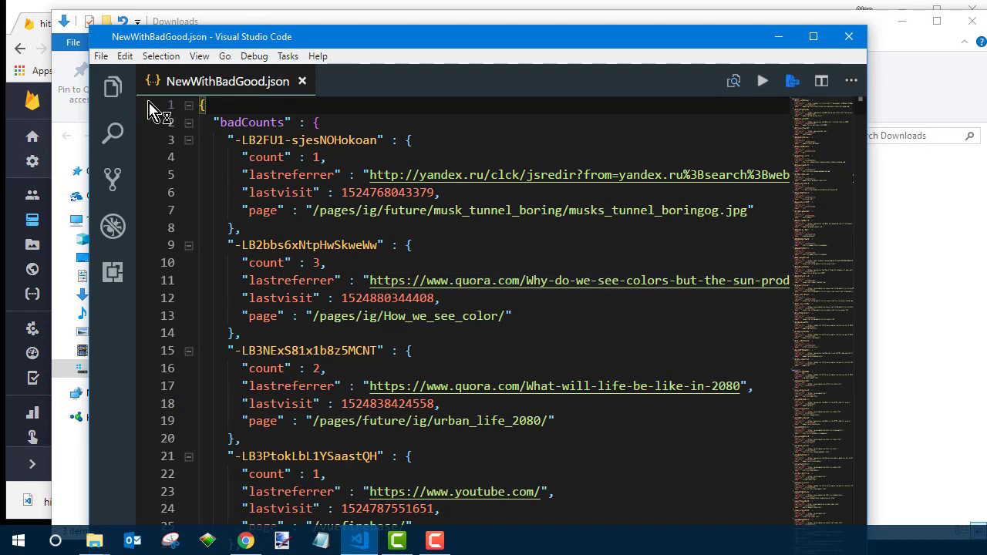
left_click(188, 105)
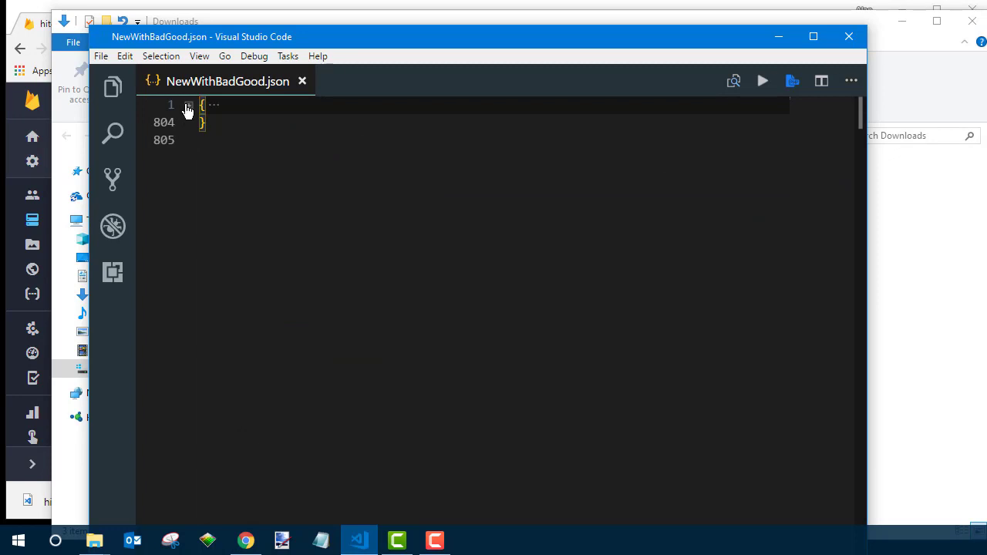
left_click(188, 105)
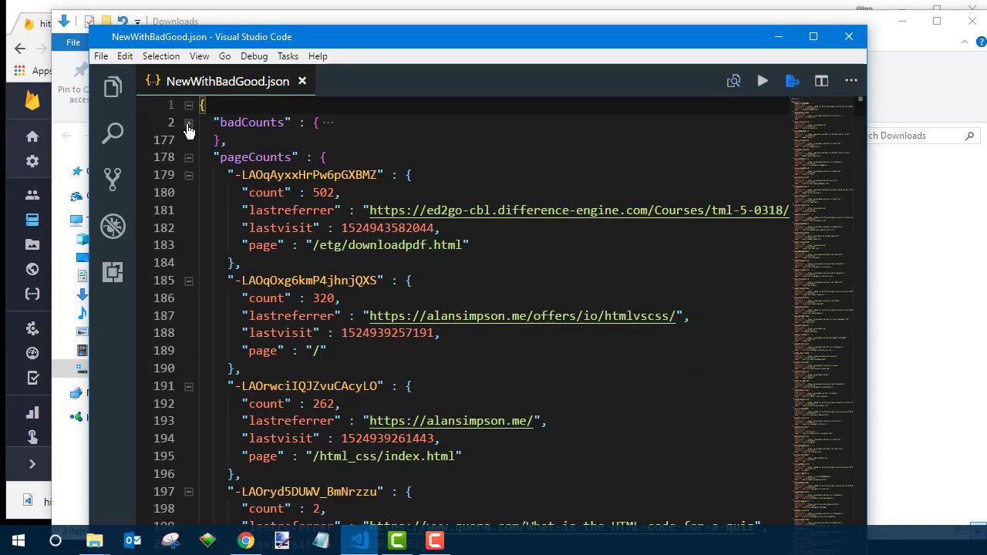
left_click(189, 122)
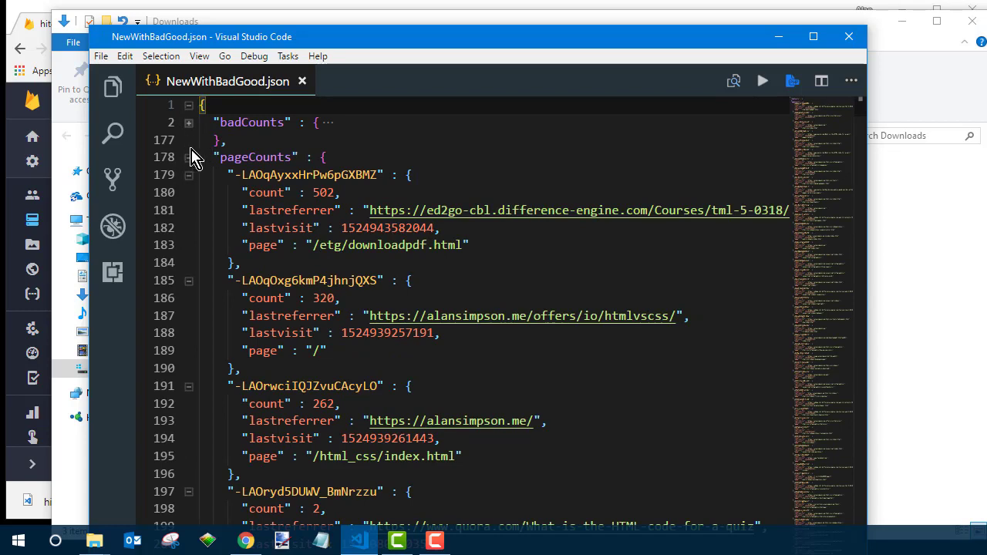
left_click(189, 158)
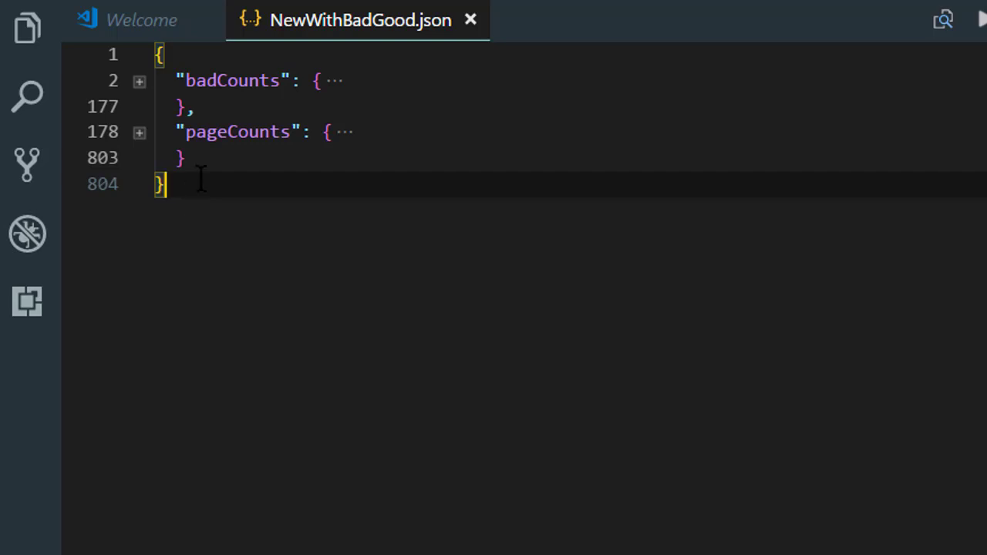
Add a "badgood" key after the pageCounts block with an empty line for its value
type(",")
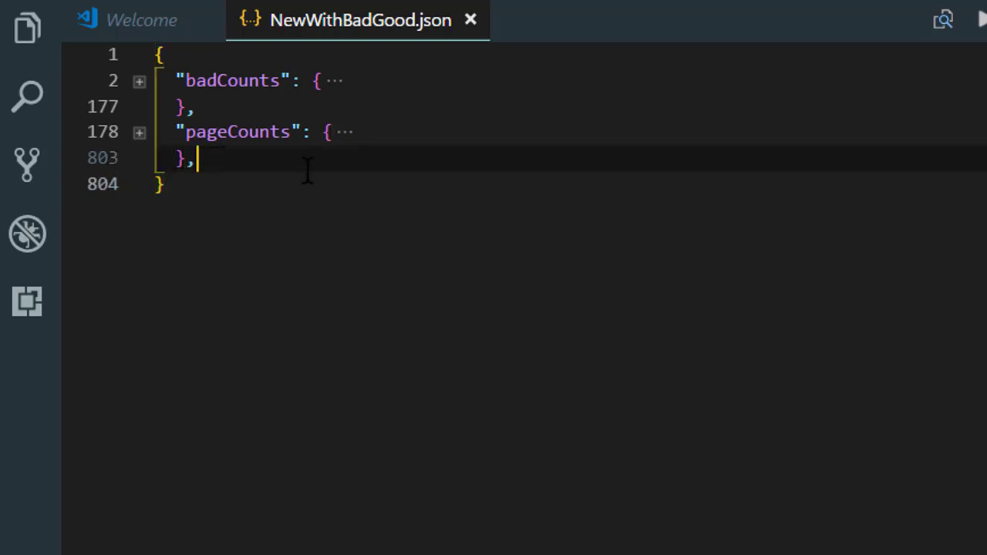
type("\"")
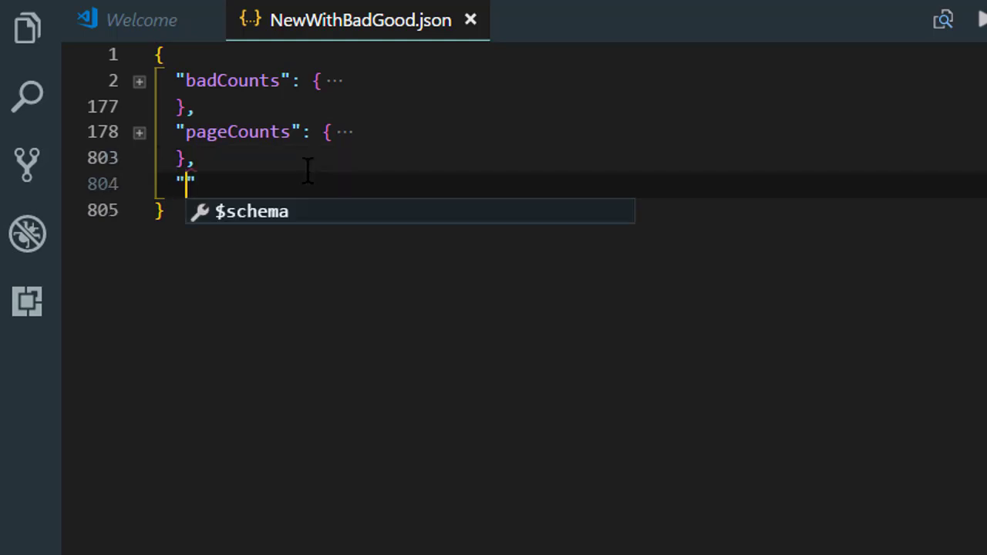
type("badgood")
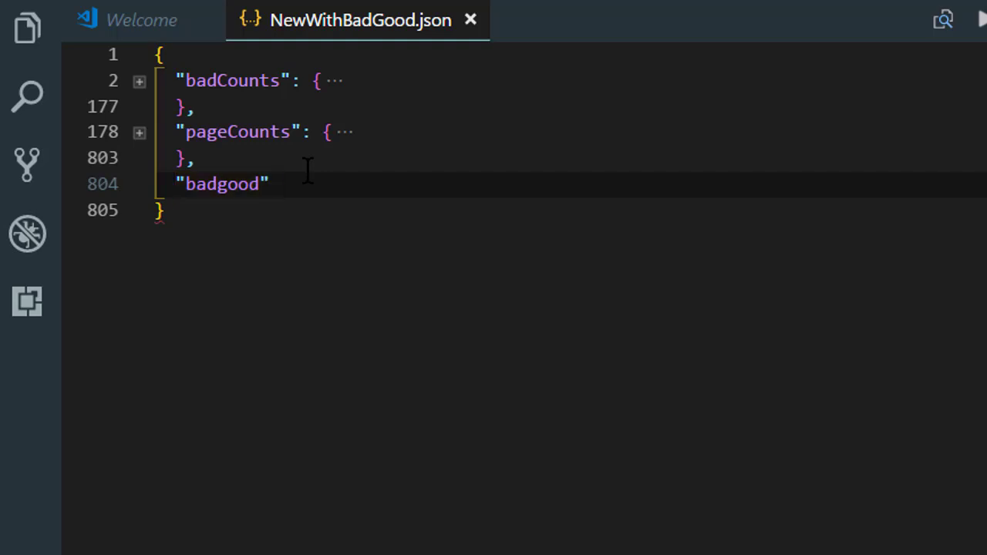
type(":")
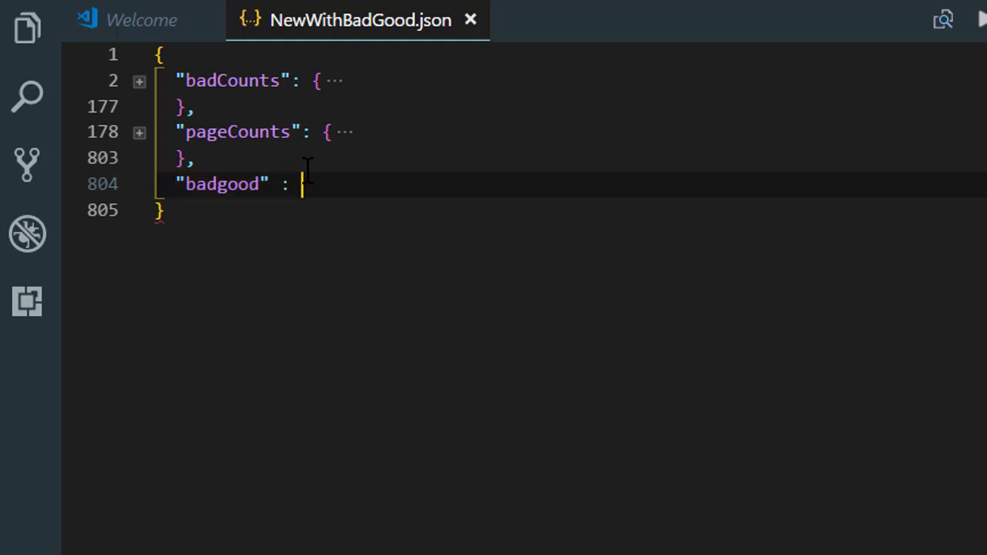
type("{")
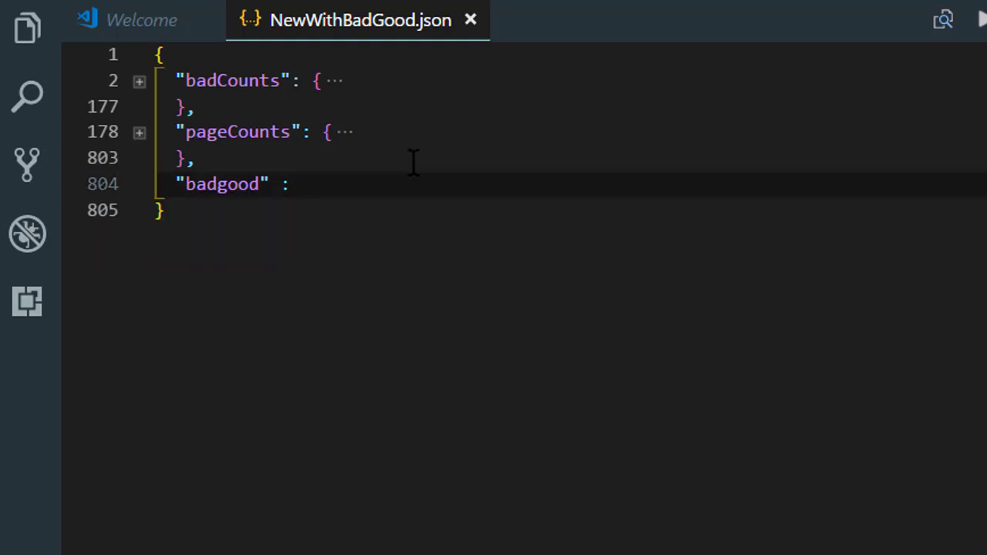
key("Return")
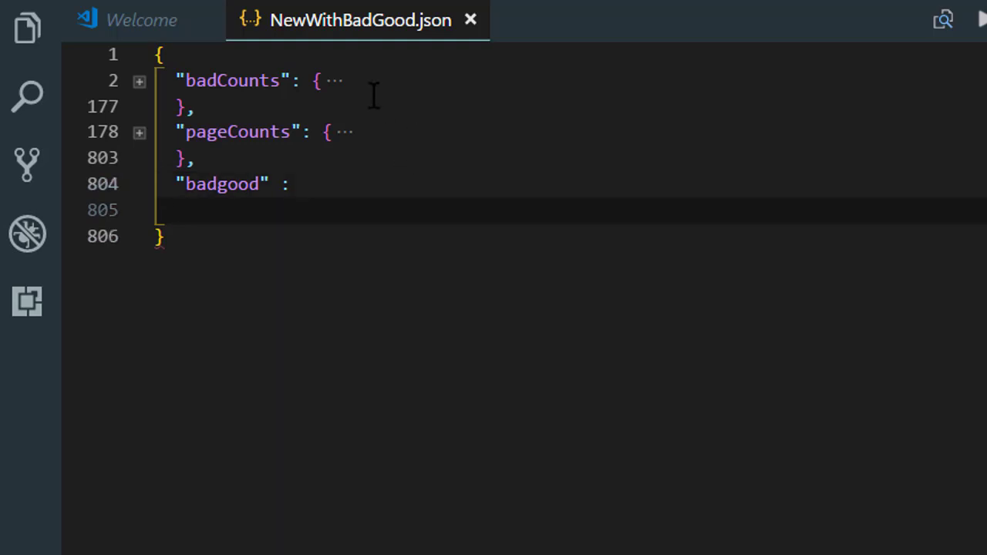
left_click(14, 58)
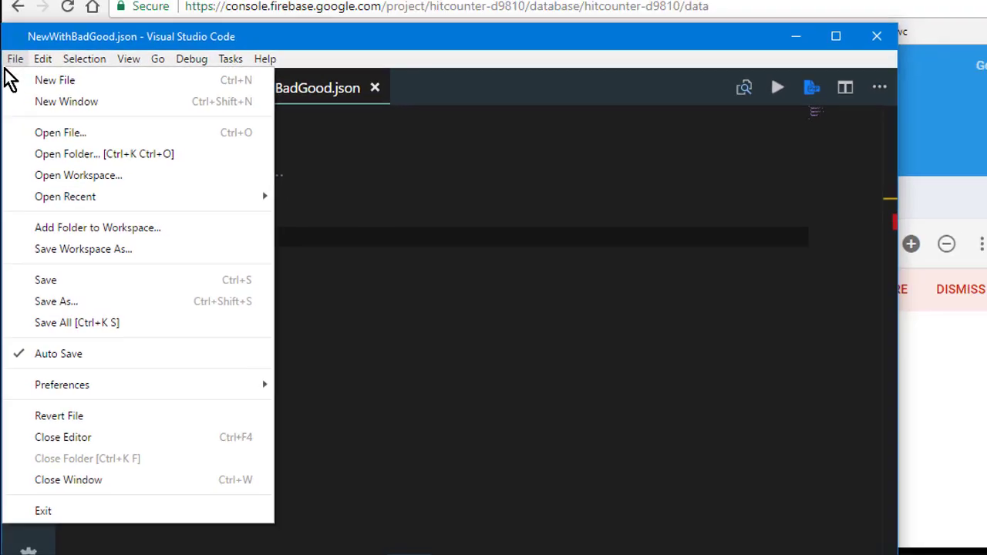
Copy the 40 bad/good link entries from convertcsv.json into NewWithBadGood.json as the badgood value
left_click(60, 133)
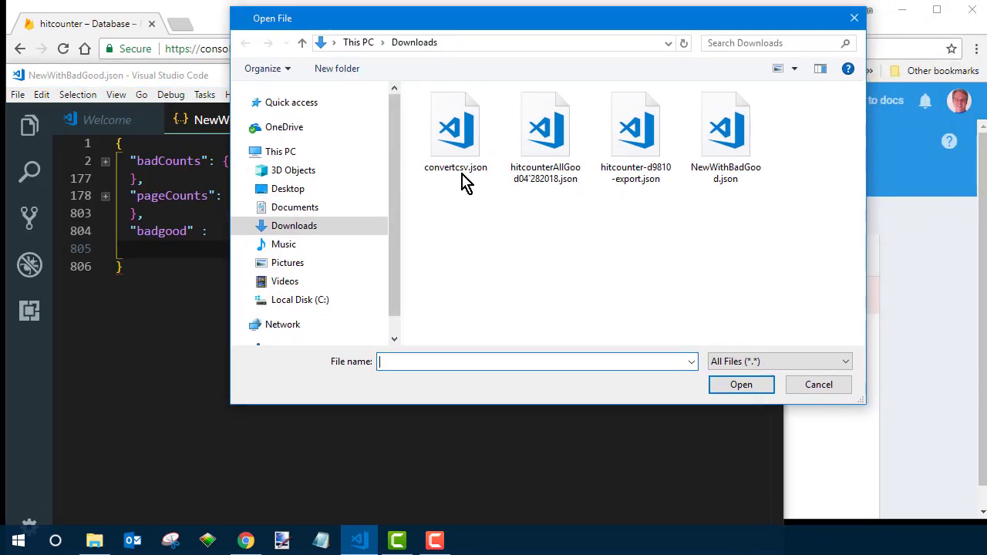
double_click(456, 123)
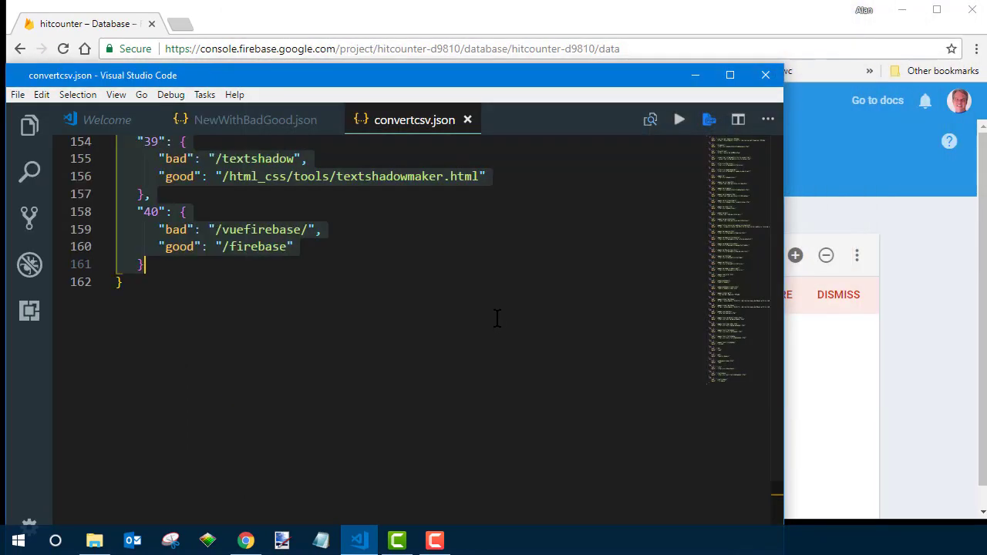
scroll("up", 3)
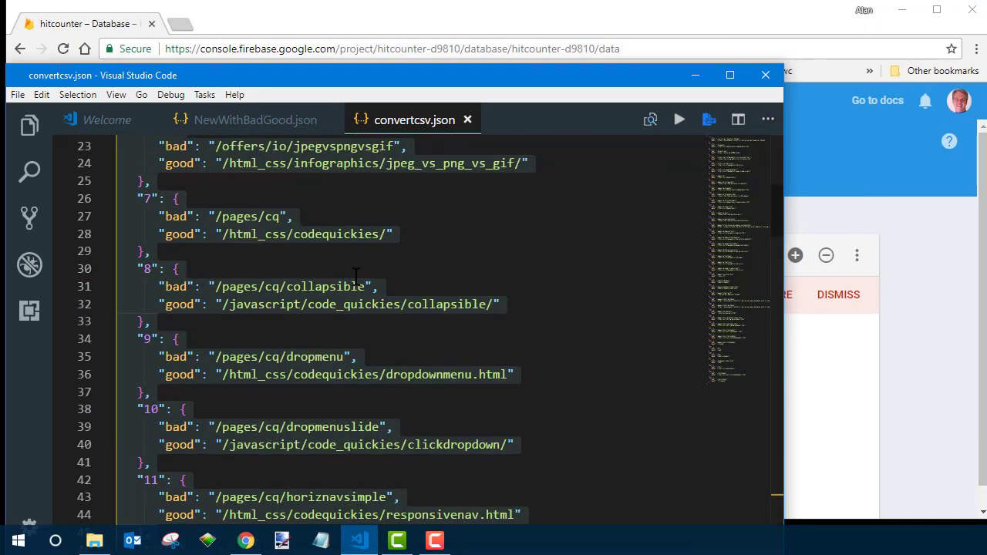
scroll("up", 3)
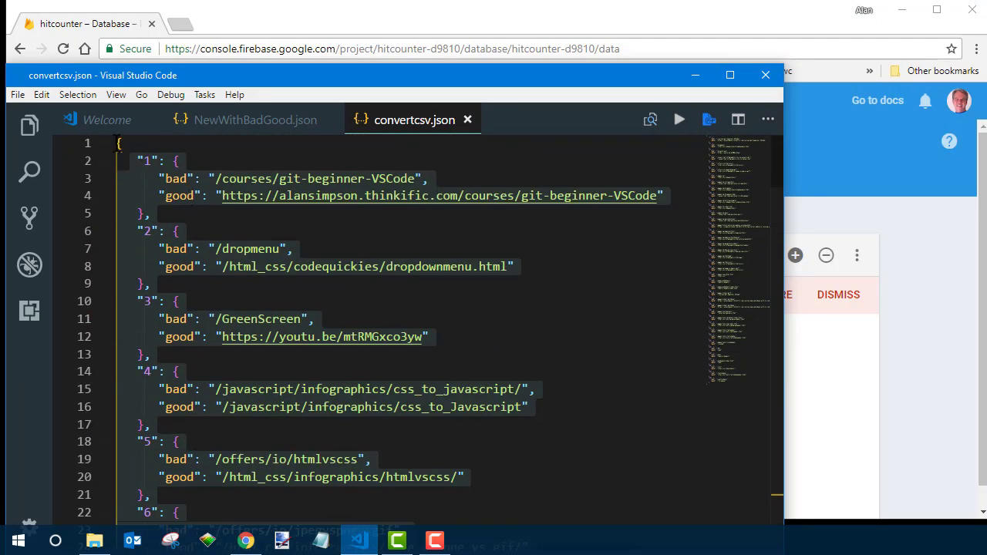
scroll("down", 3)
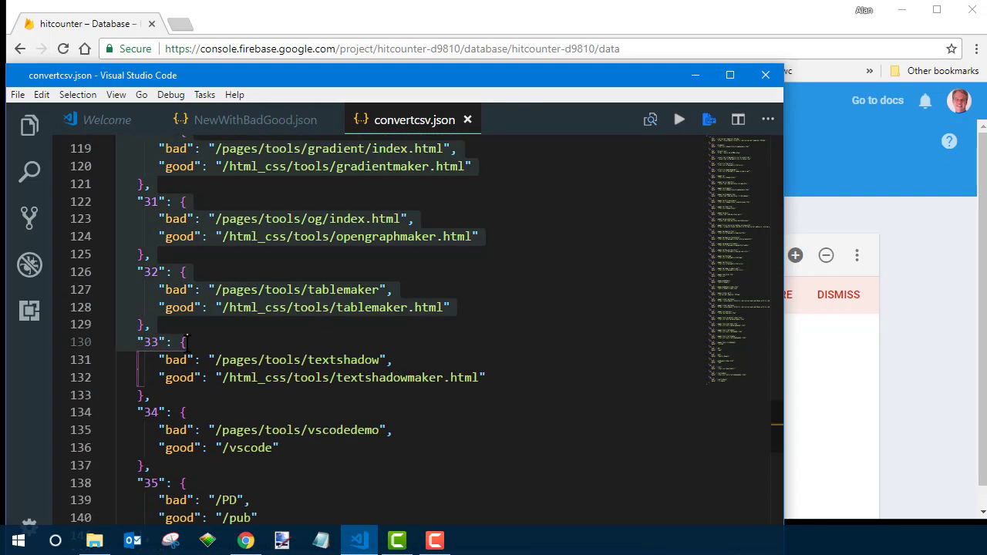
scroll("down", 3)
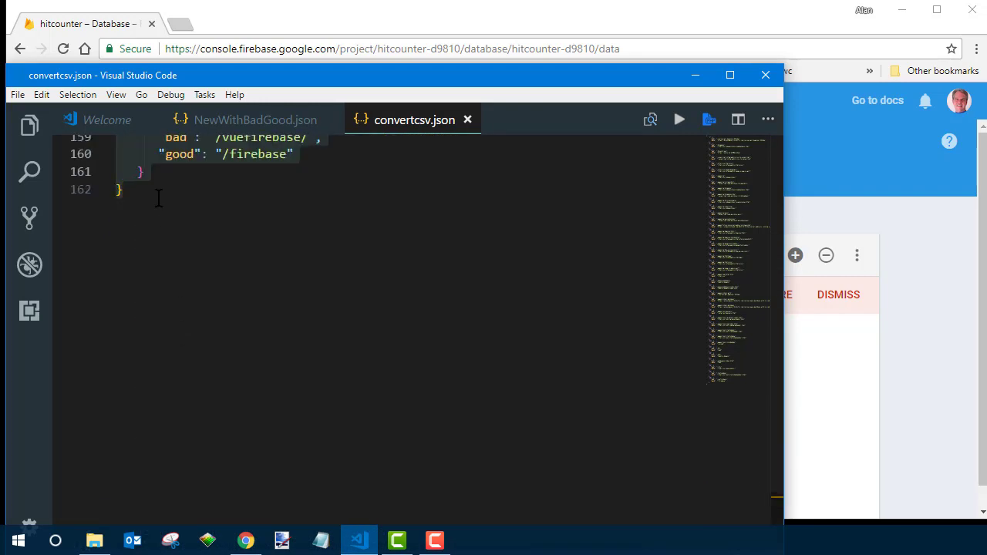
mouse_move(148, 200)
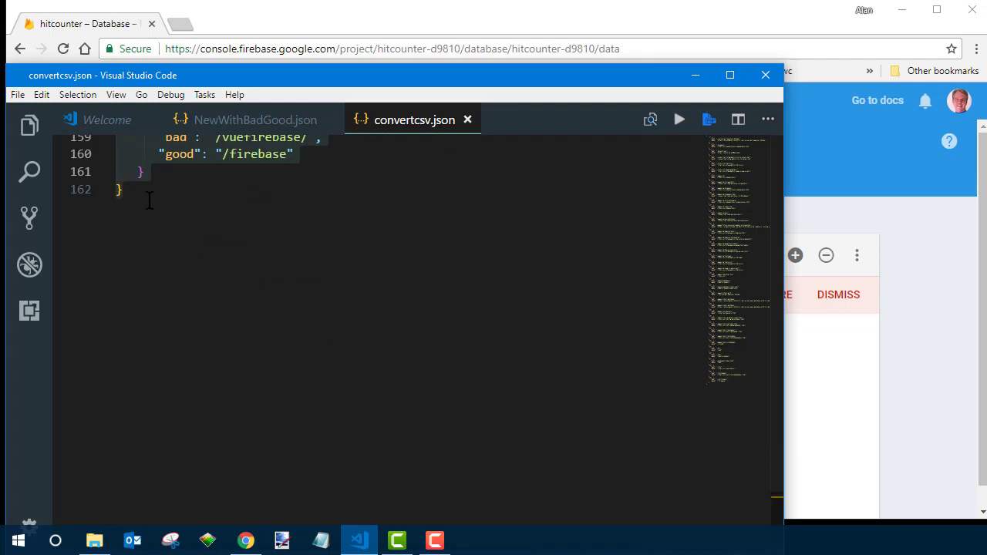
left_click(256, 120)
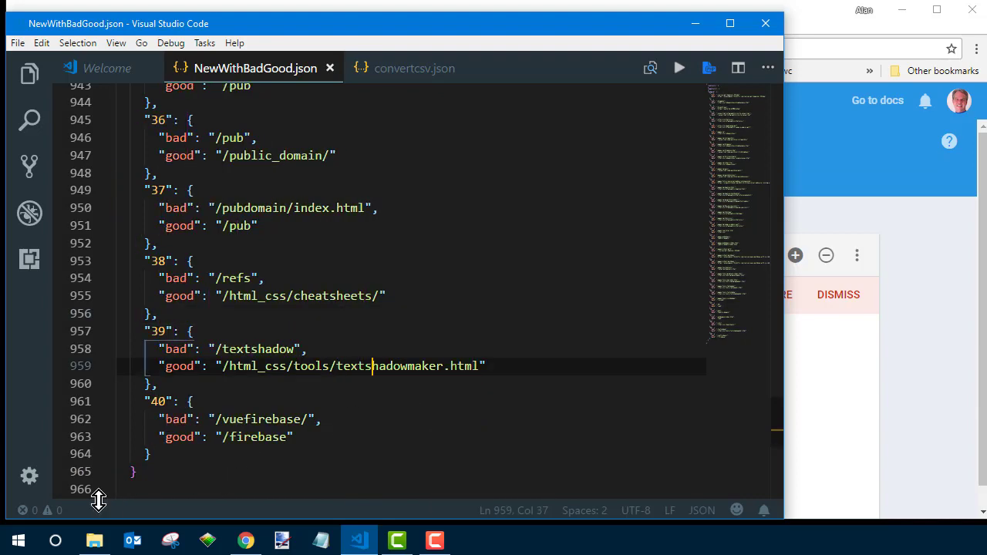
Fold the pasted badgood block back to a single line
scroll("up", 3)
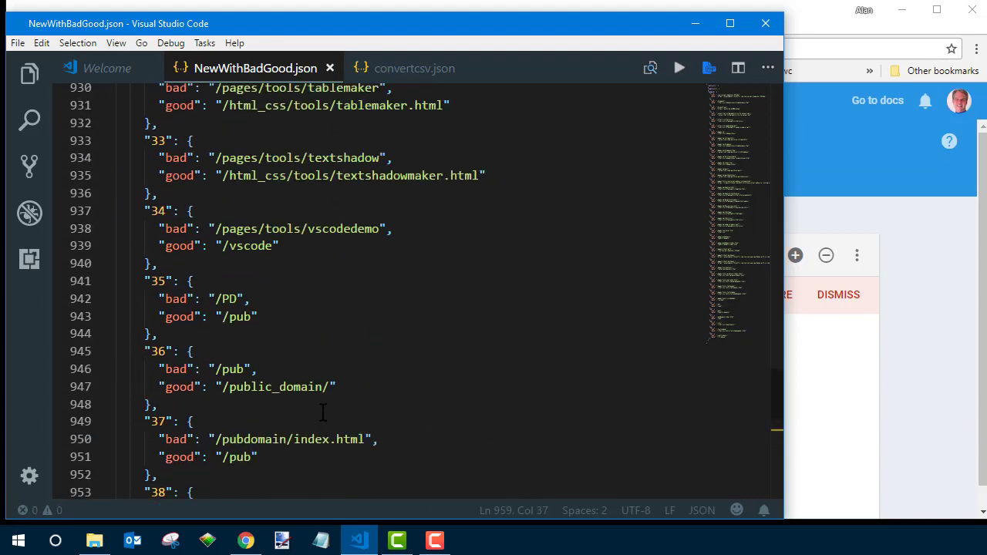
scroll("up", 3)
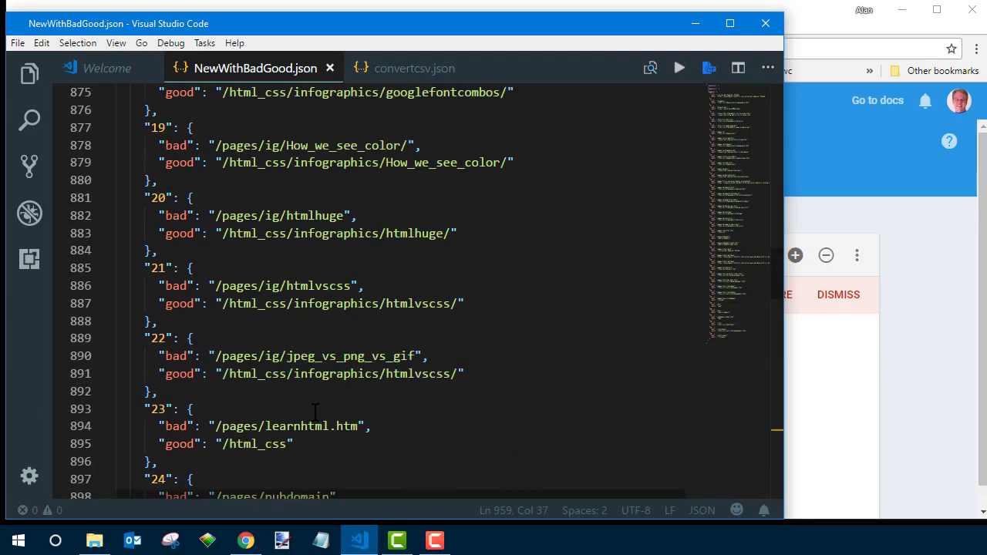
scroll("up", 3)
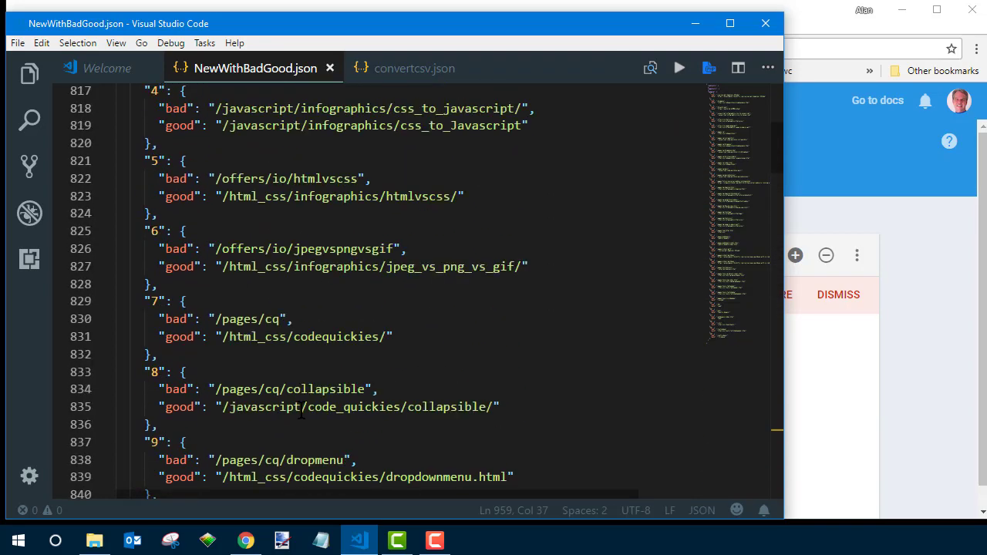
scroll("up", 3)
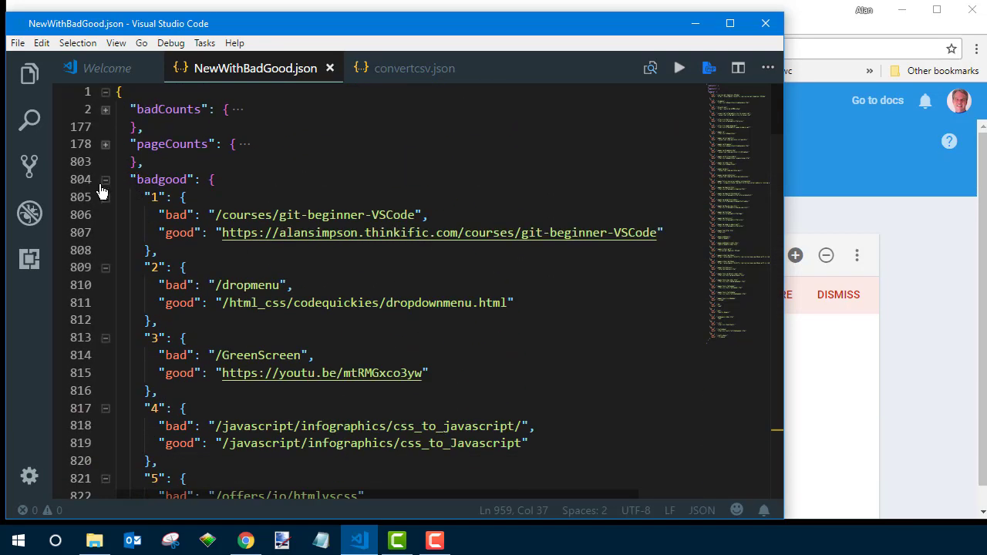
left_click(105, 179)
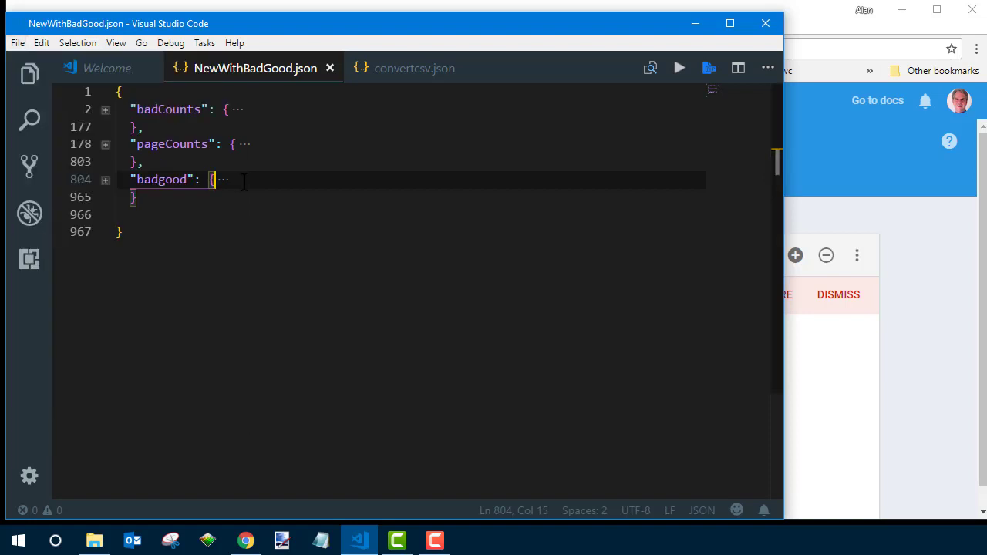
mouse_move(330, 68)
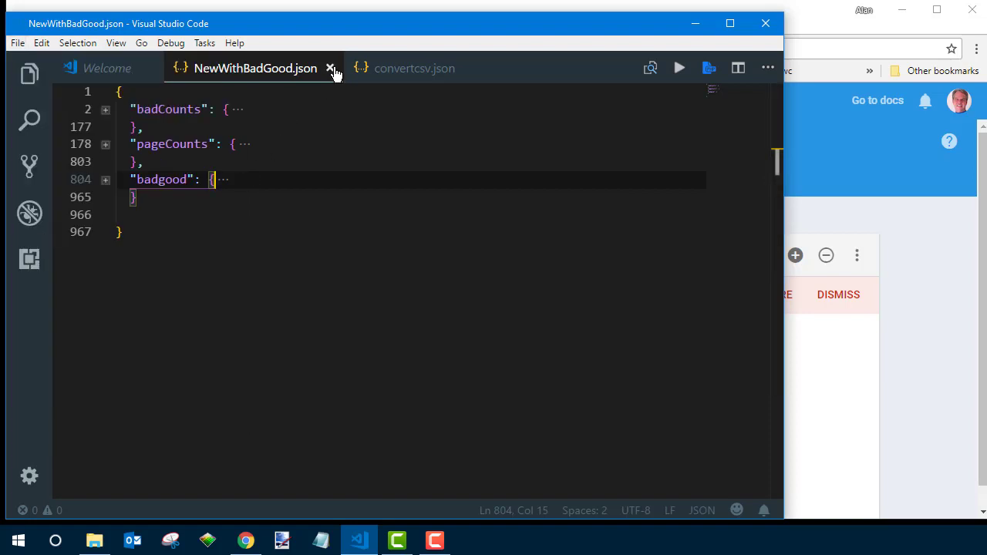
Close both JSON files and minimize the editor to return to the Firebase hitcounter page
left_click(330, 68)
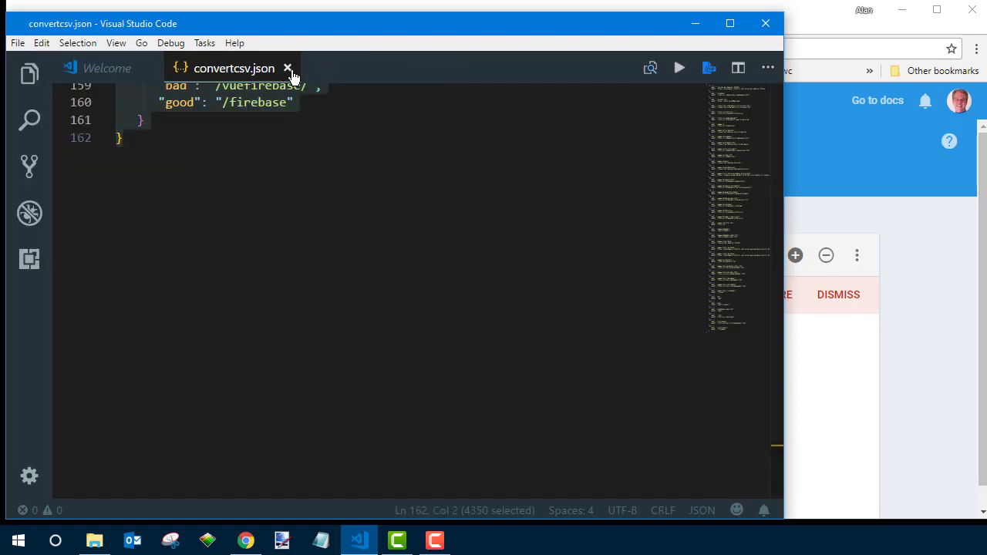
left_click(287, 68)
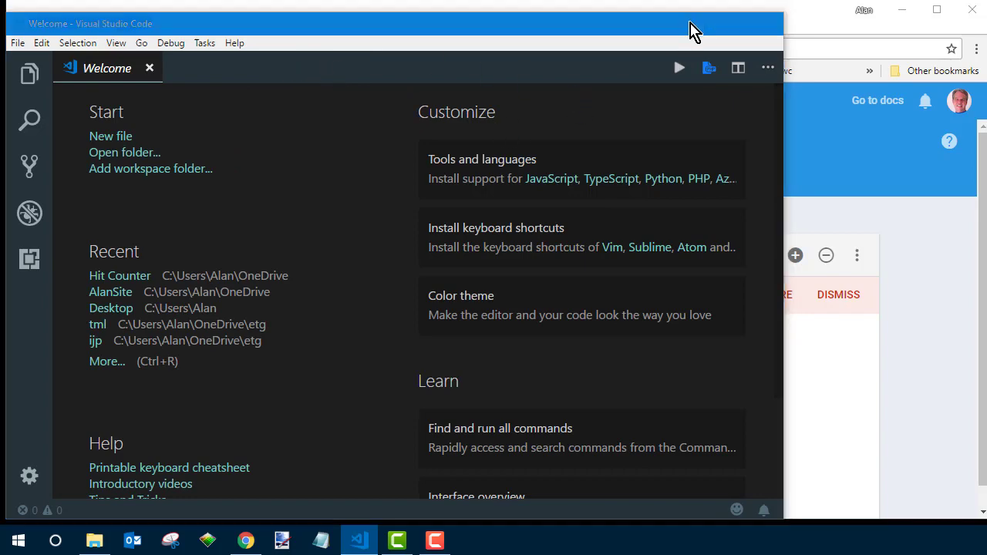
left_click(245, 540)
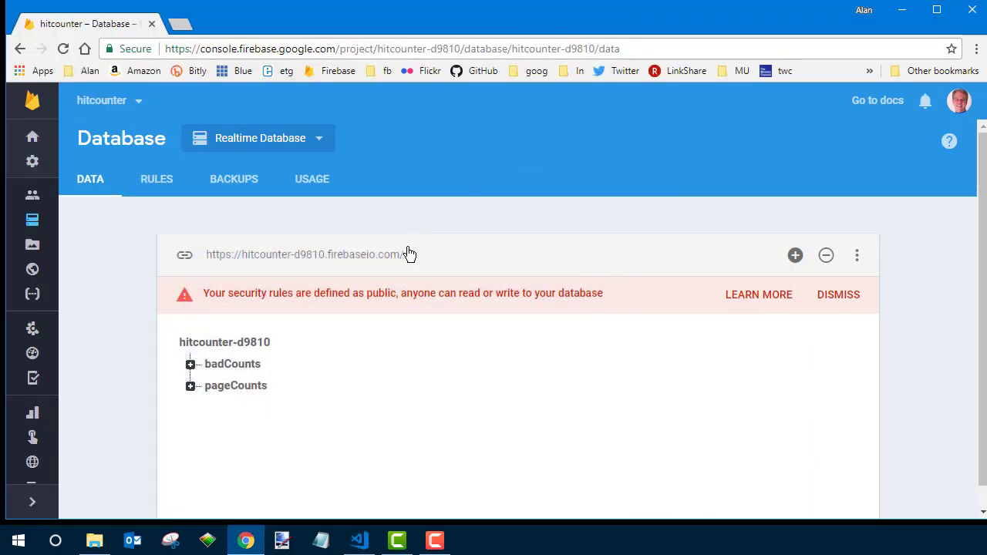
mouse_move(858, 256)
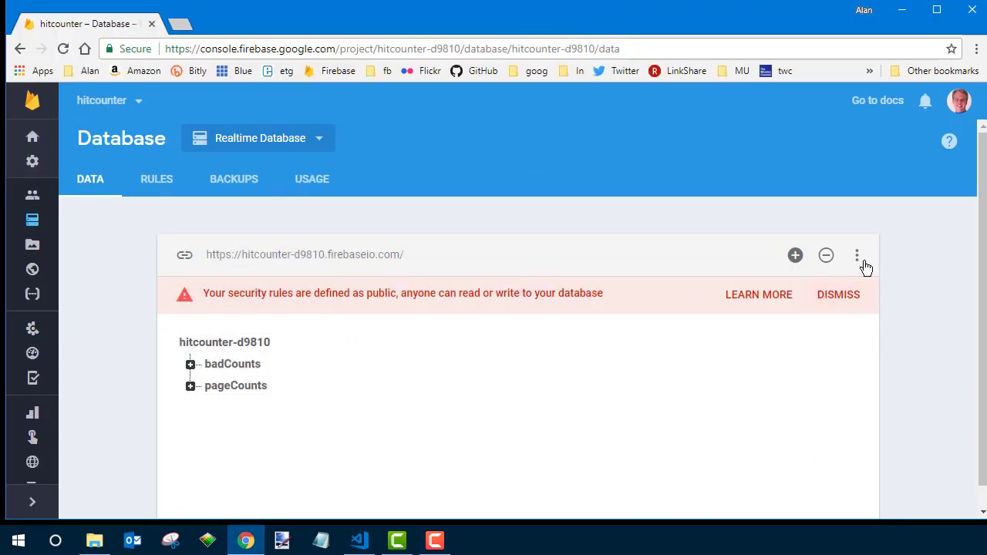
Import NewWithBadGood.json into the hitcounter database, overwriting it with badCounts, badgood and pageCounts
left_click(857, 254)
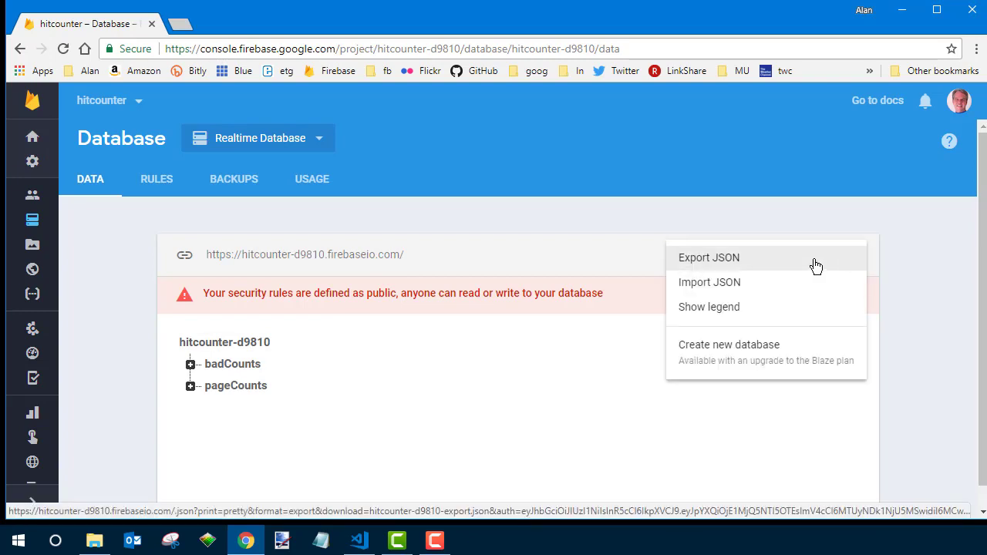
mouse_move(737, 287)
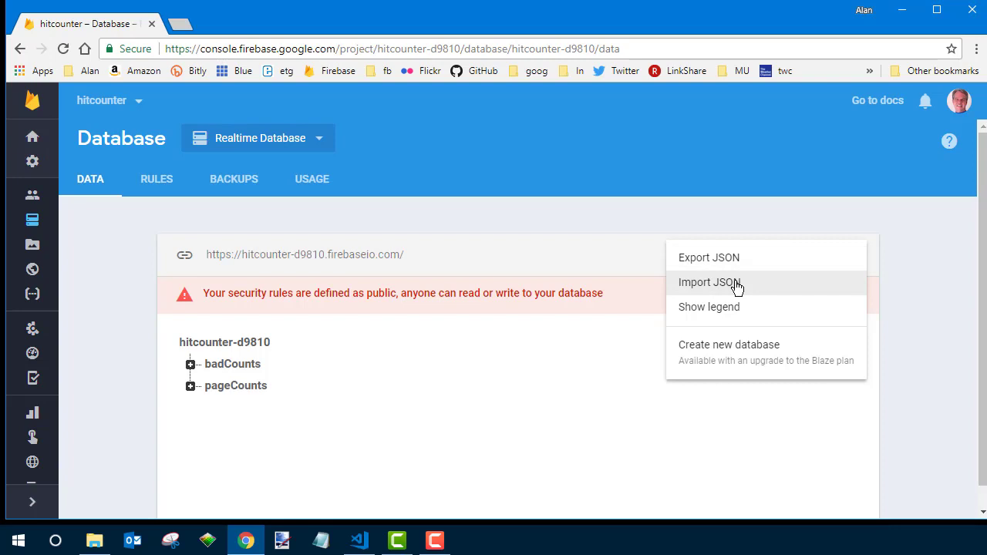
mouse_move(725, 287)
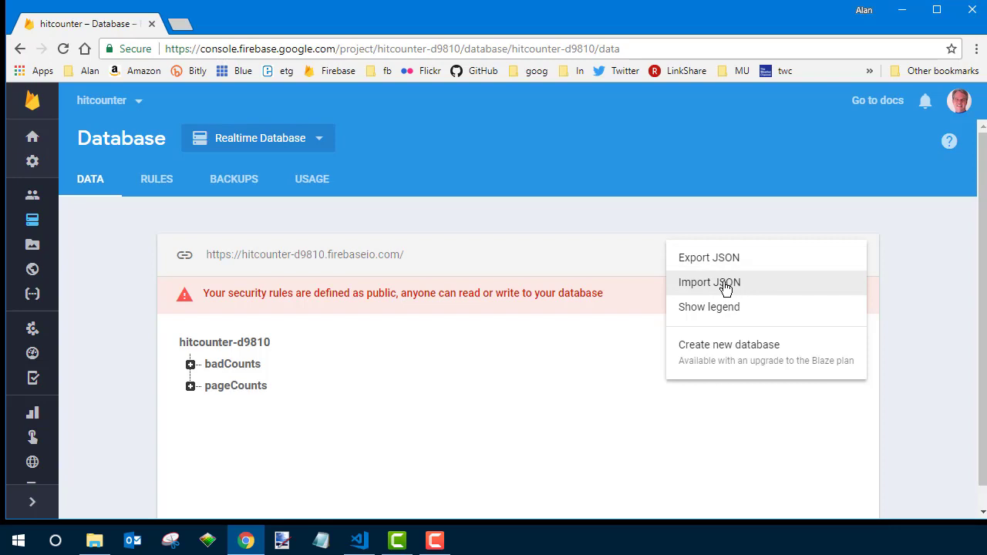
left_click(708, 283)
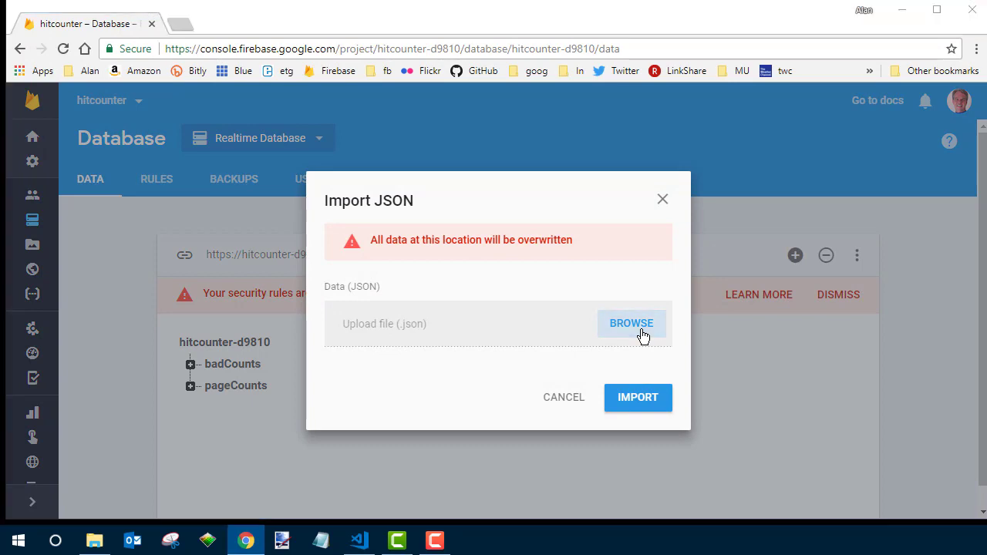
left_click(632, 324)
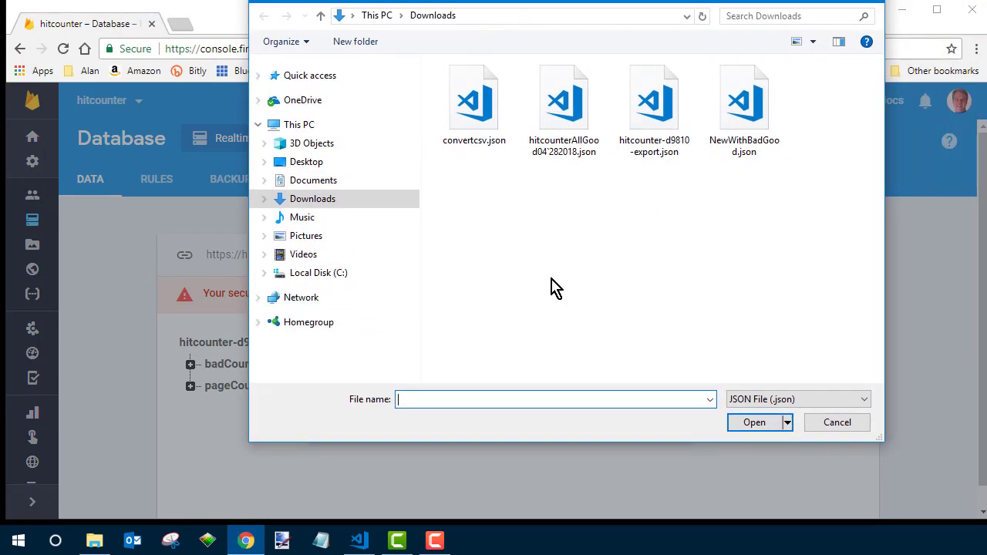
left_click(744, 95)
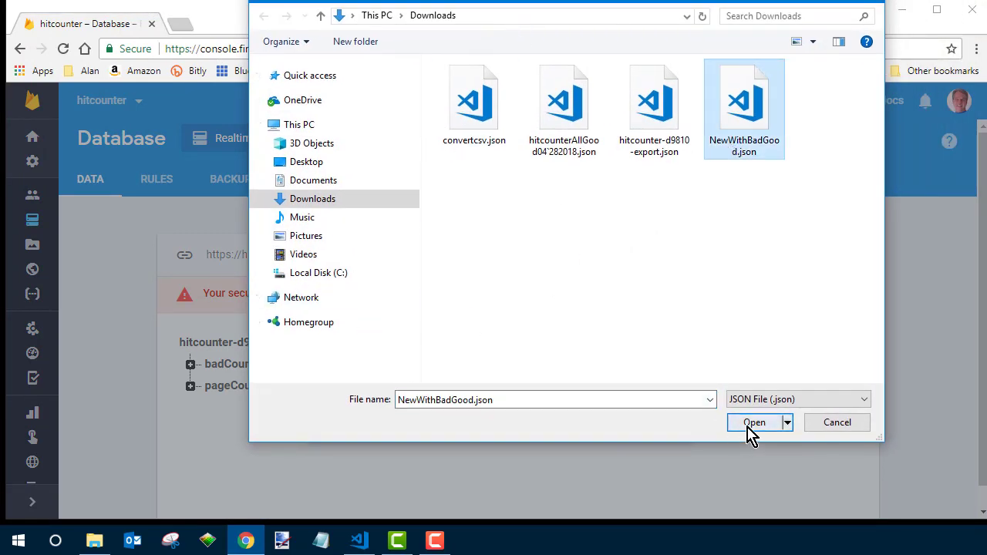
left_click(755, 423)
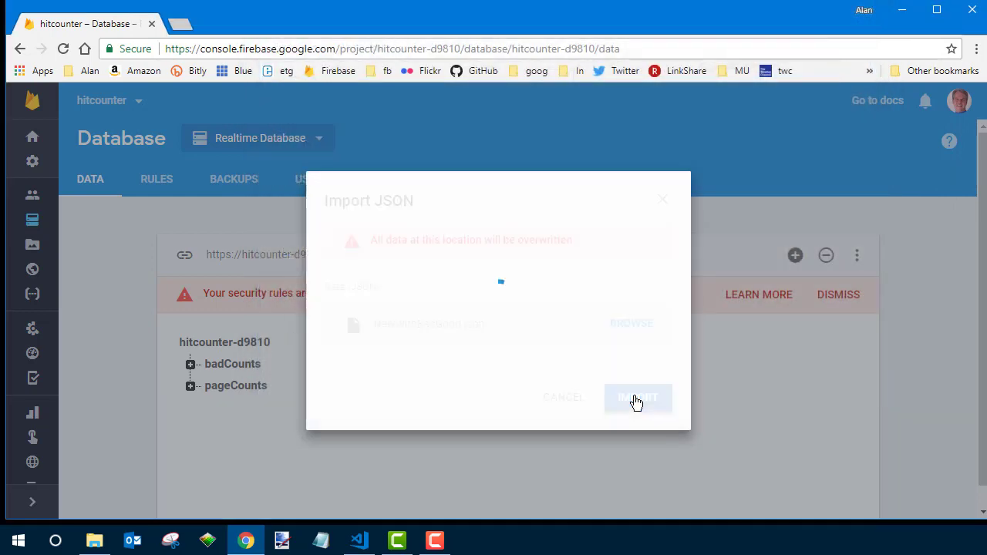
left_click(638, 398)
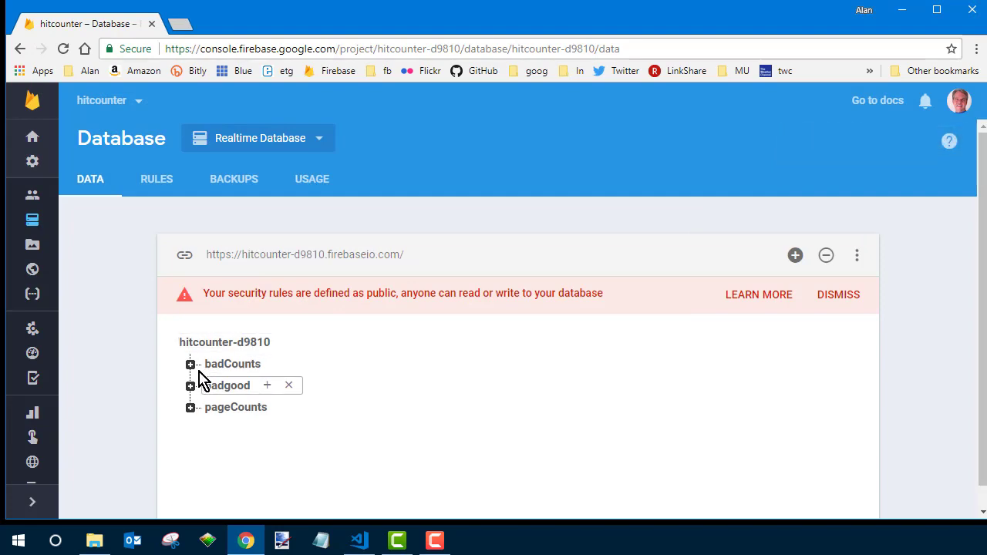
left_click(192, 364)
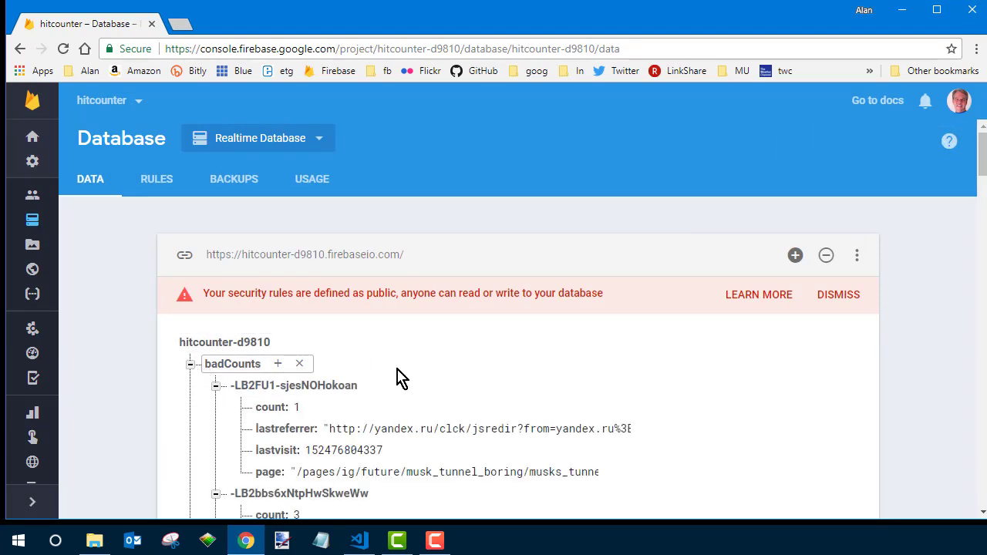
scroll("down", 3)
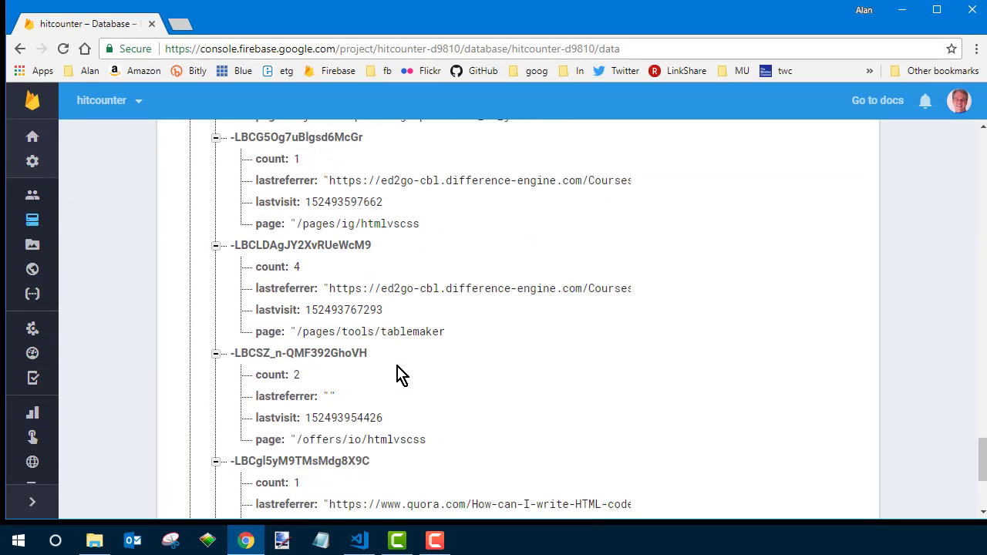
scroll("down", 3)
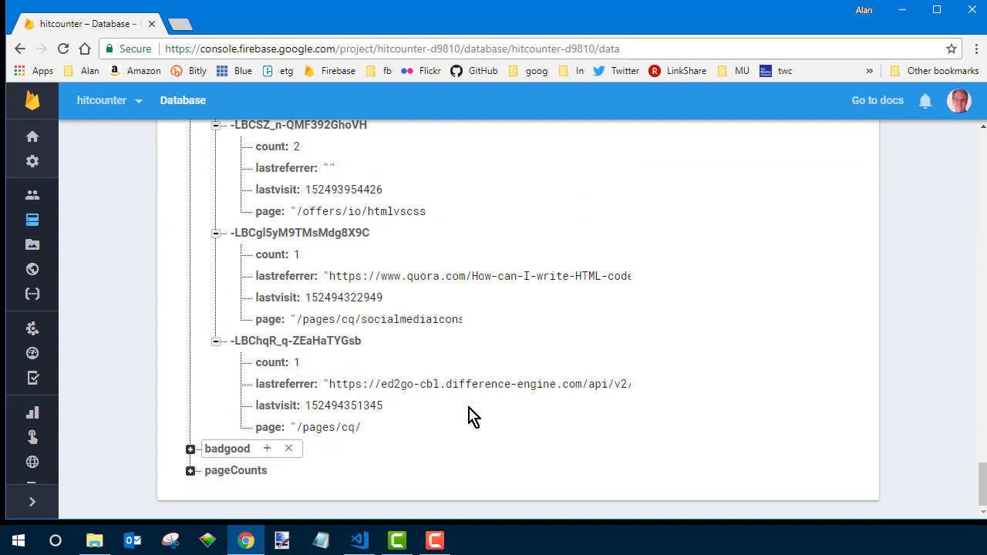
left_click(192, 449)
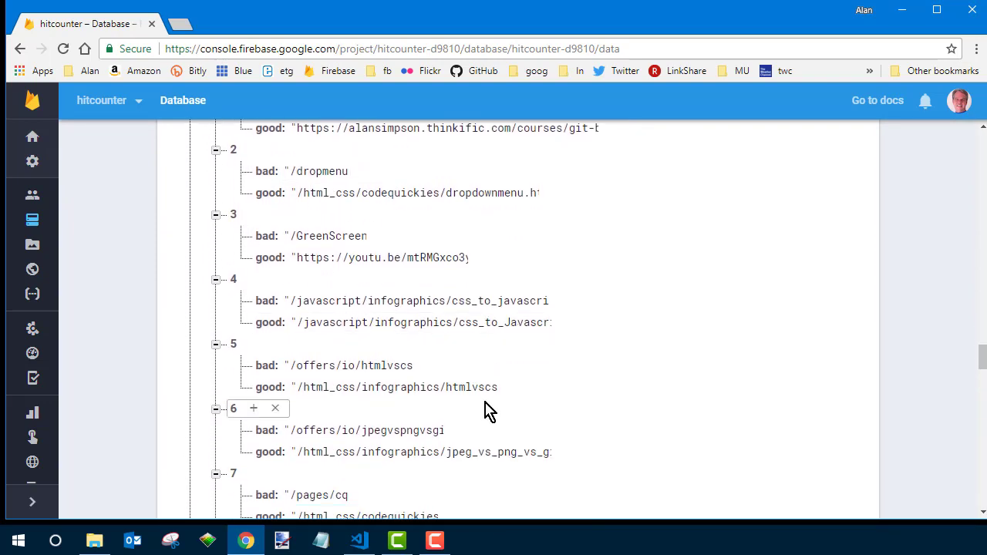
scroll("down", 3)
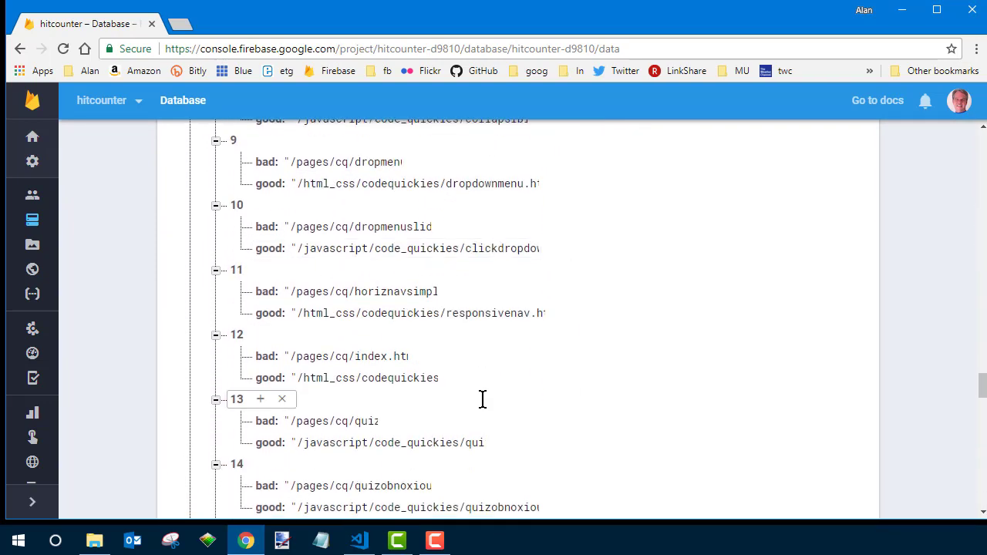
scroll("down", 3)
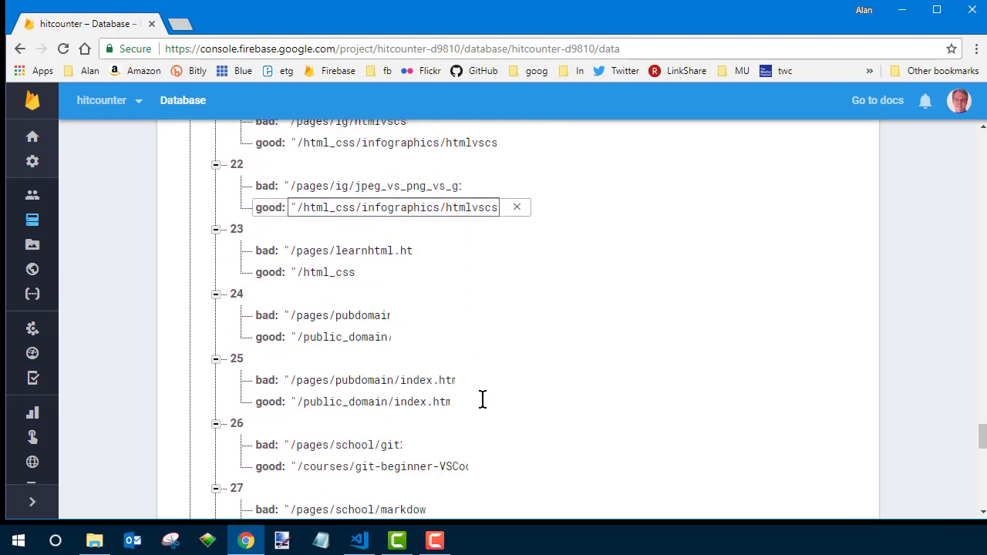
scroll("down", 3)
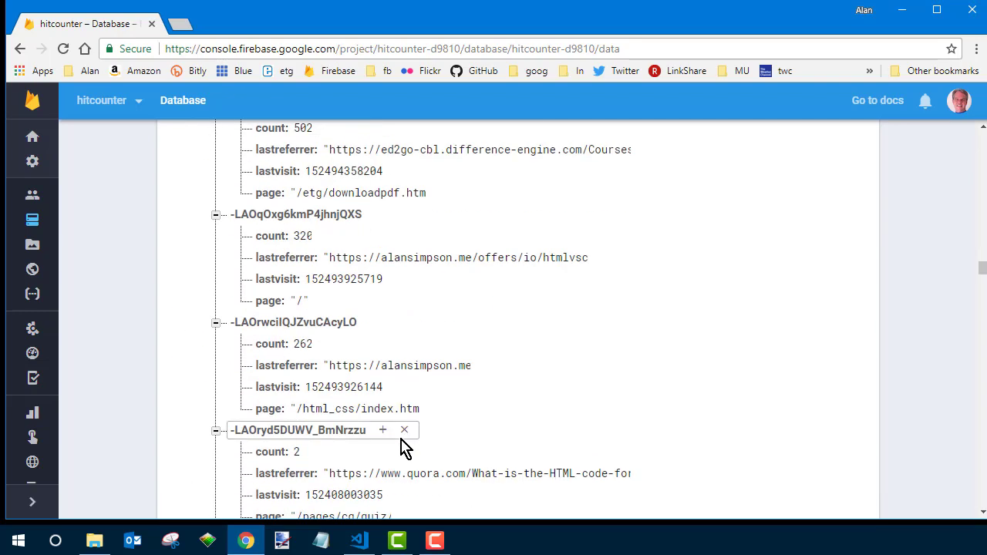
scroll("down", 3)
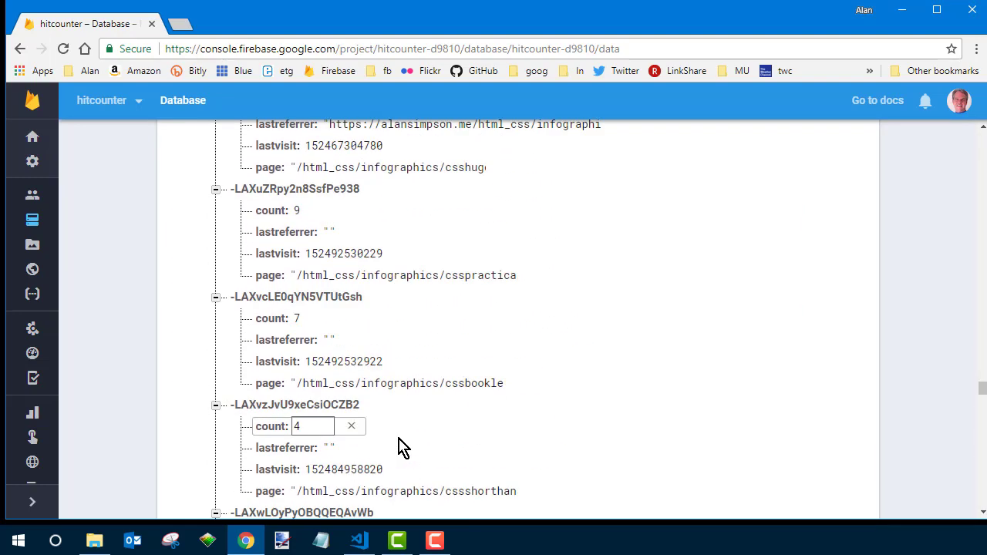
scroll("down", 3)
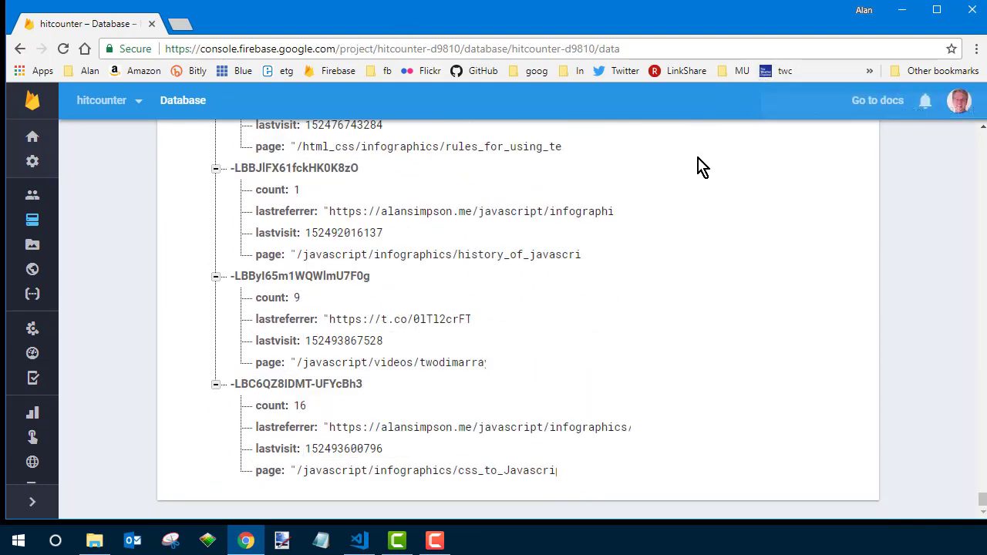
scroll("up", 3)
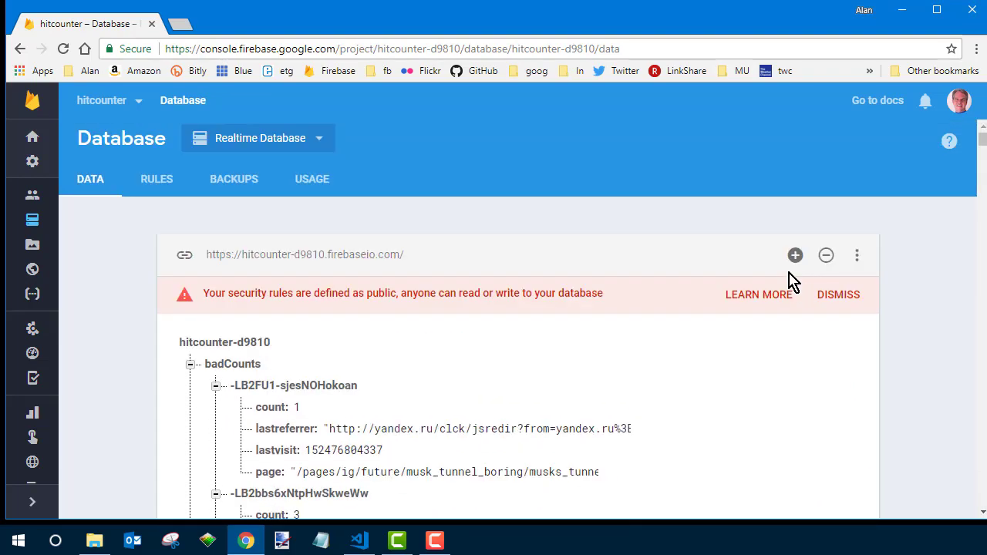
left_click(827, 257)
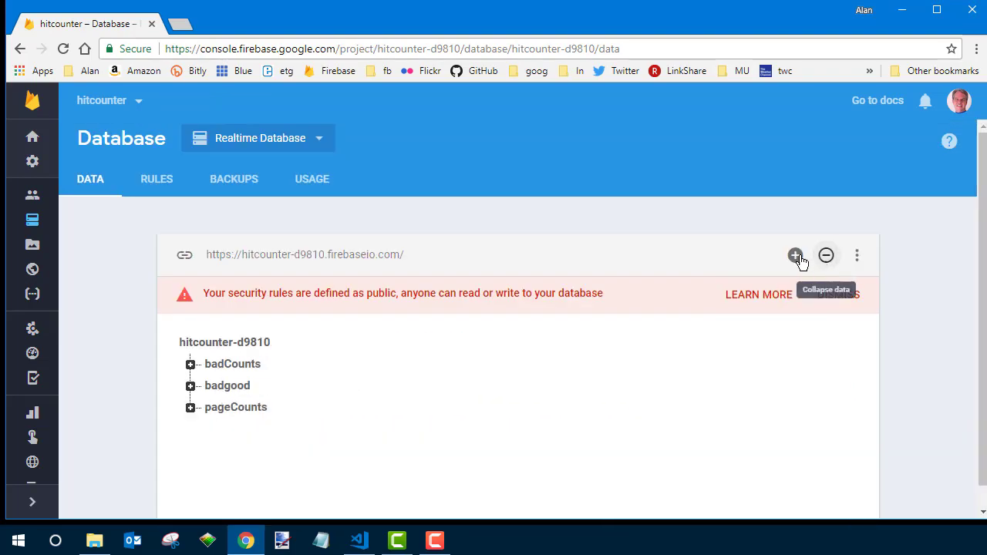
mouse_move(663, 241)
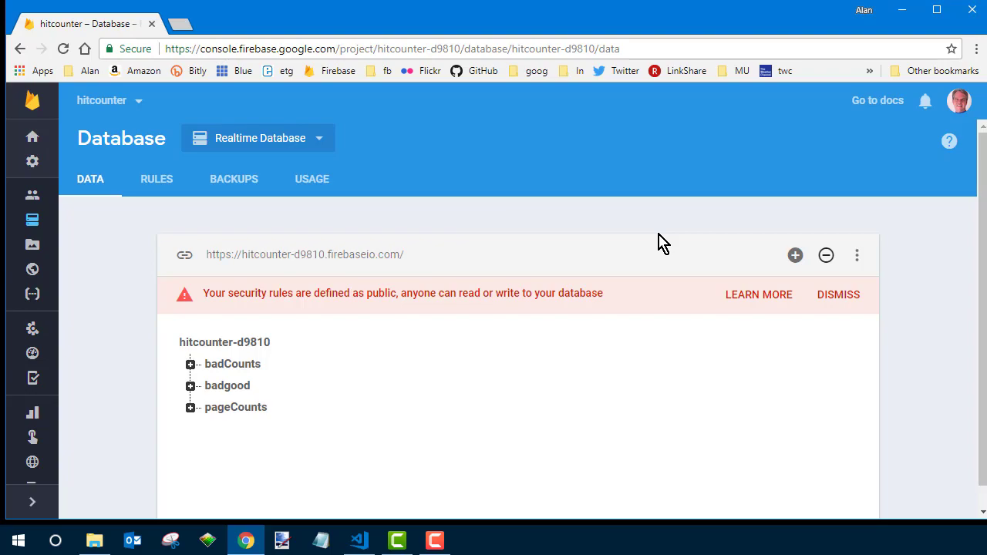